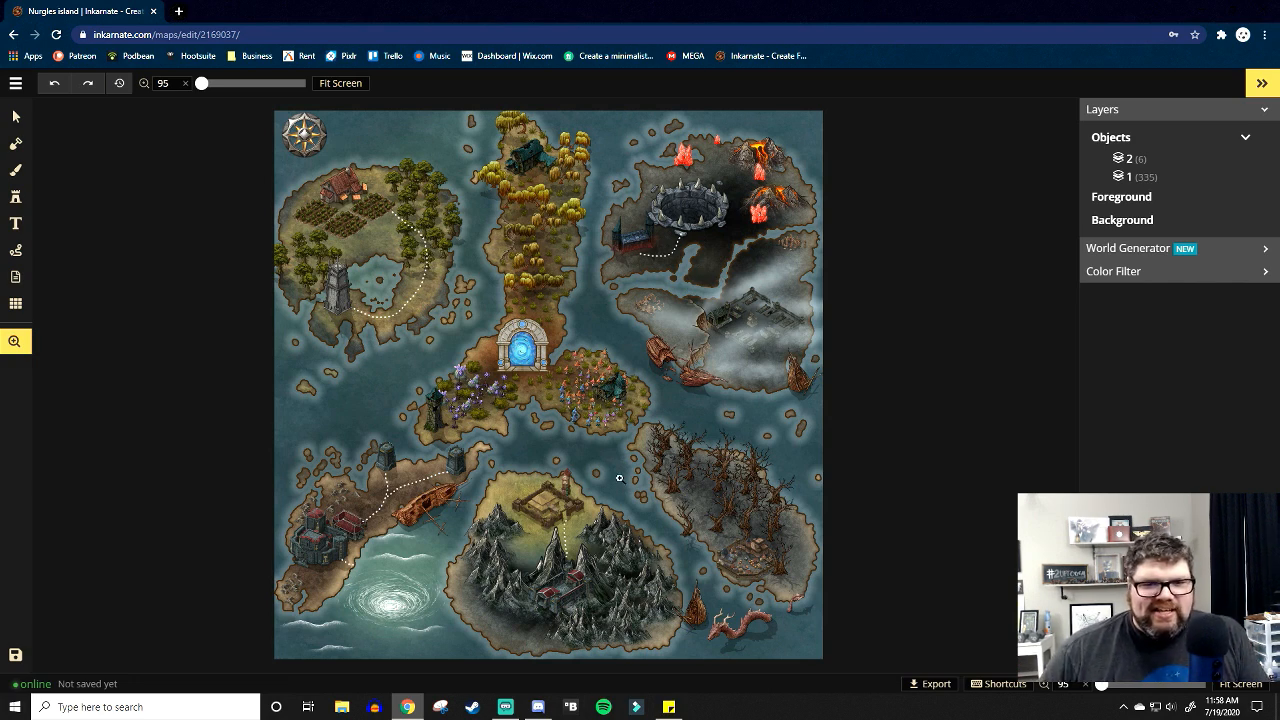
mouse_move(811, 292)
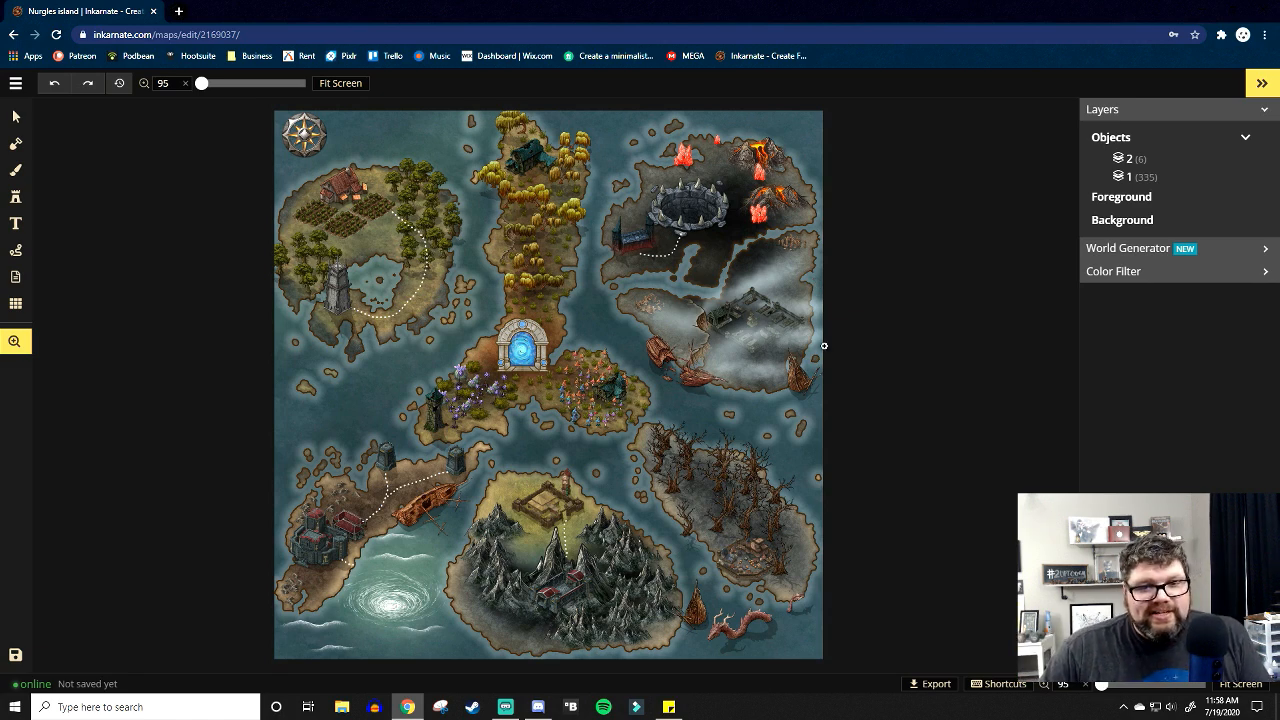
mouse_move(752, 378)
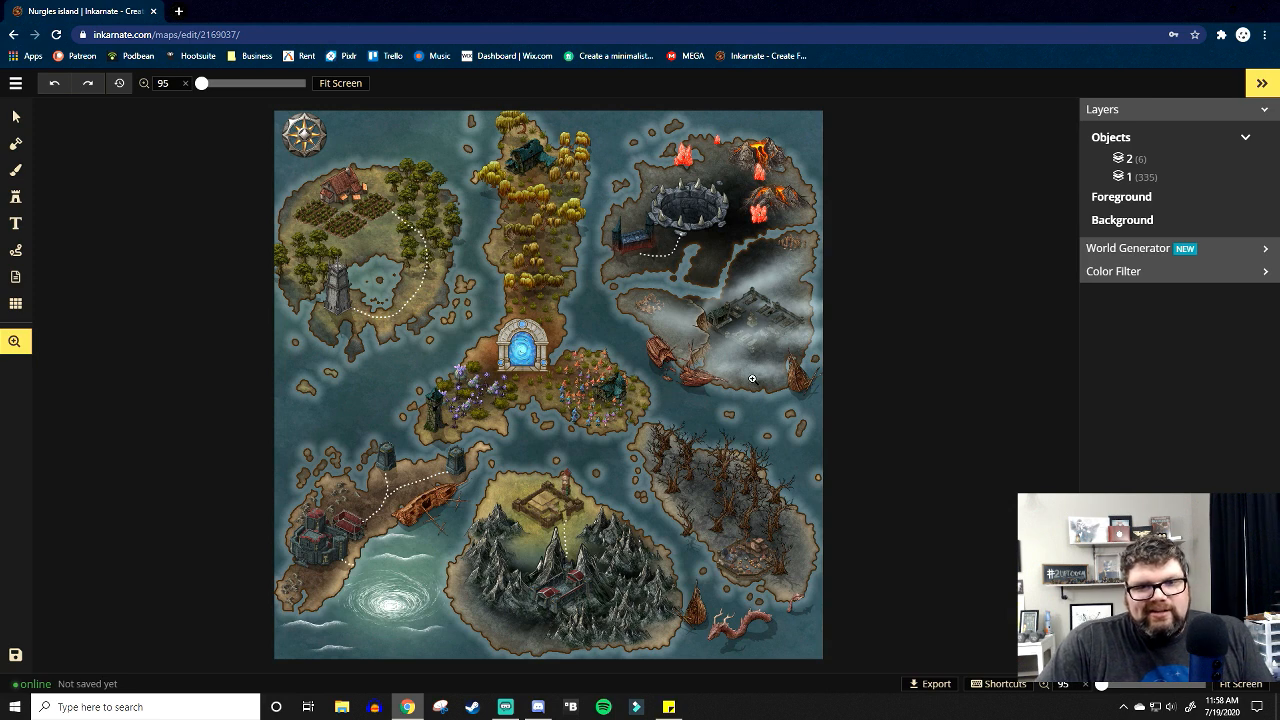
mouse_move(760, 410)
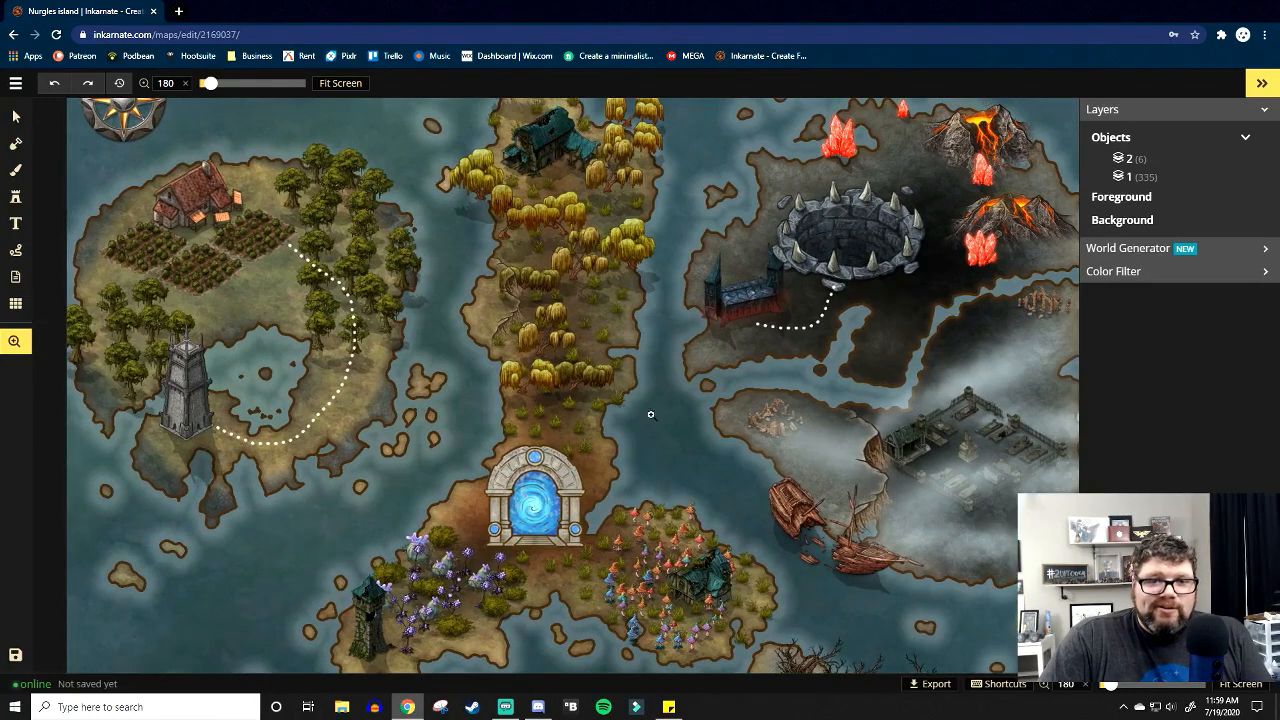
mouse_move(656, 397)
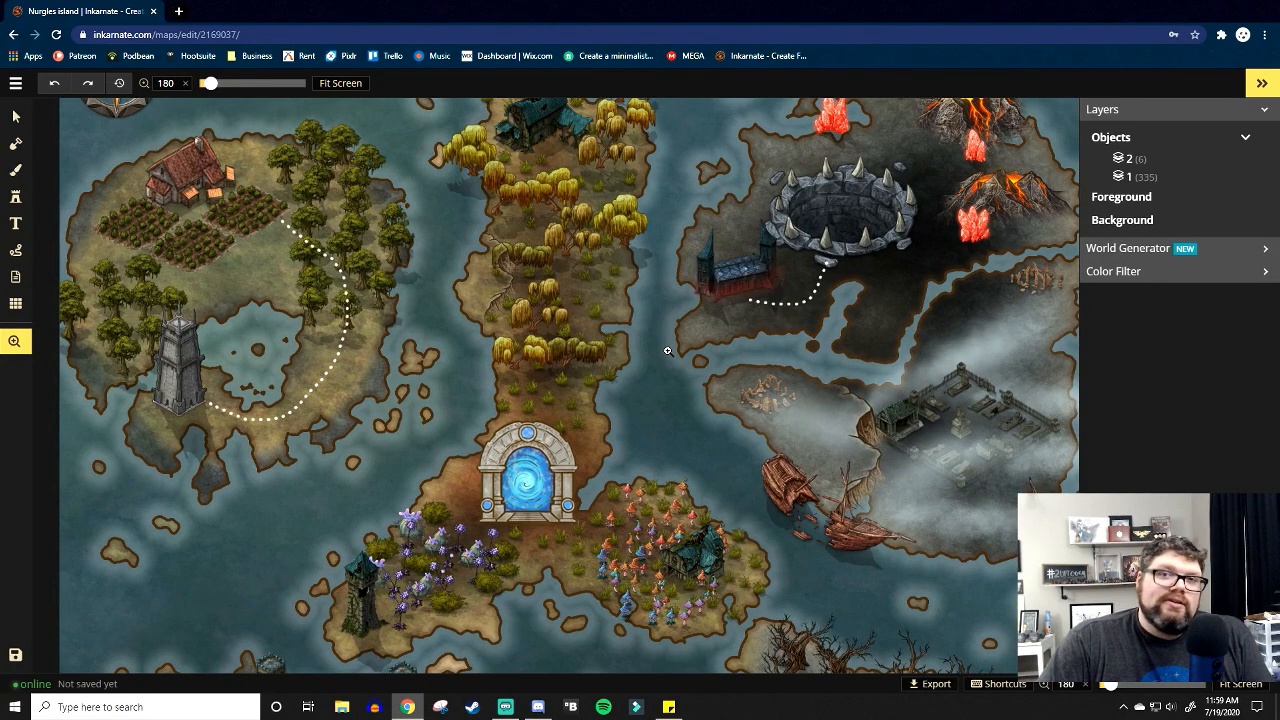
mouse_move(668, 345)
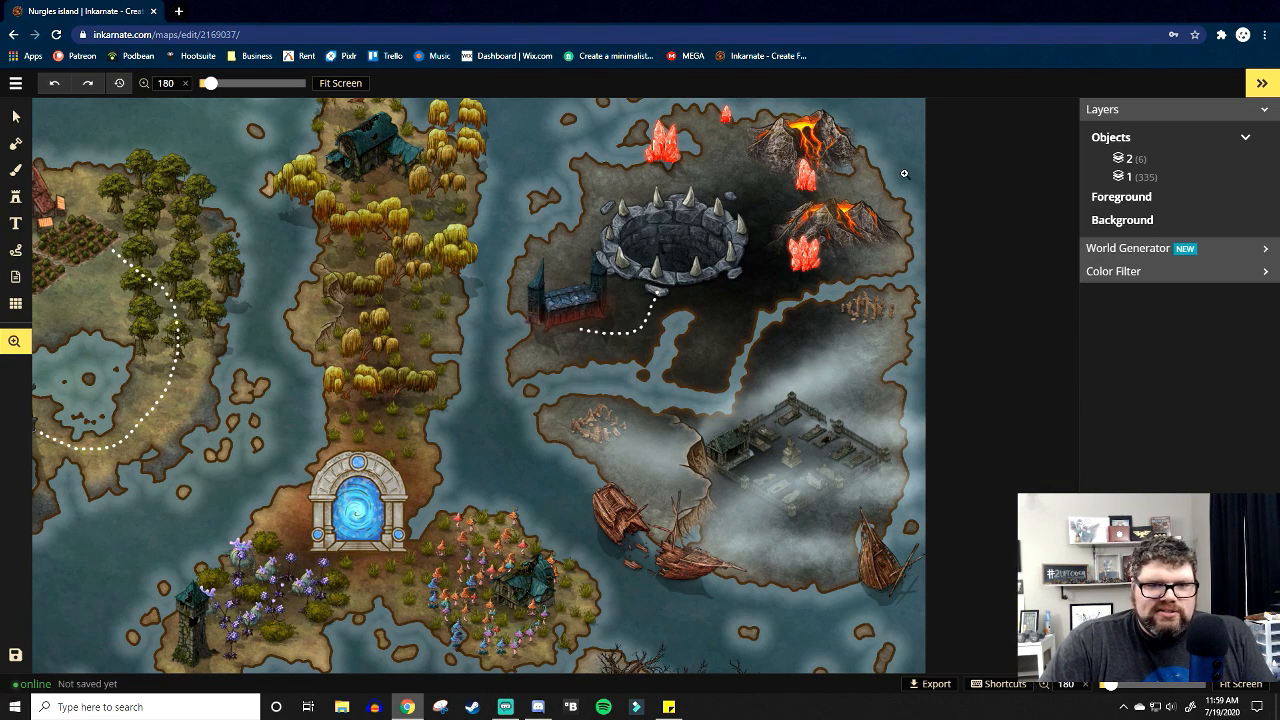
mouse_move(690, 241)
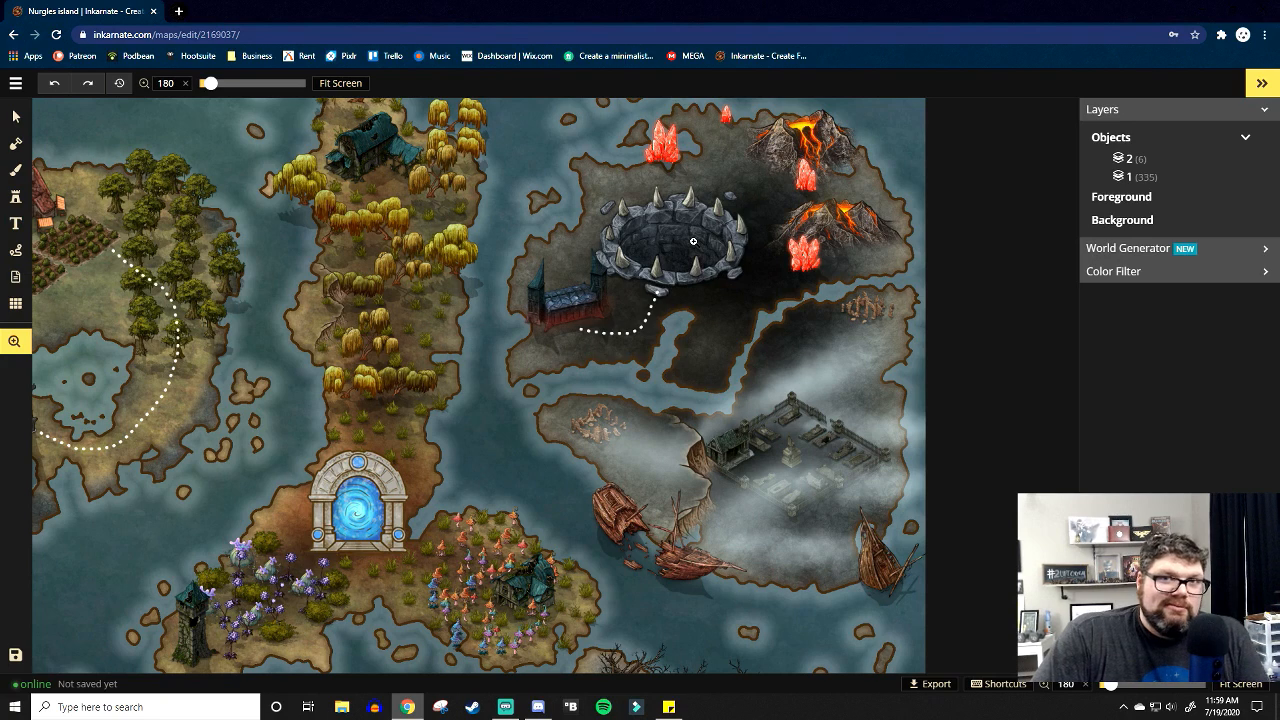
mouse_move(705, 254)
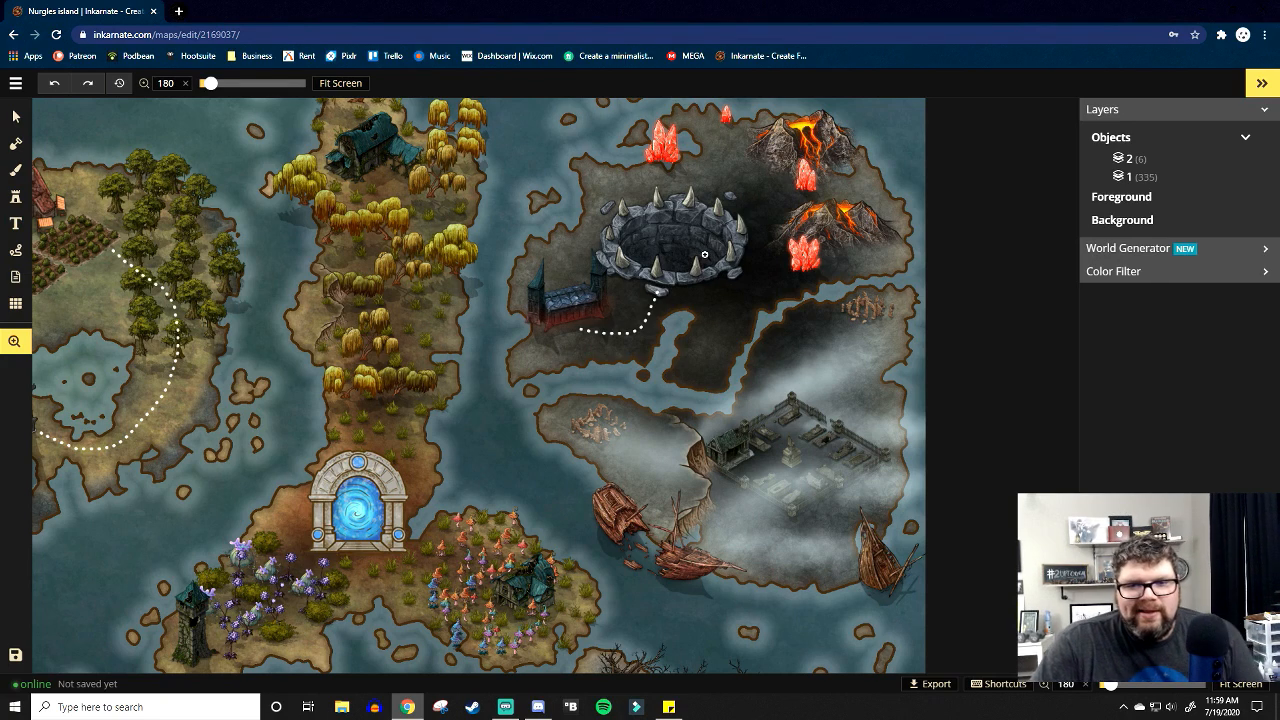
mouse_move(846, 340)
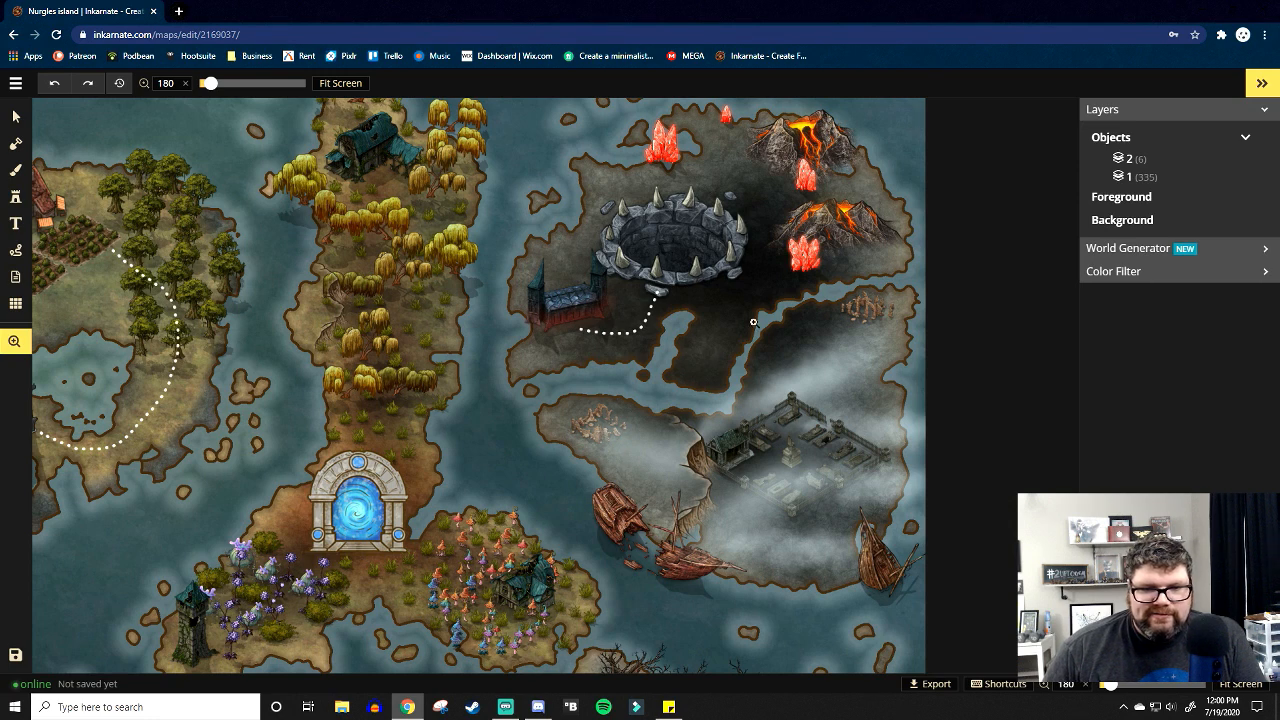
mouse_move(880, 329)
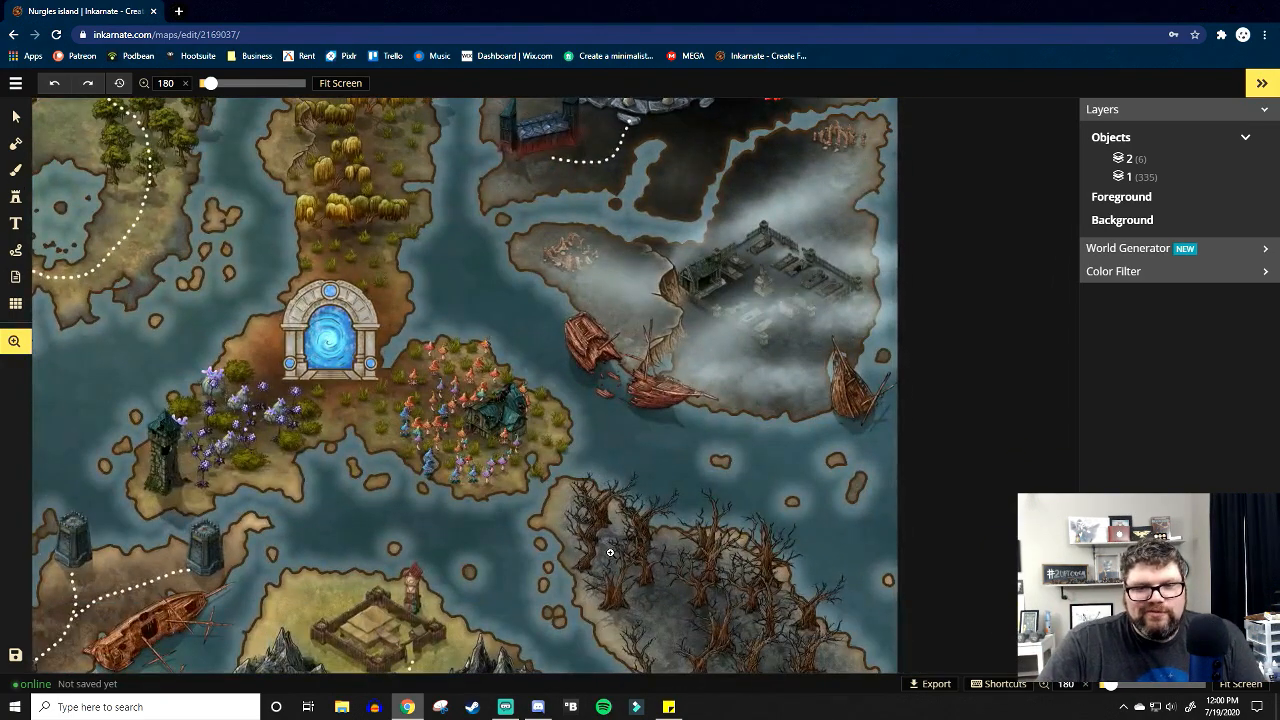
Scroll down to the southern mountain island and the fortress island with the shipwreck.
scroll(down, 3)
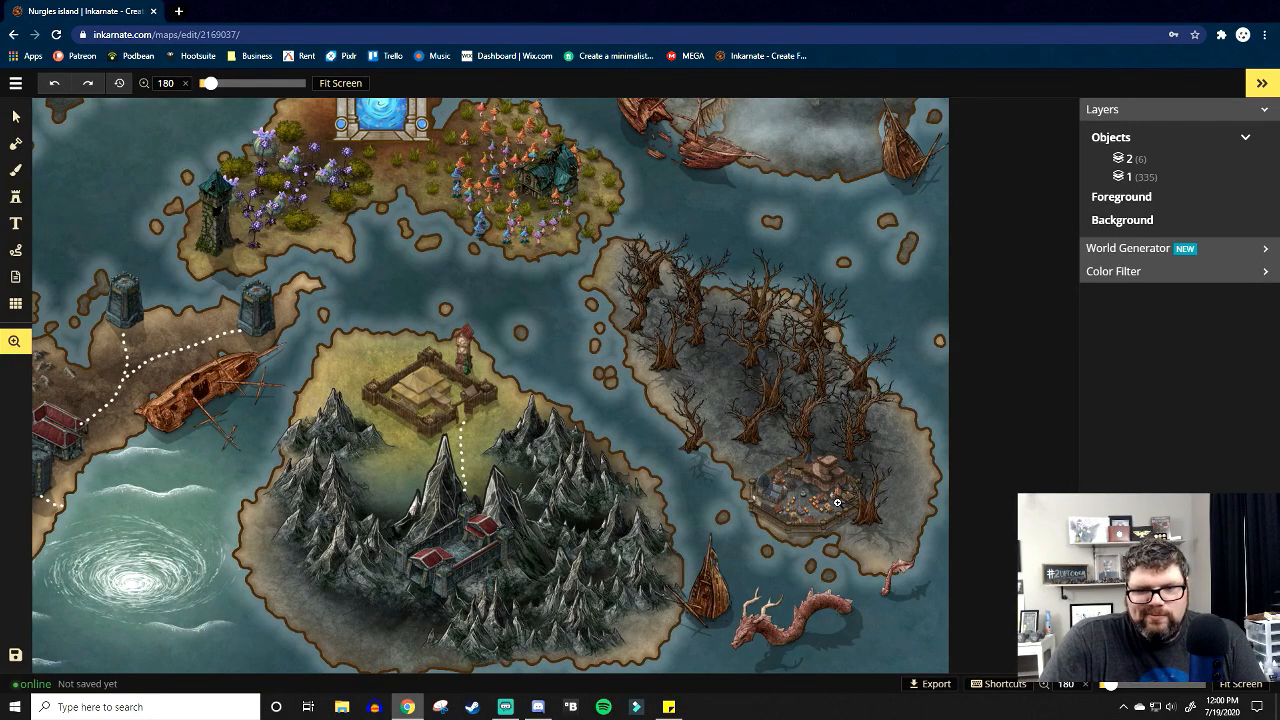
mouse_move(835, 508)
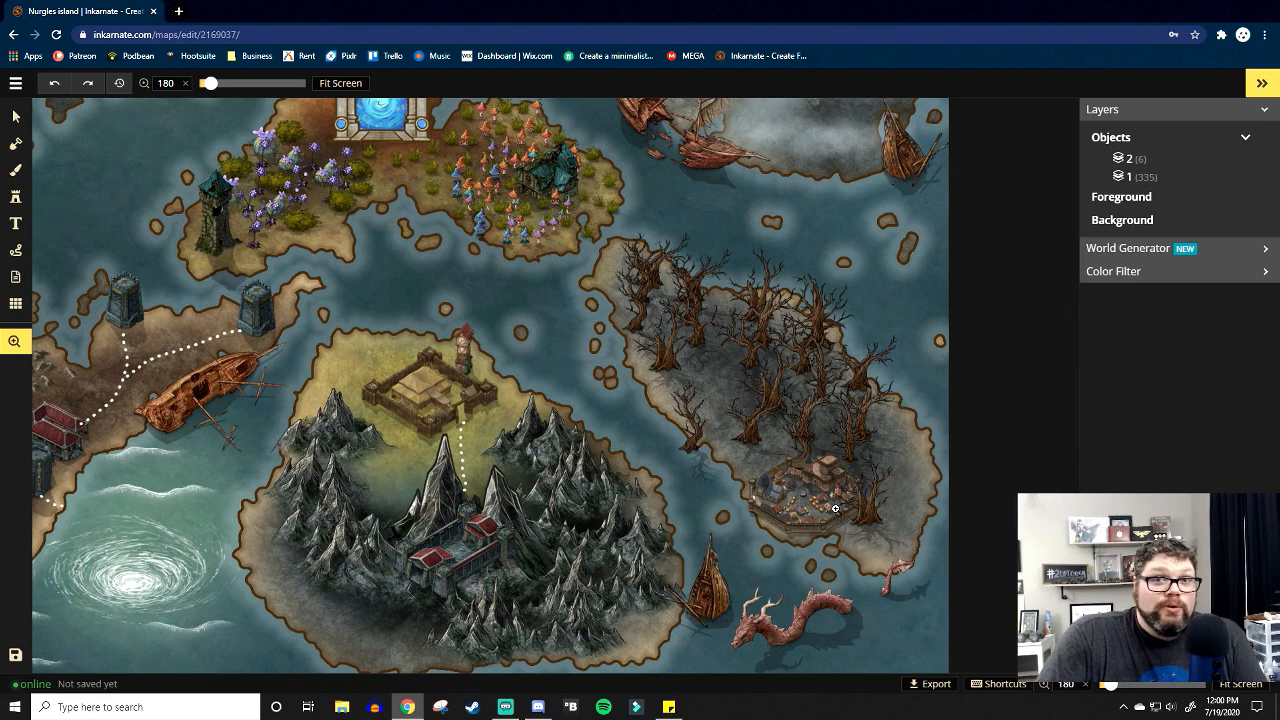
scroll(down, 3)
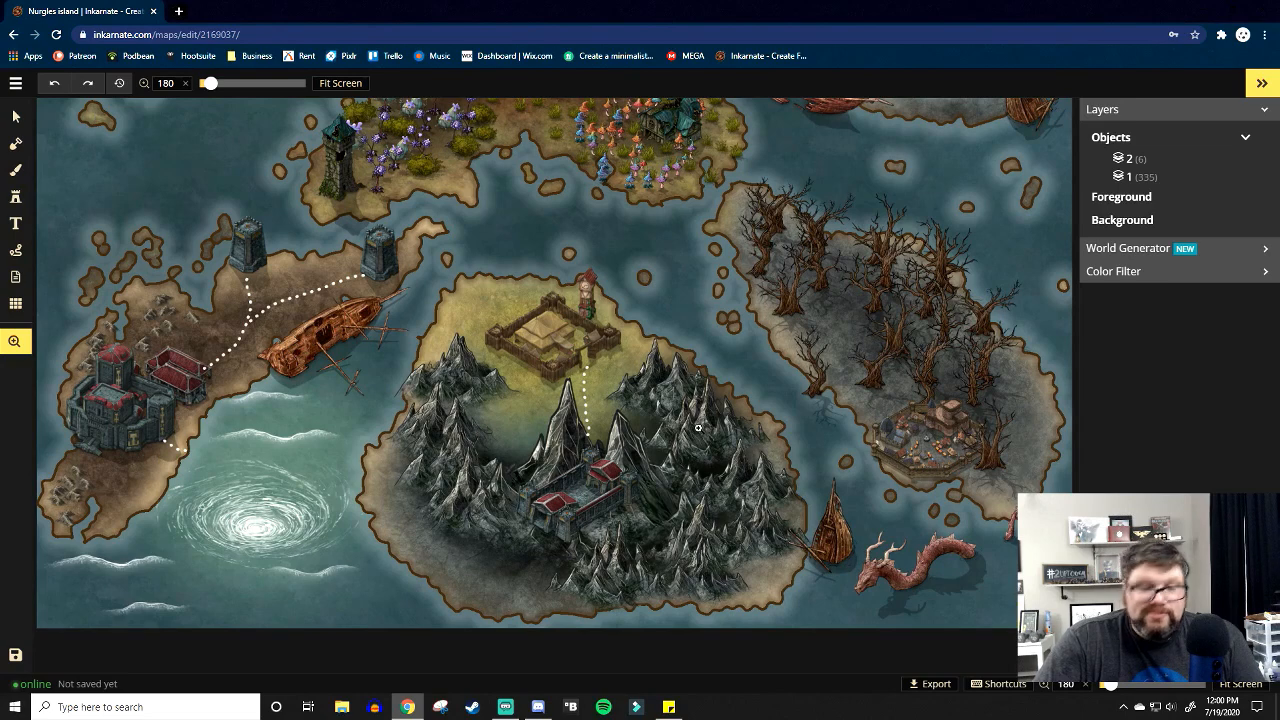
mouse_move(636, 311)
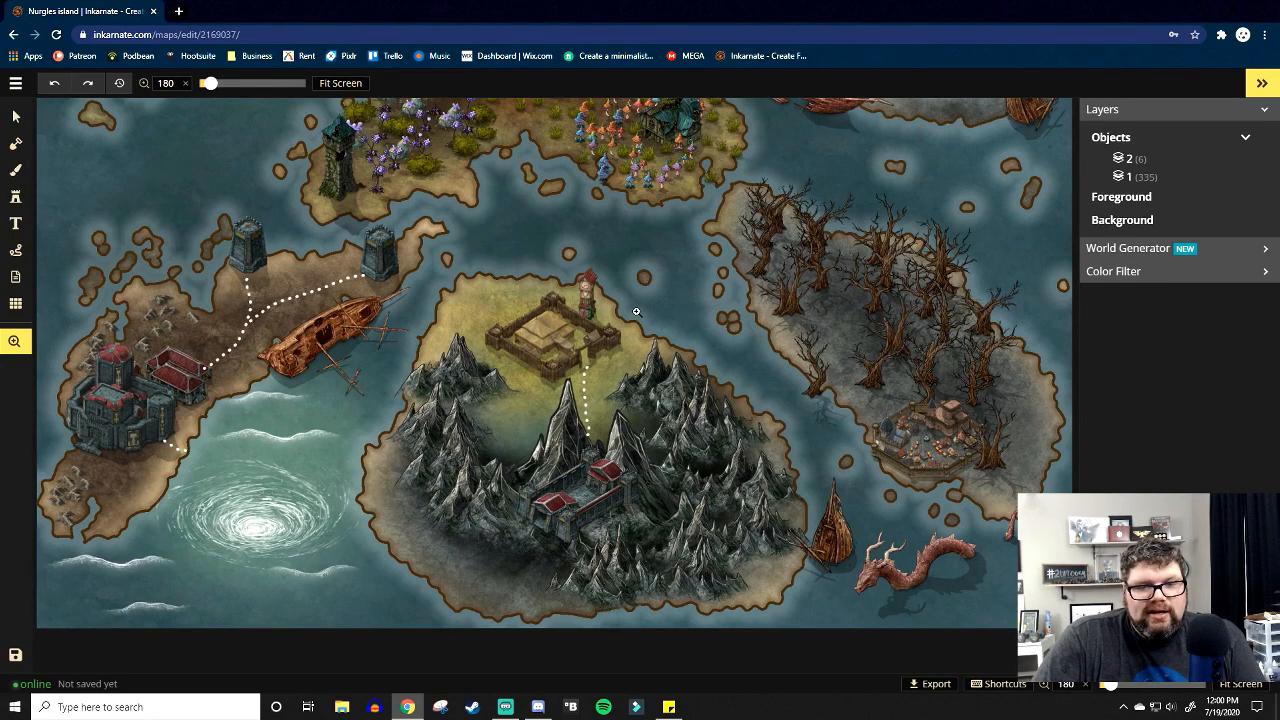
mouse_move(698, 581)
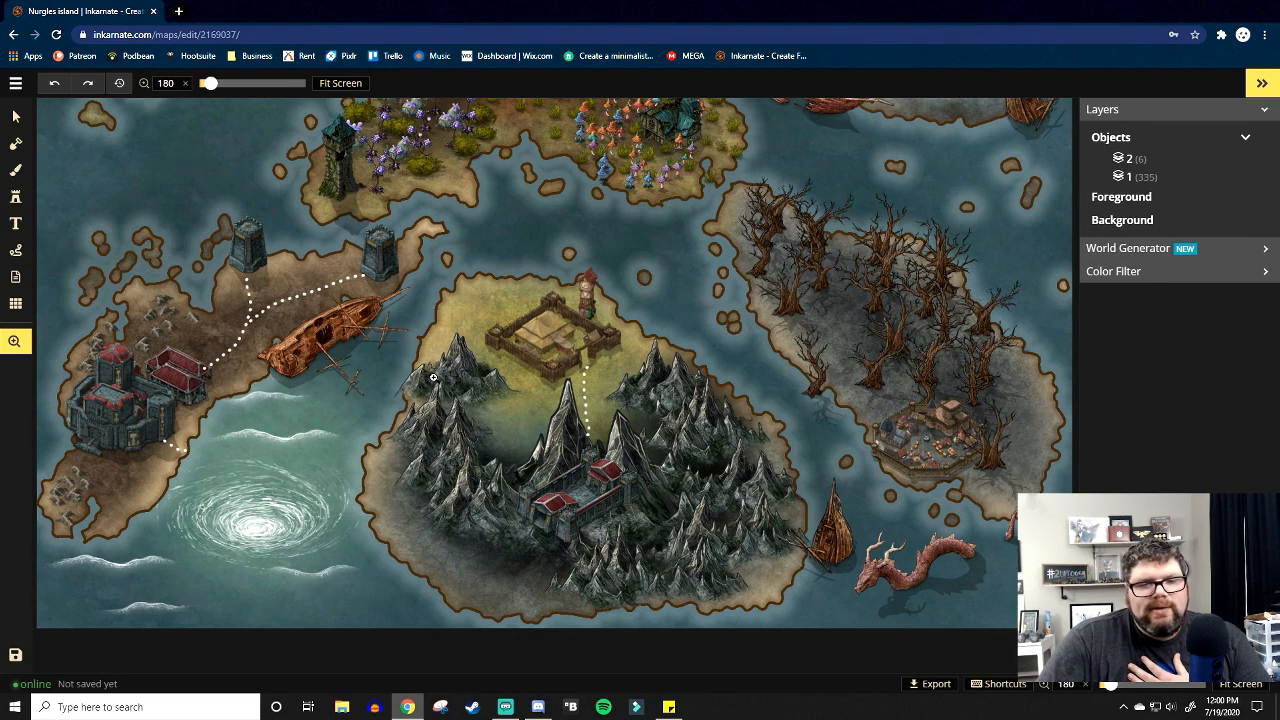
mouse_move(475, 411)
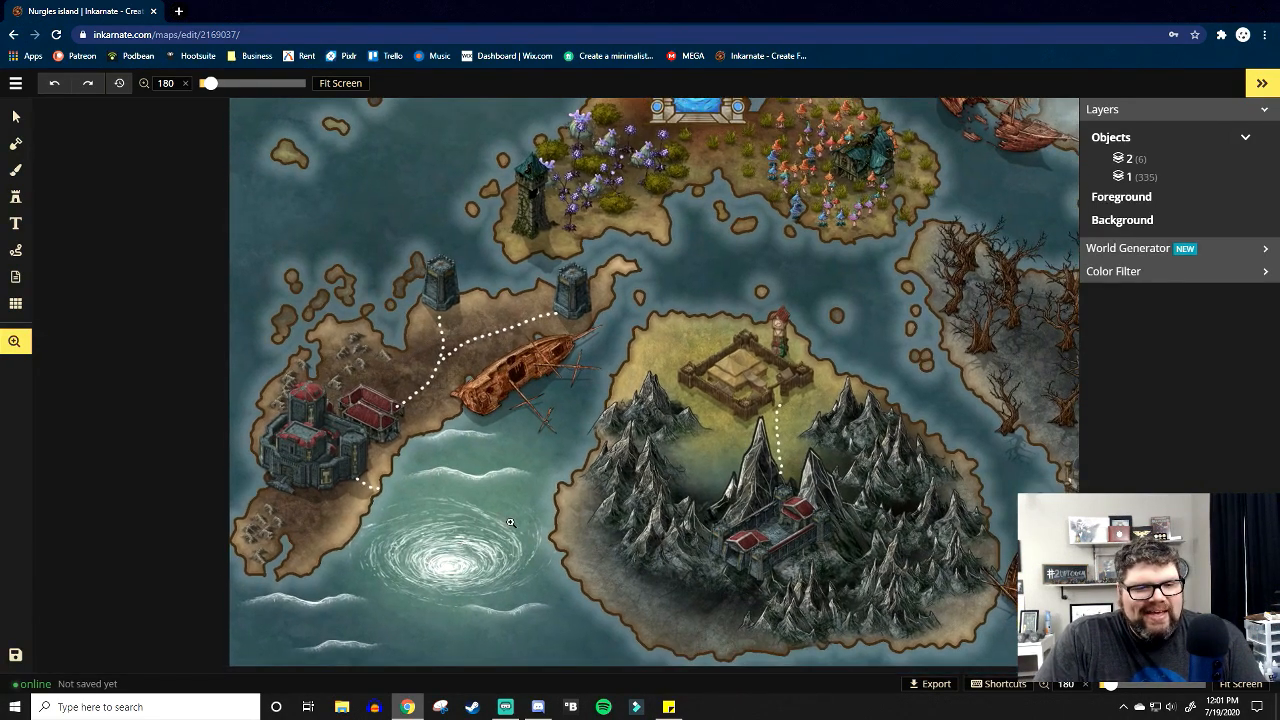
mouse_move(308, 276)
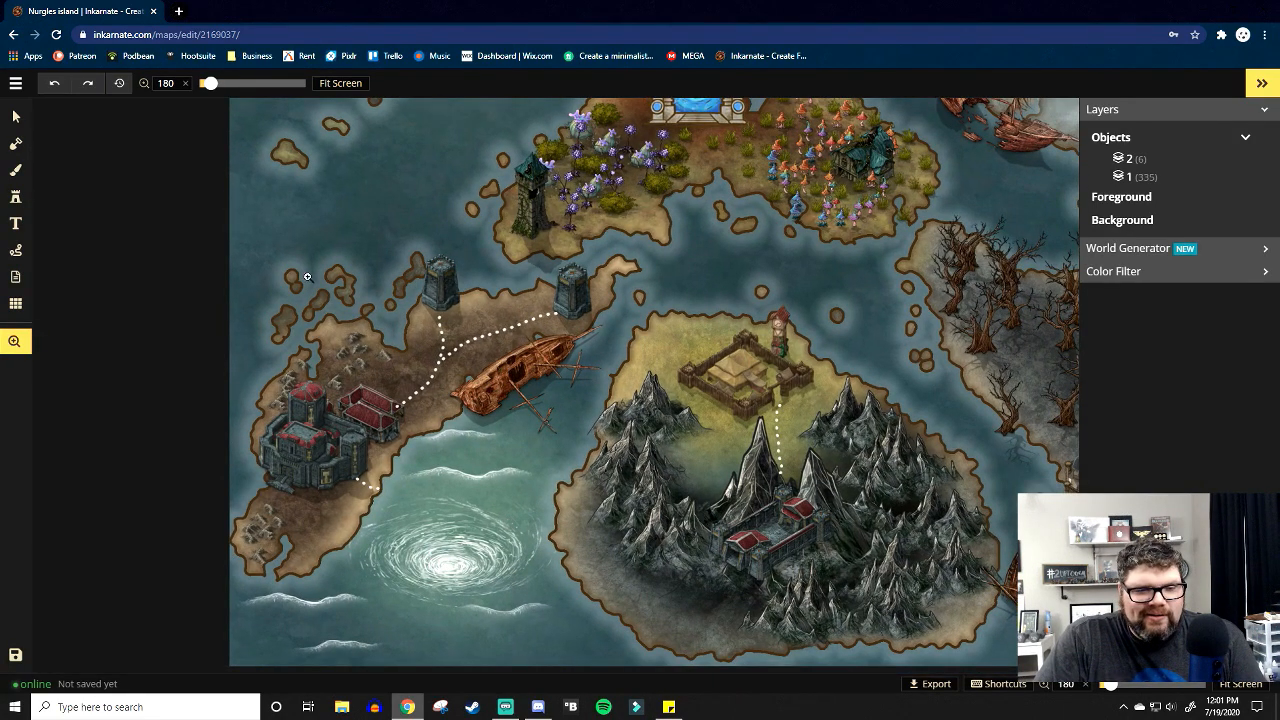
mouse_move(443, 299)
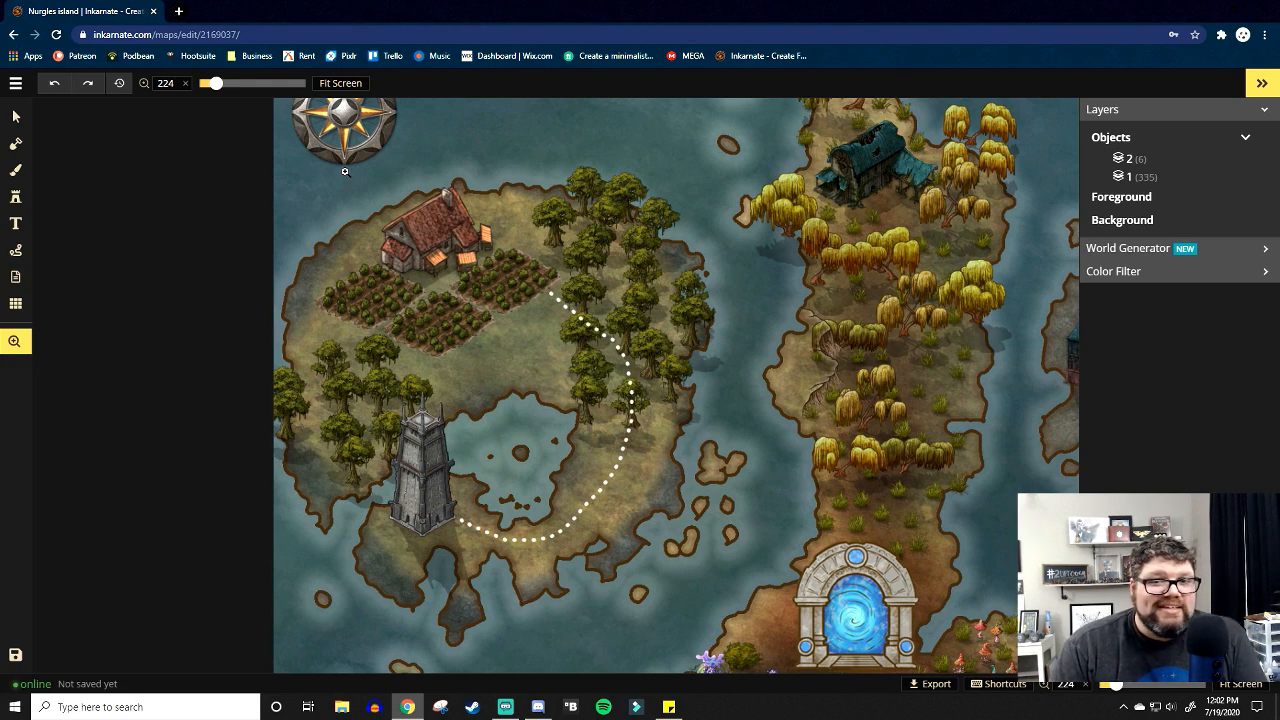
Zoom out from the farm island to take in the willow island, portal and volcanic island.
scroll(down, 3)
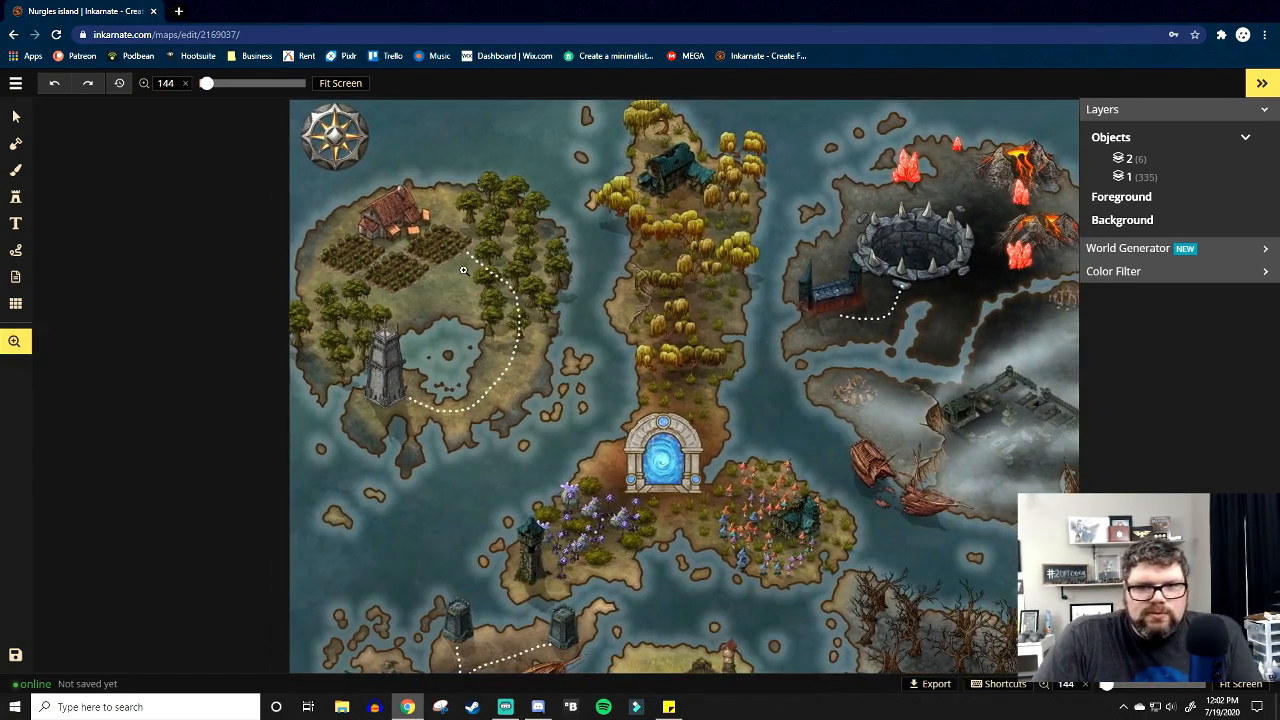
Zoom out to 100% so every island fits on screen at once.
scroll(down, 3)
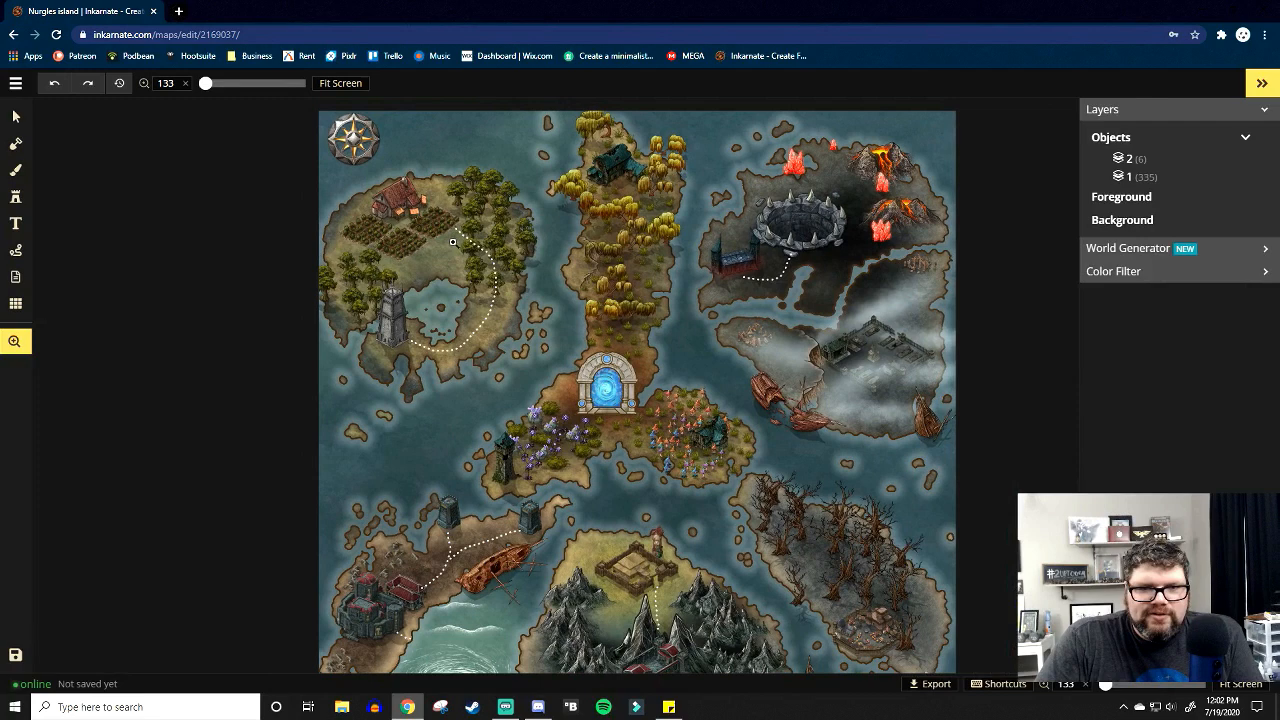
scroll(down, 3)
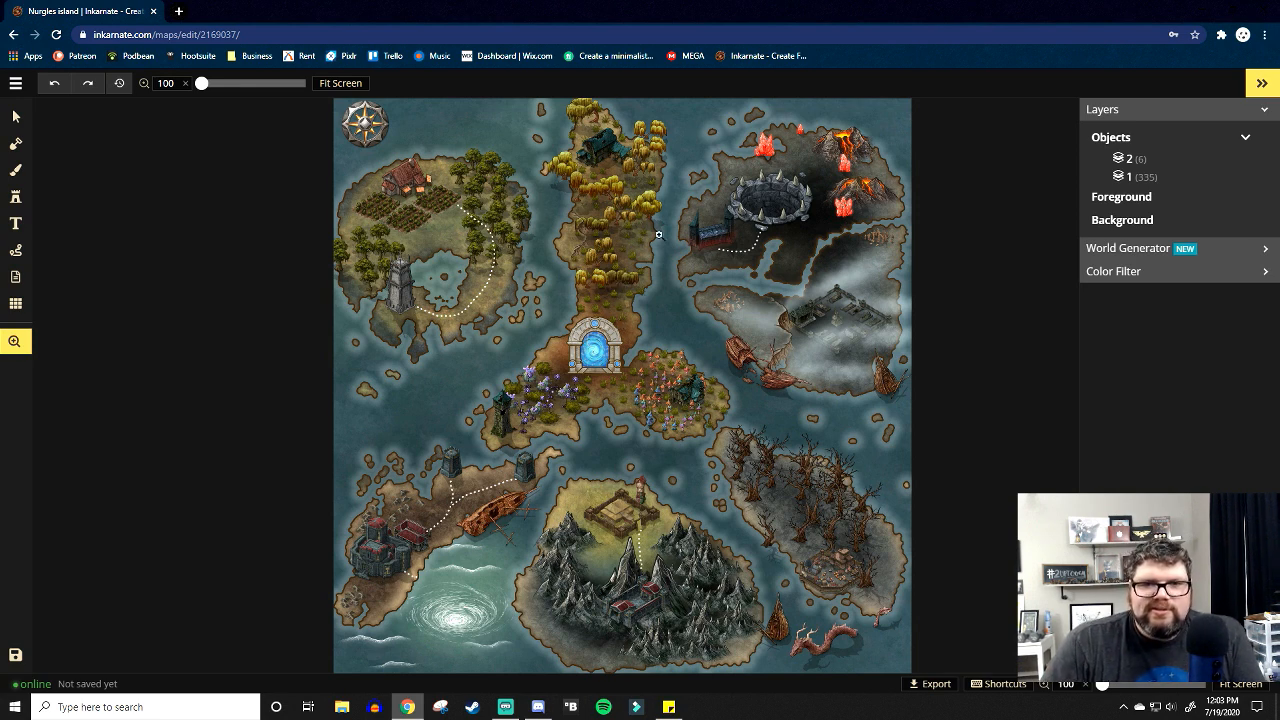
mouse_move(866, 367)
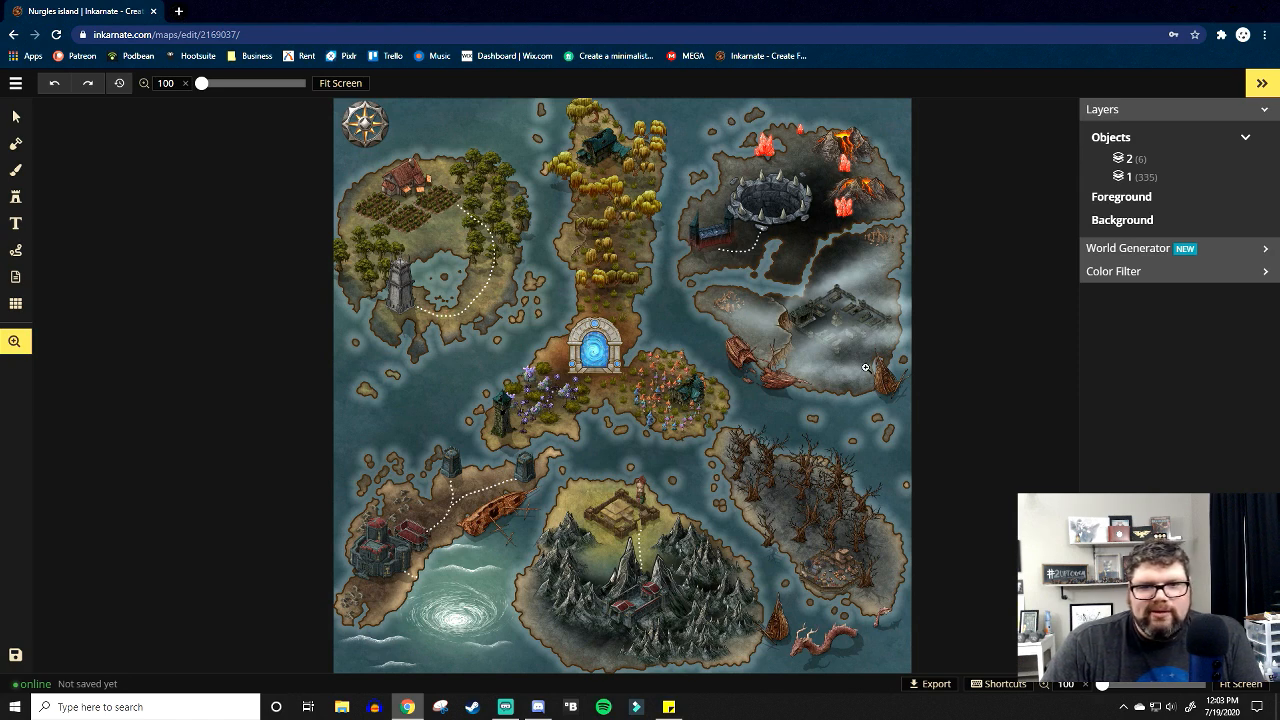
mouse_move(827, 250)
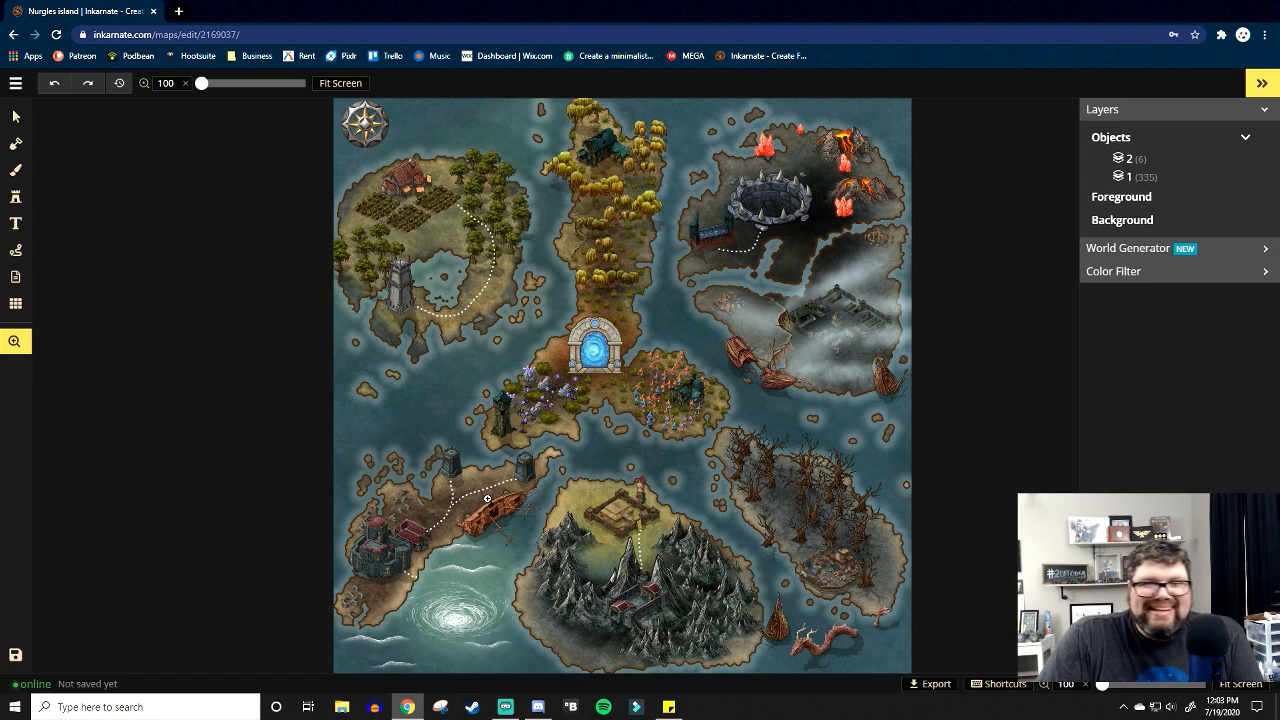
mouse_move(700, 498)
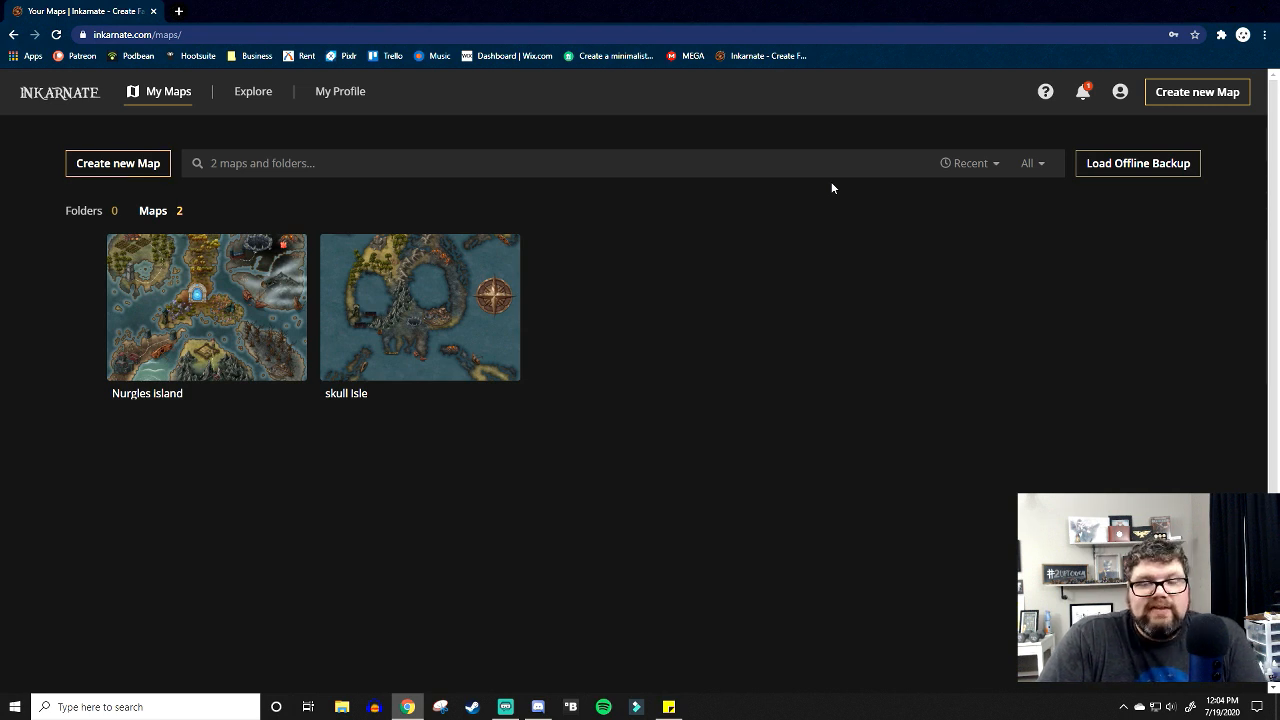
mouse_move(263, 187)
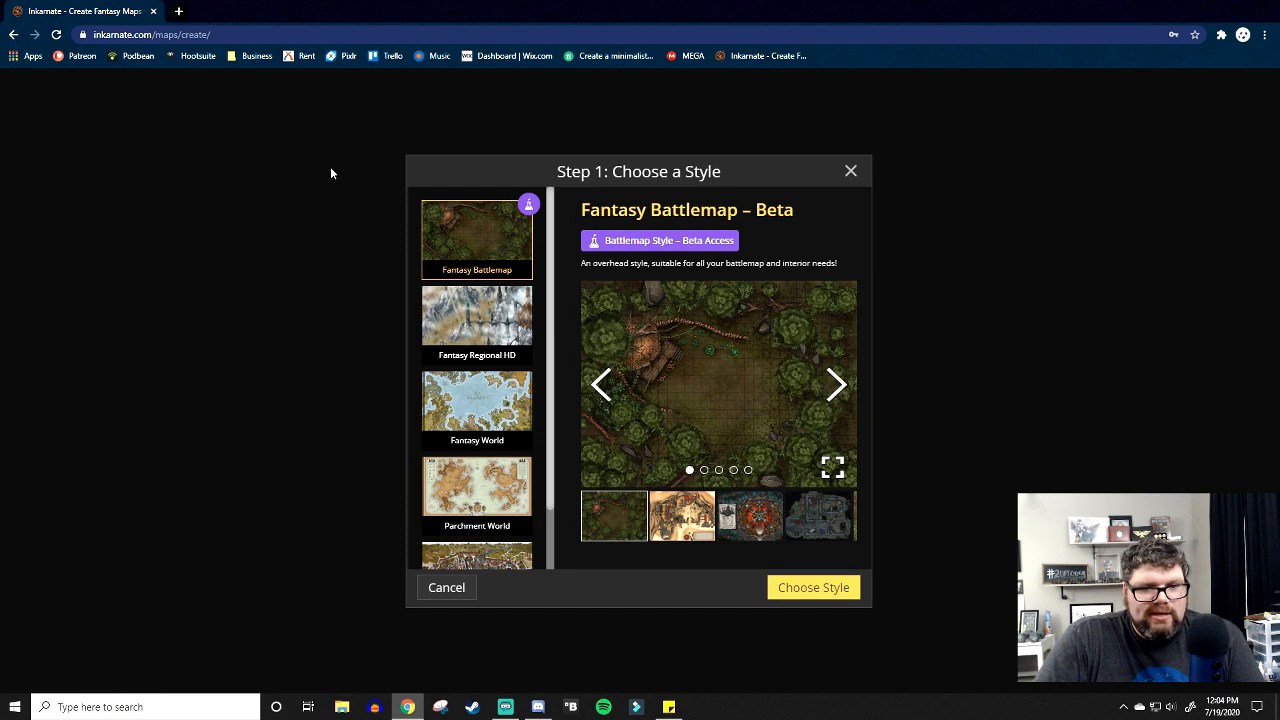
Preview Parchment World and Fantasy Regional HD, then create the new map in Fantasy Regional HD.
scroll(down, 3)
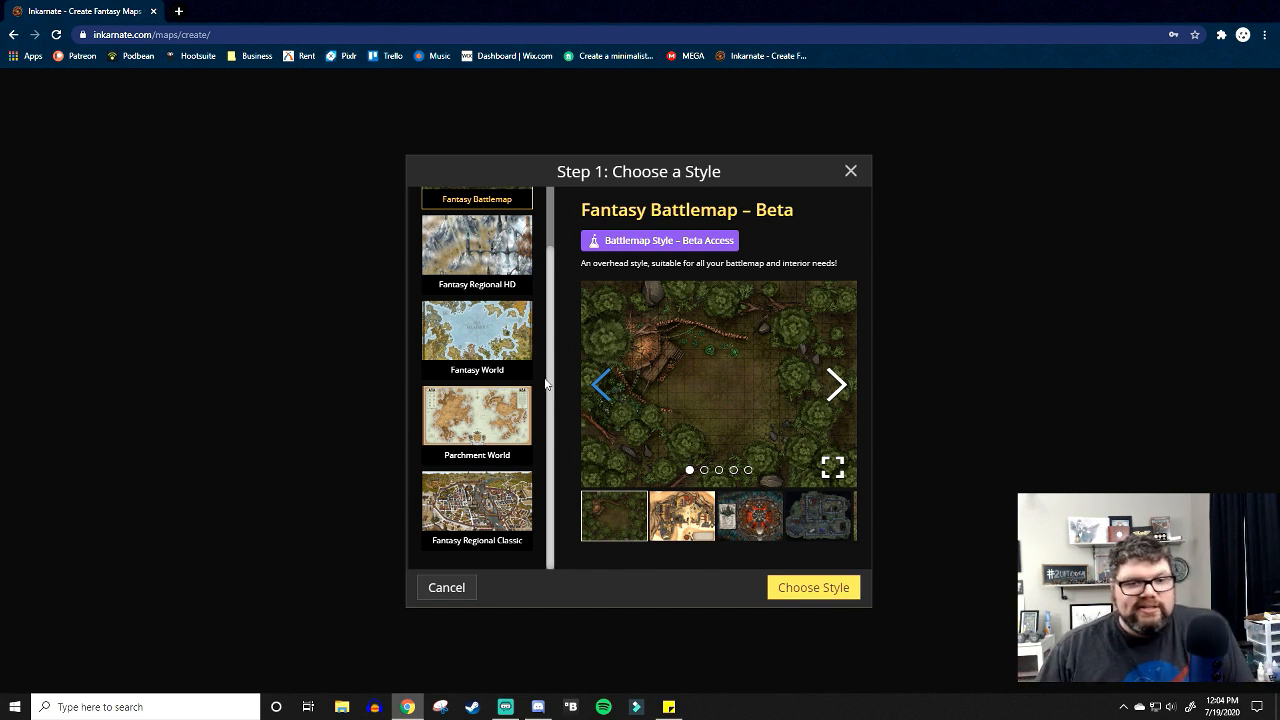
click(477, 415)
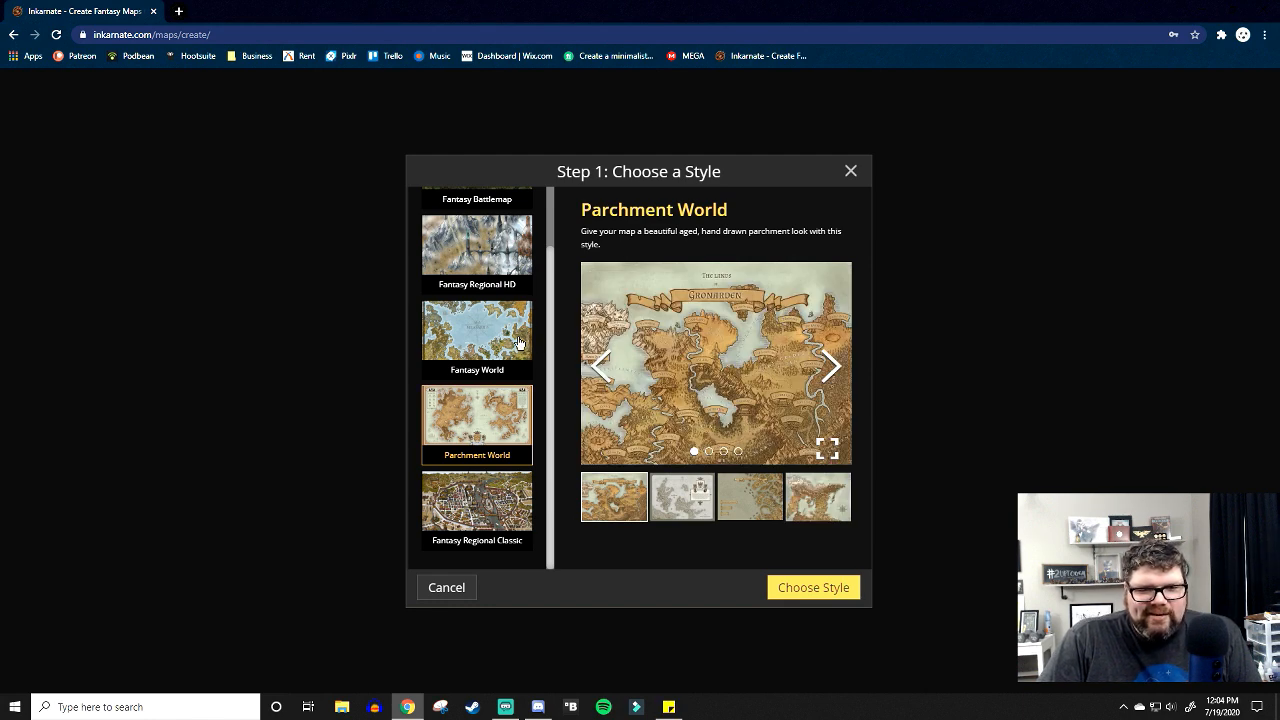
click(477, 245)
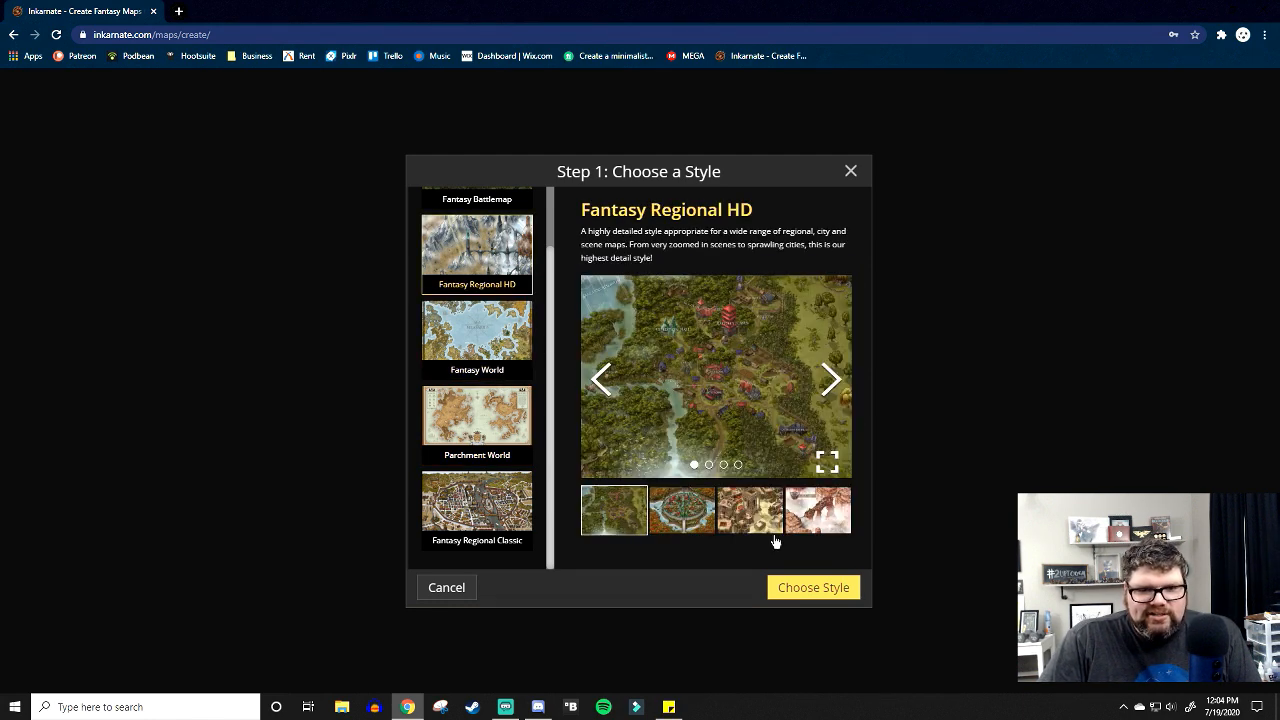
click(812, 587)
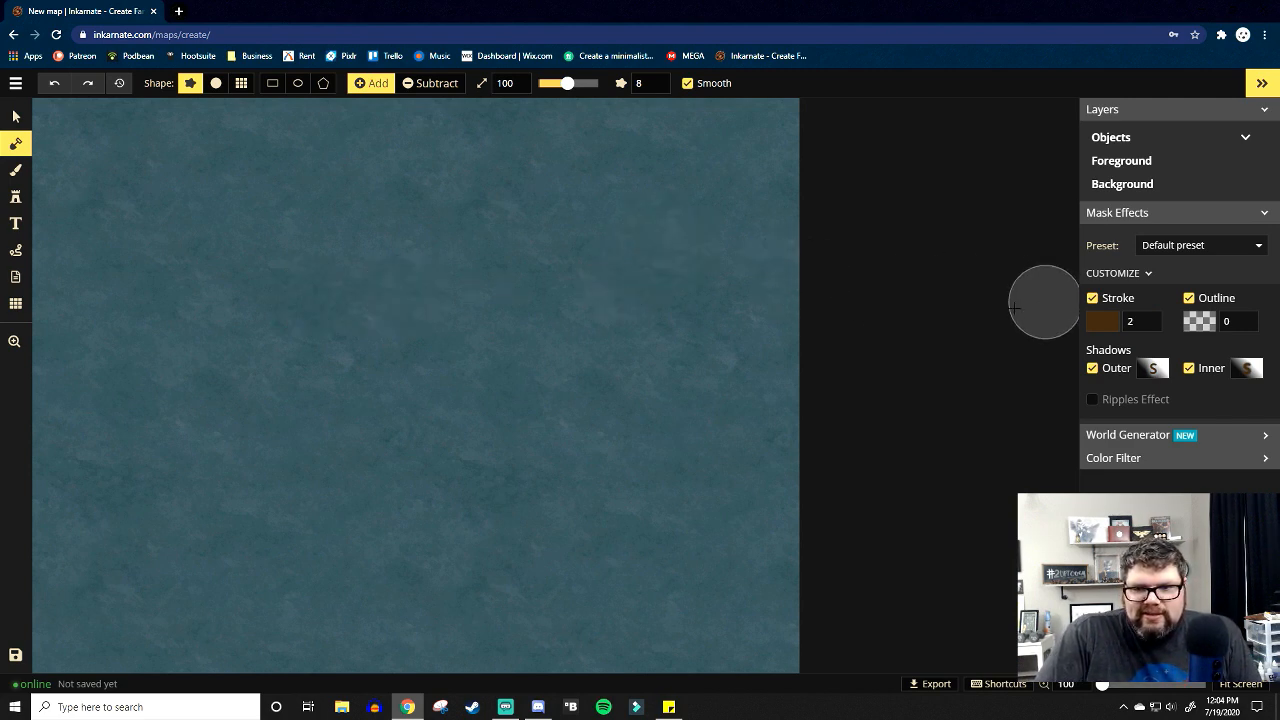
mouse_move(765, 312)
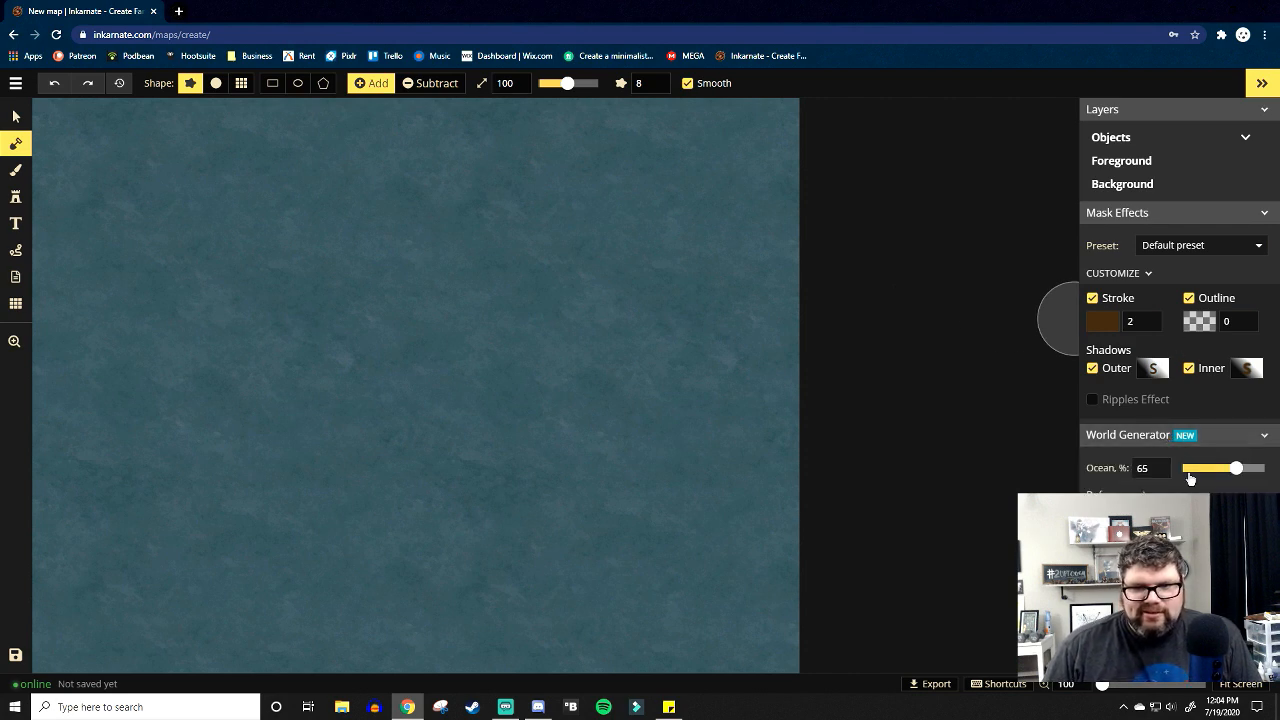
Run the World Generator at Ocean % 1, 55 and 99, ending with one small island.
click(1143, 468)
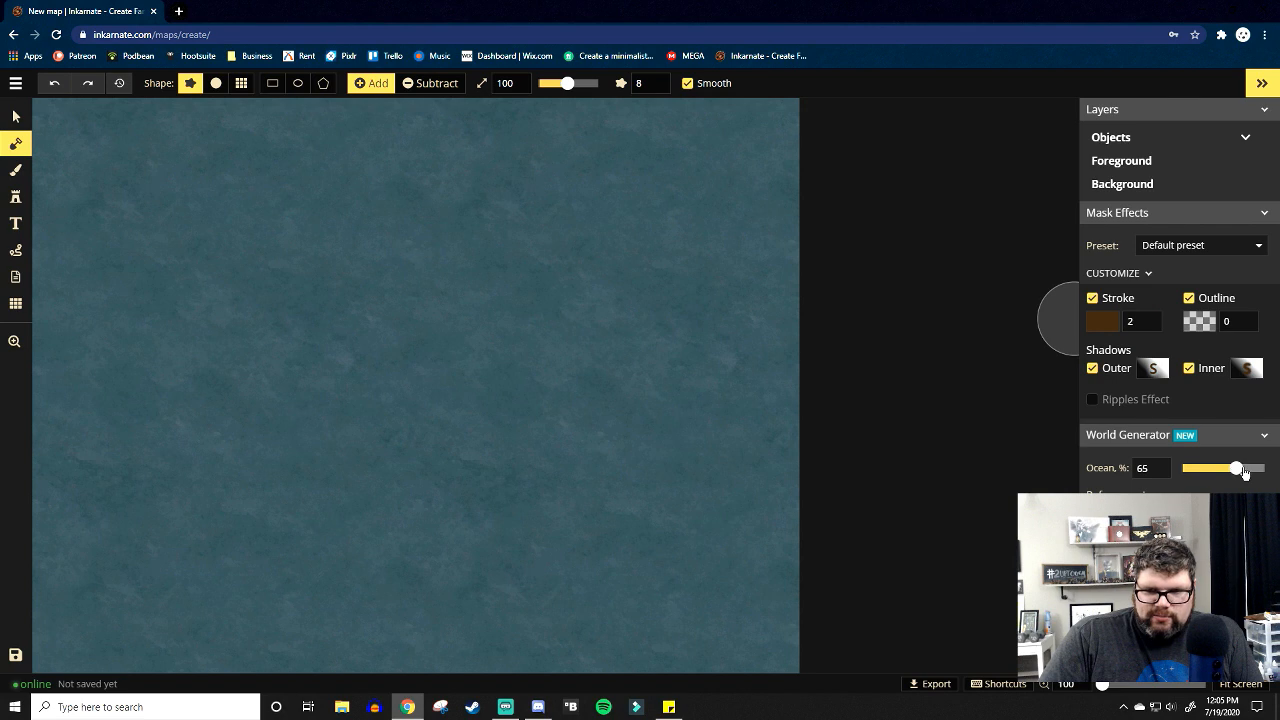
drag(1238, 468, 1181, 468)
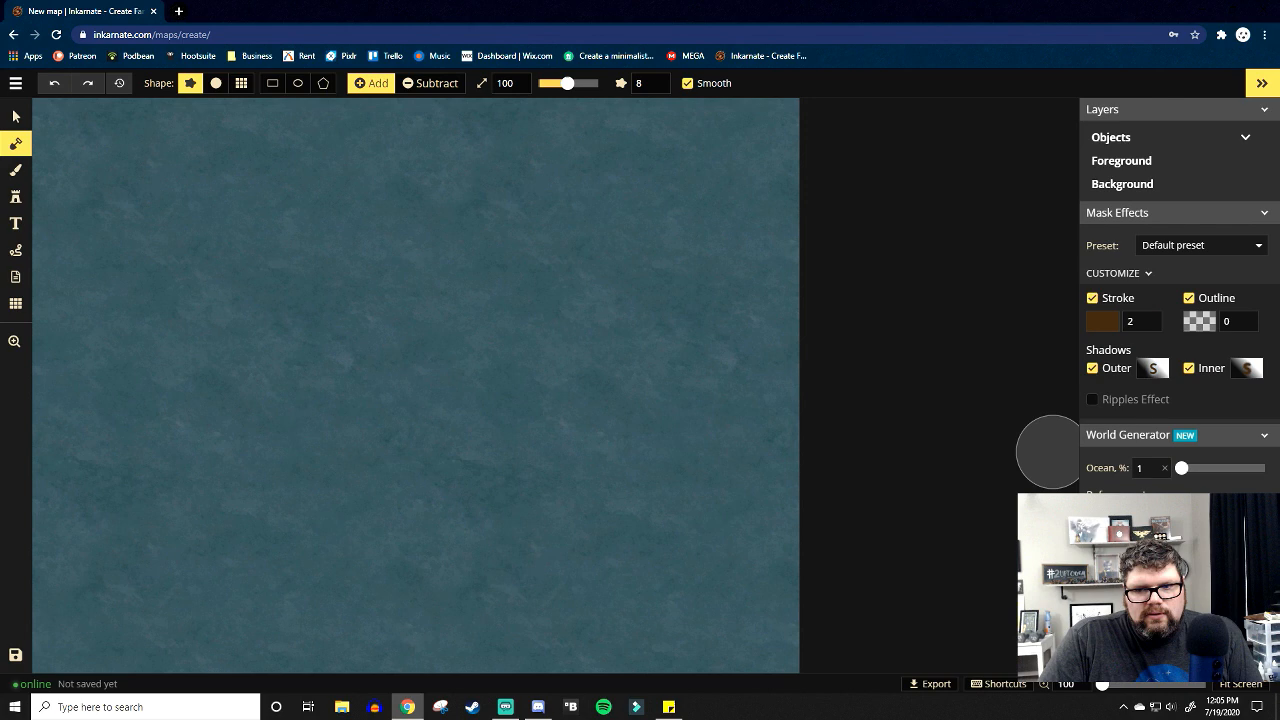
drag(1181, 467, 1186, 467)
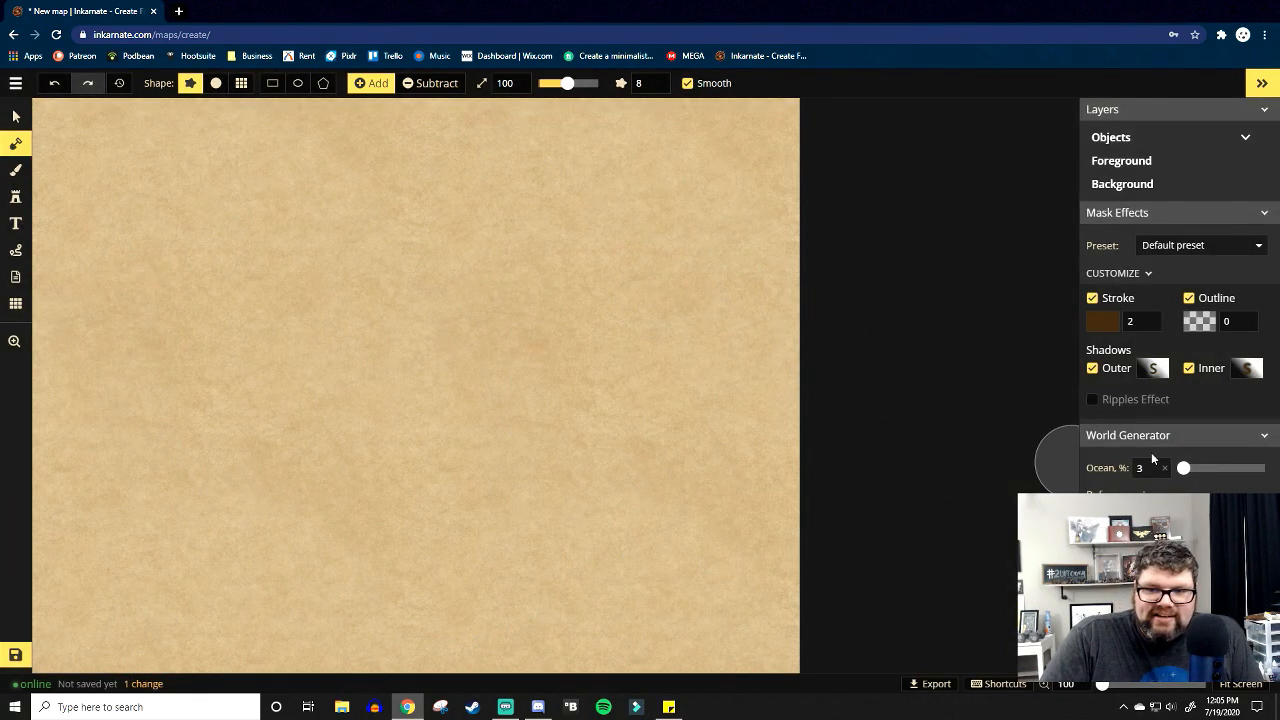
drag(1184, 467, 1227, 467)
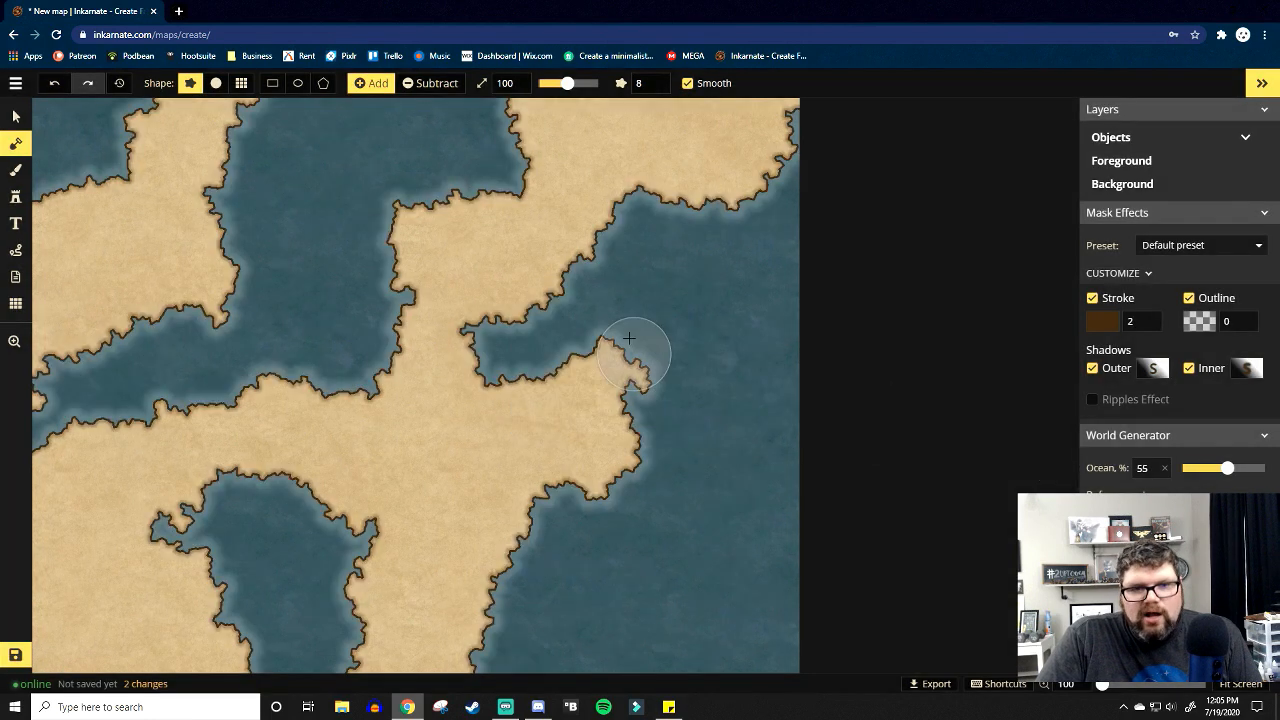
drag(1225, 468, 1237, 468)
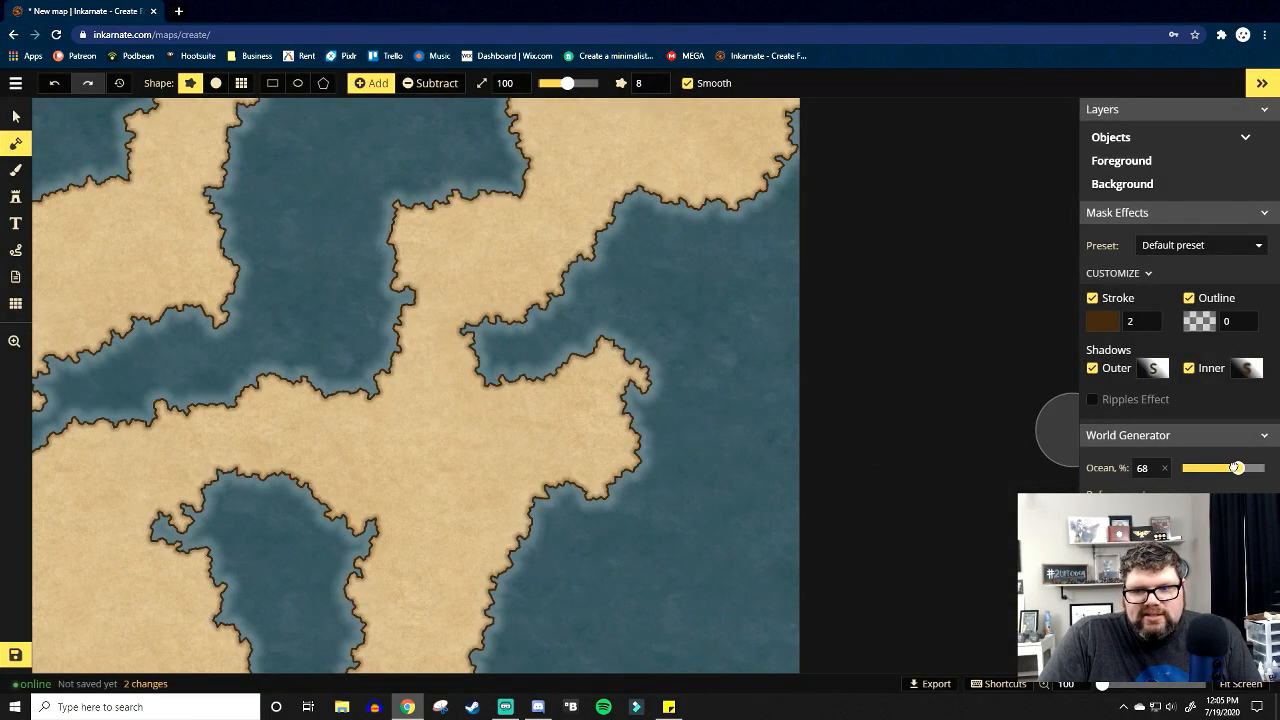
drag(1237, 467, 1268, 467)
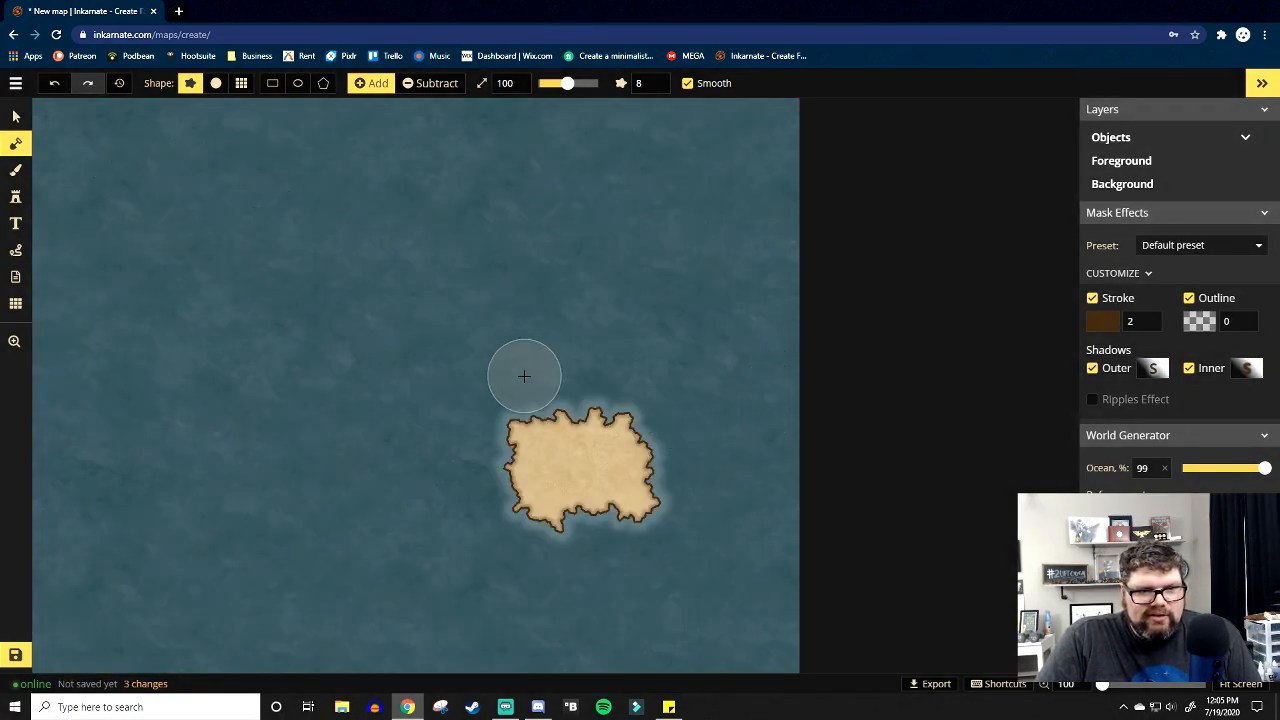
mouse_move(667, 347)
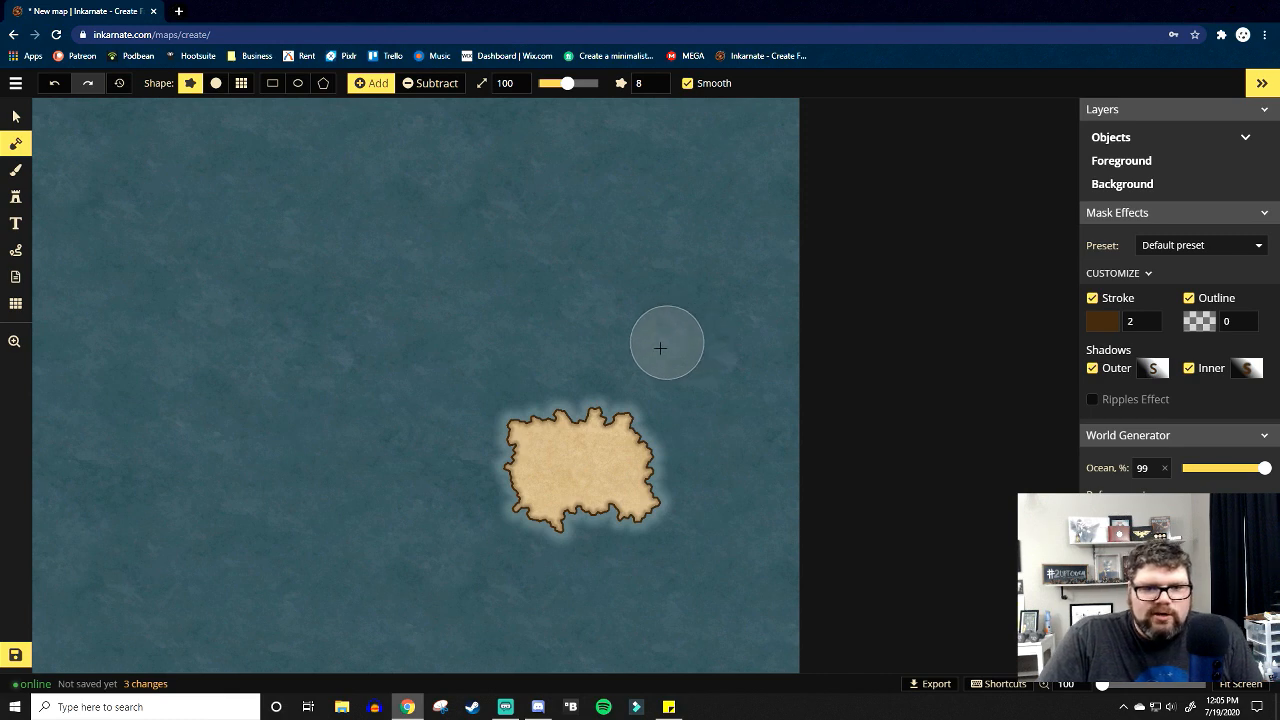
mouse_move(52, 147)
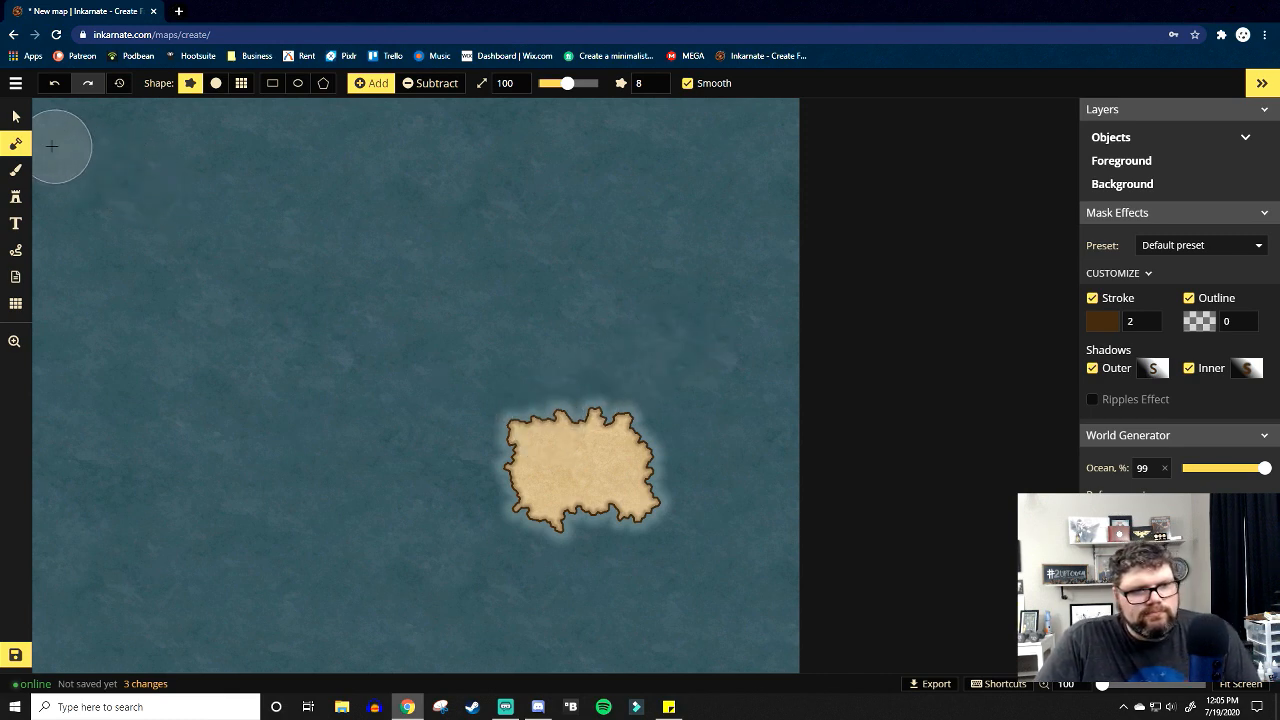
mouse_move(16, 147)
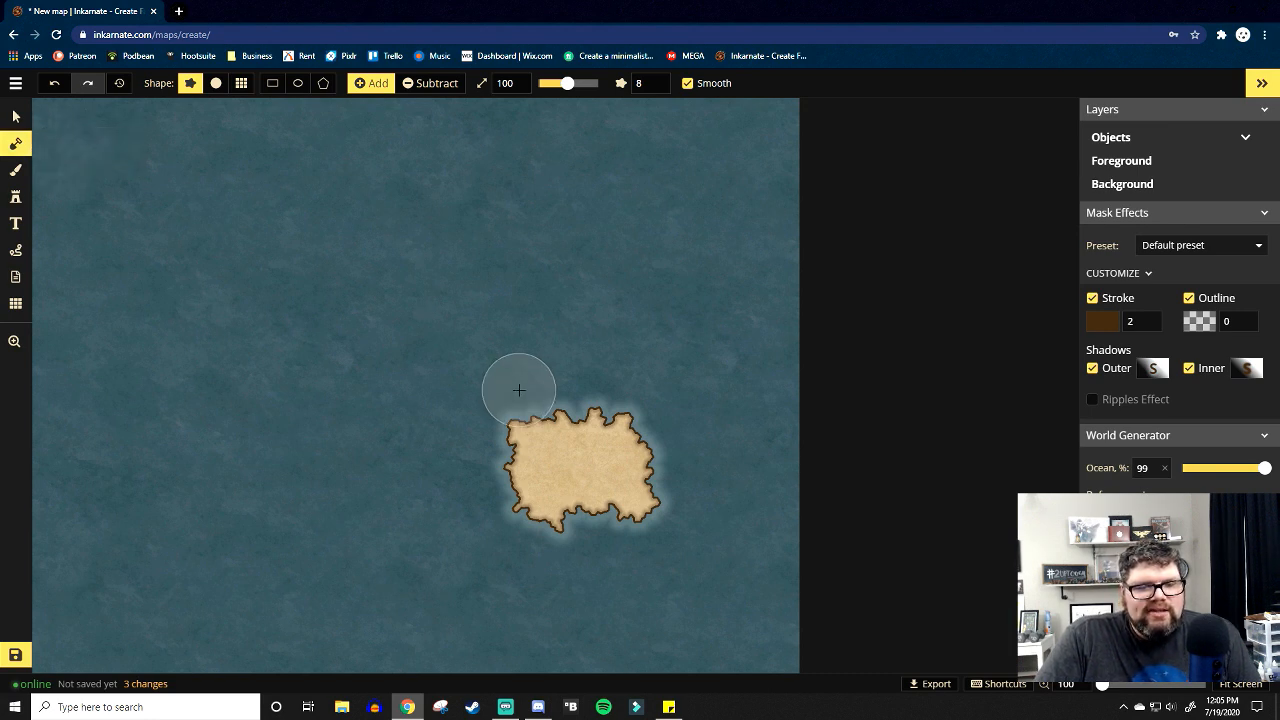
mouse_move(16, 145)
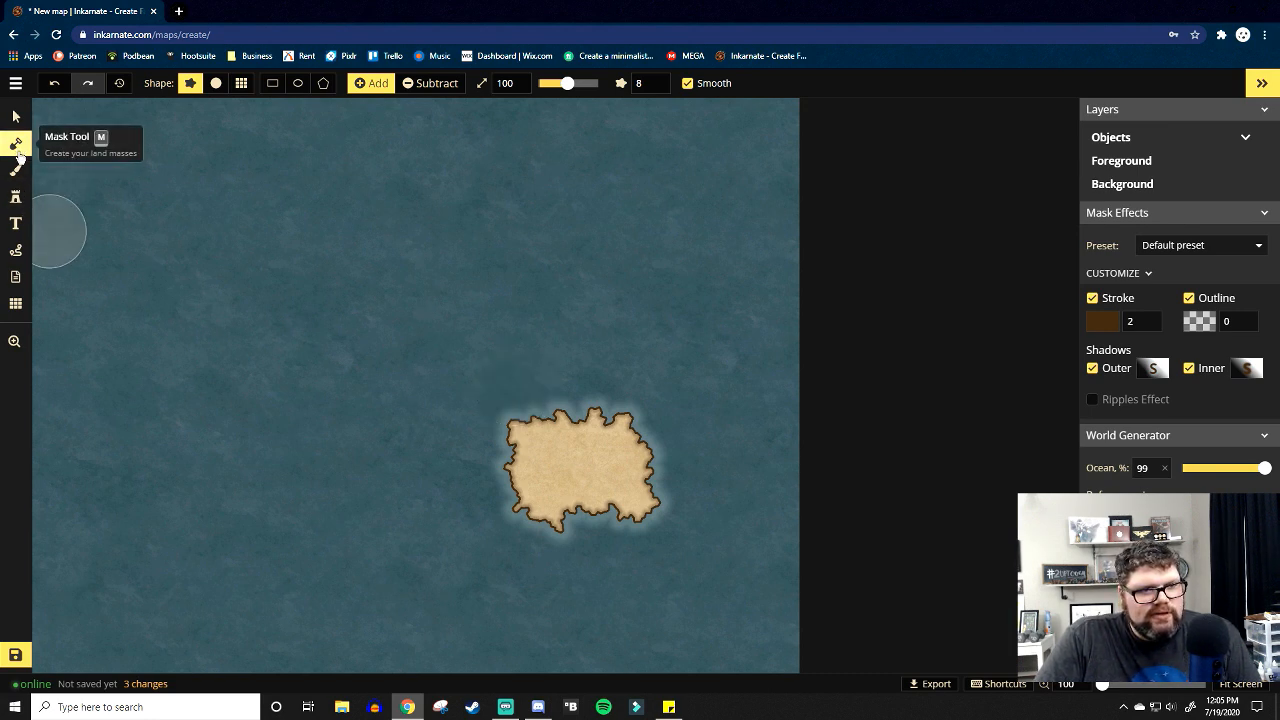
mouse_move(16, 197)
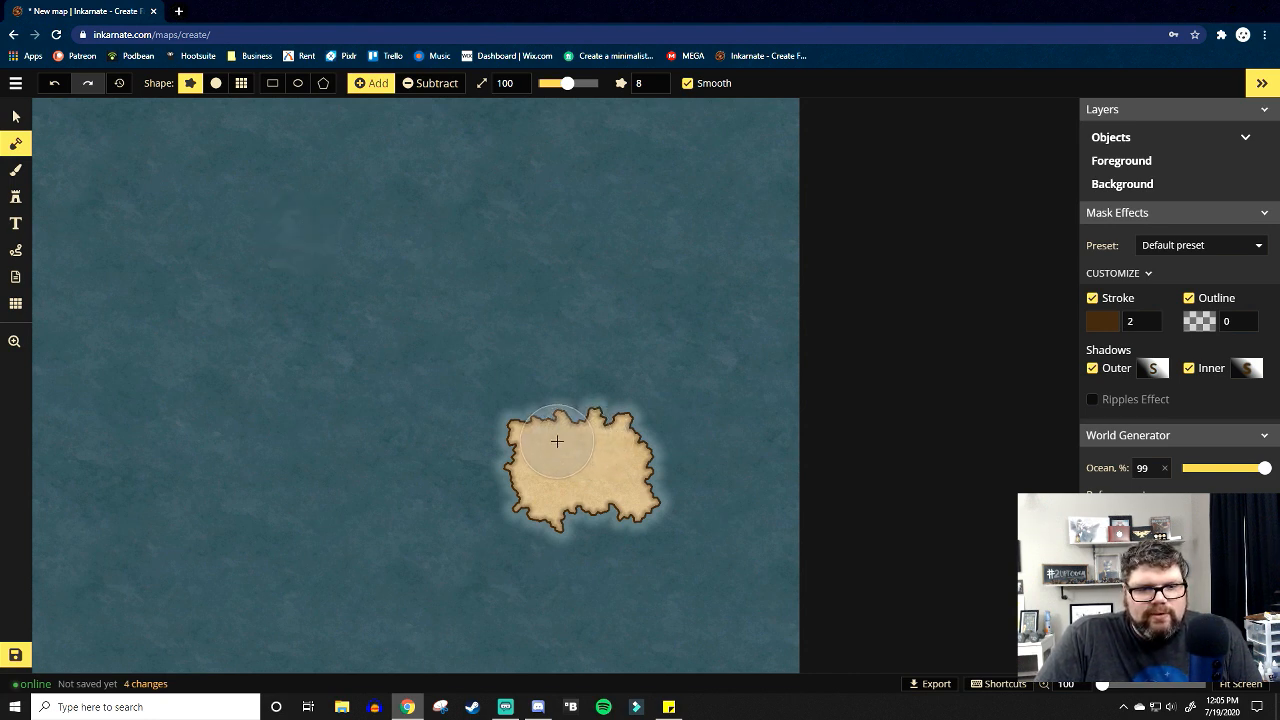
Mask-paint land curving up from the island and looping left into a snake with a top-left tail.
drag(557, 441, 337, 277)
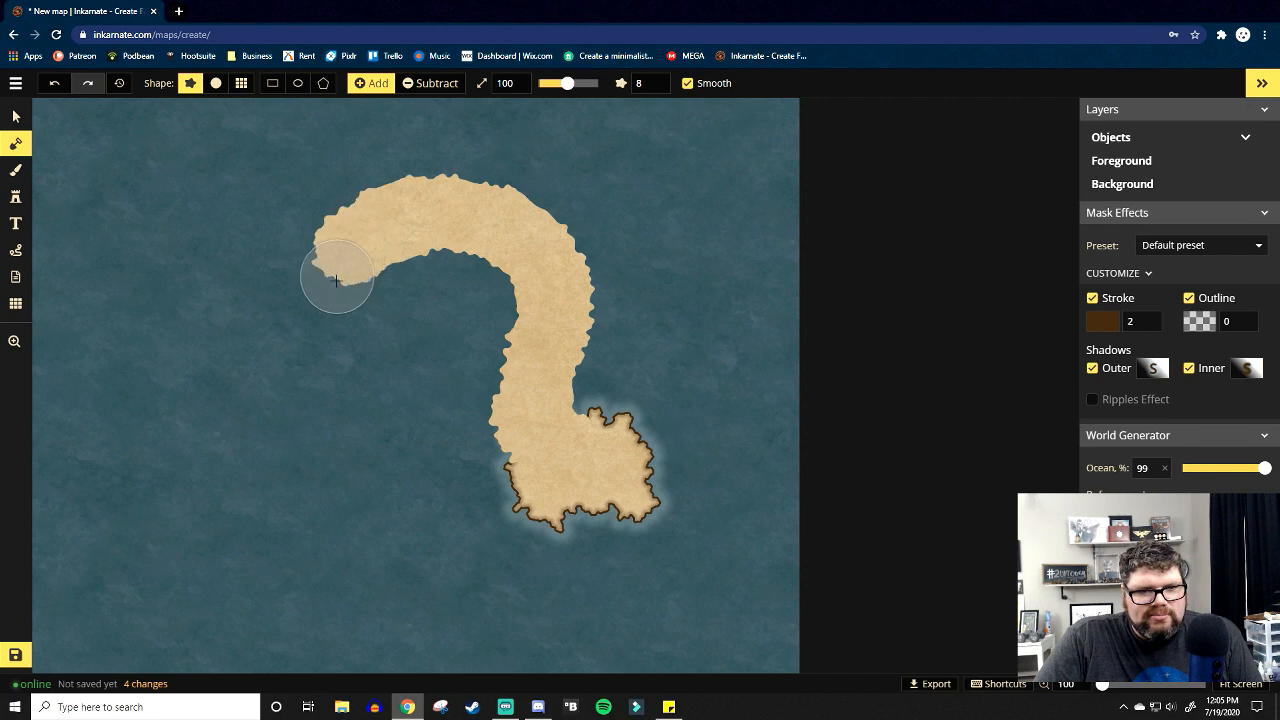
drag(337, 277, 207, 190)
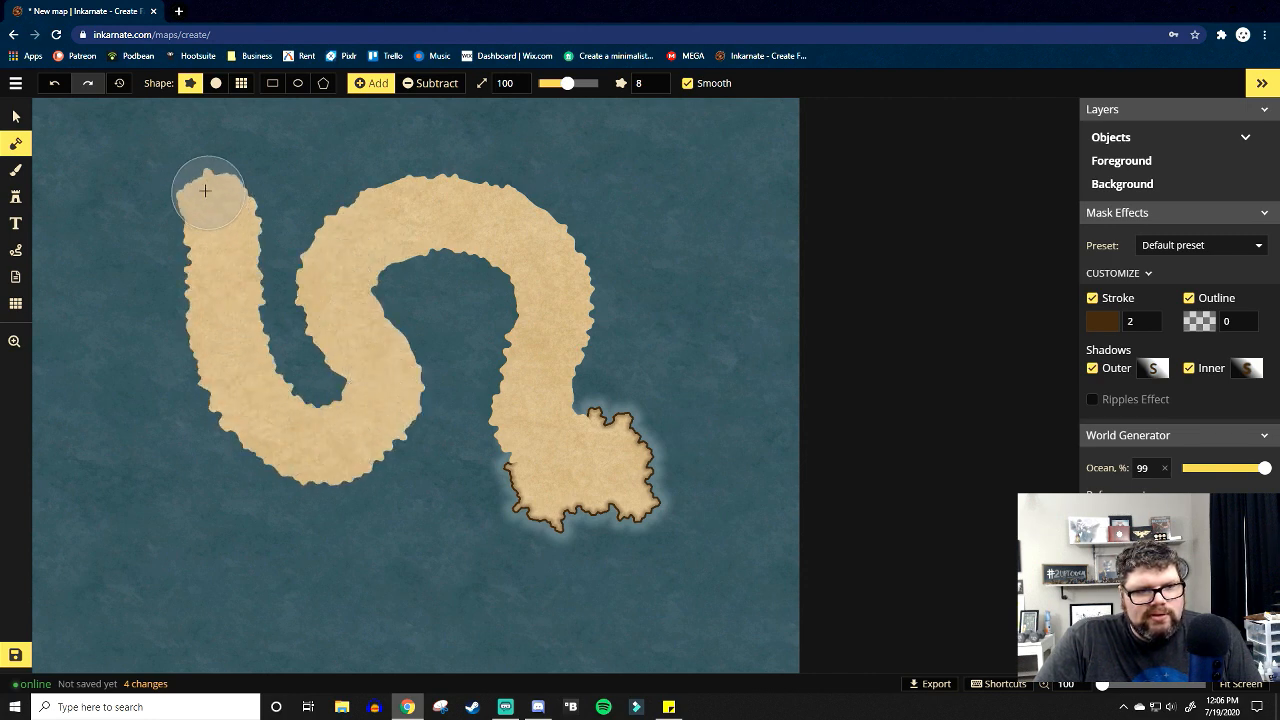
drag(205, 190, 144, 203)
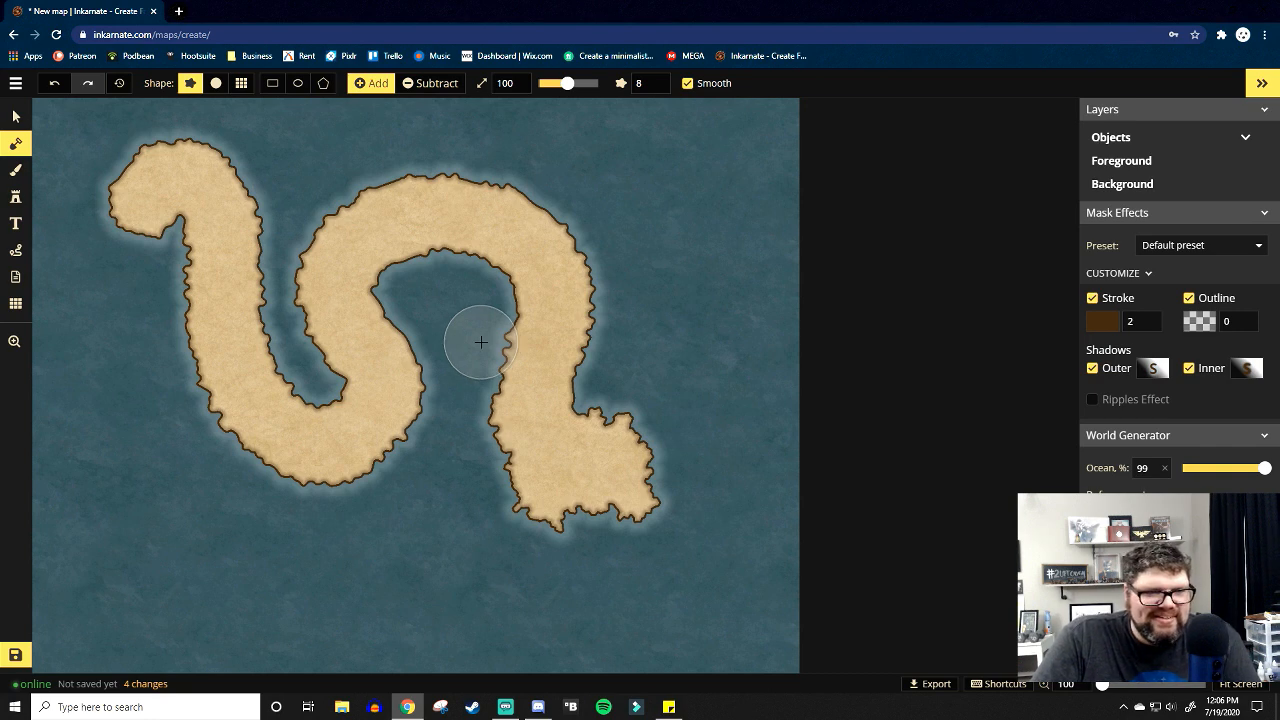
mouse_move(535, 315)
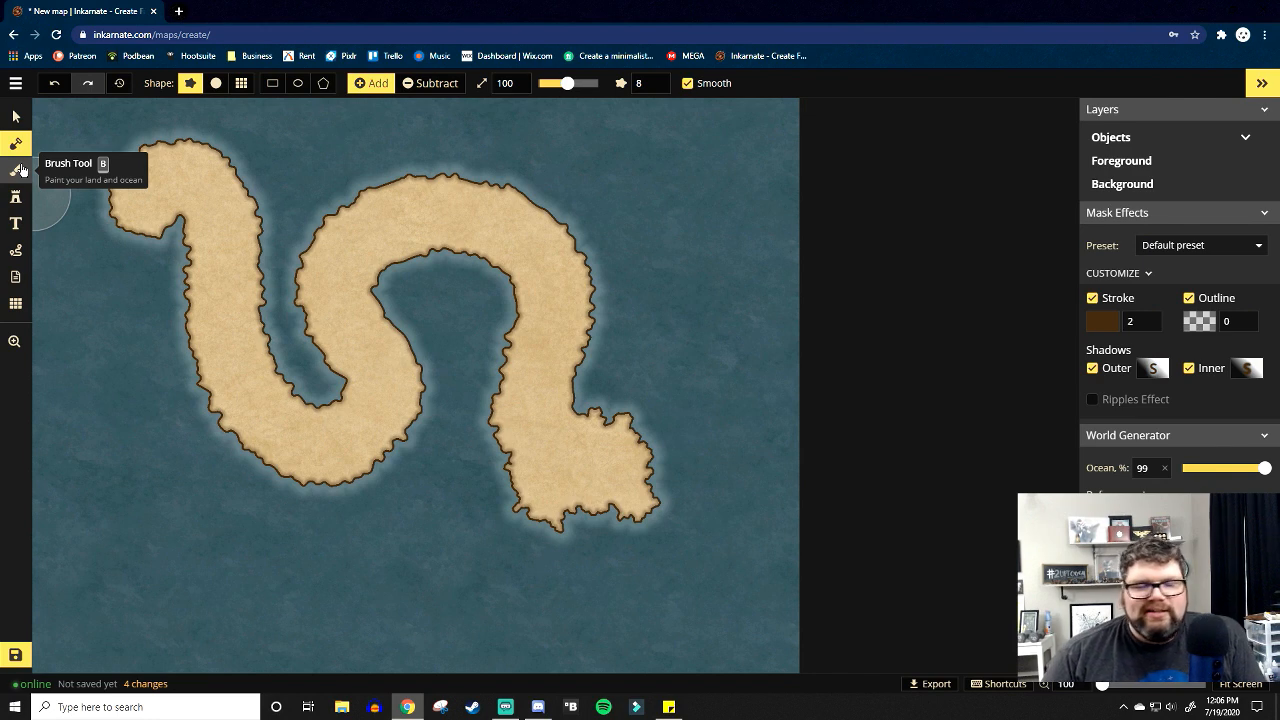
Paint the grass texture over the island's head and down its western body.
click(16, 170)
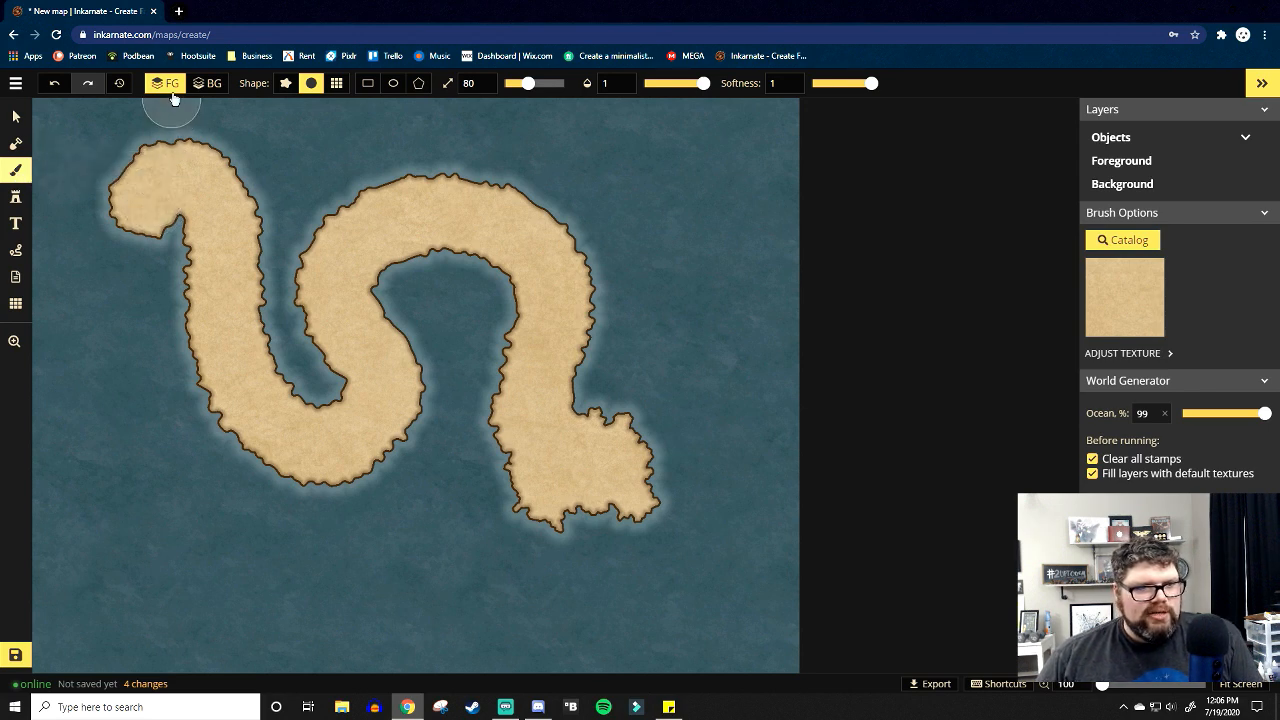
mouse_move(233, 299)
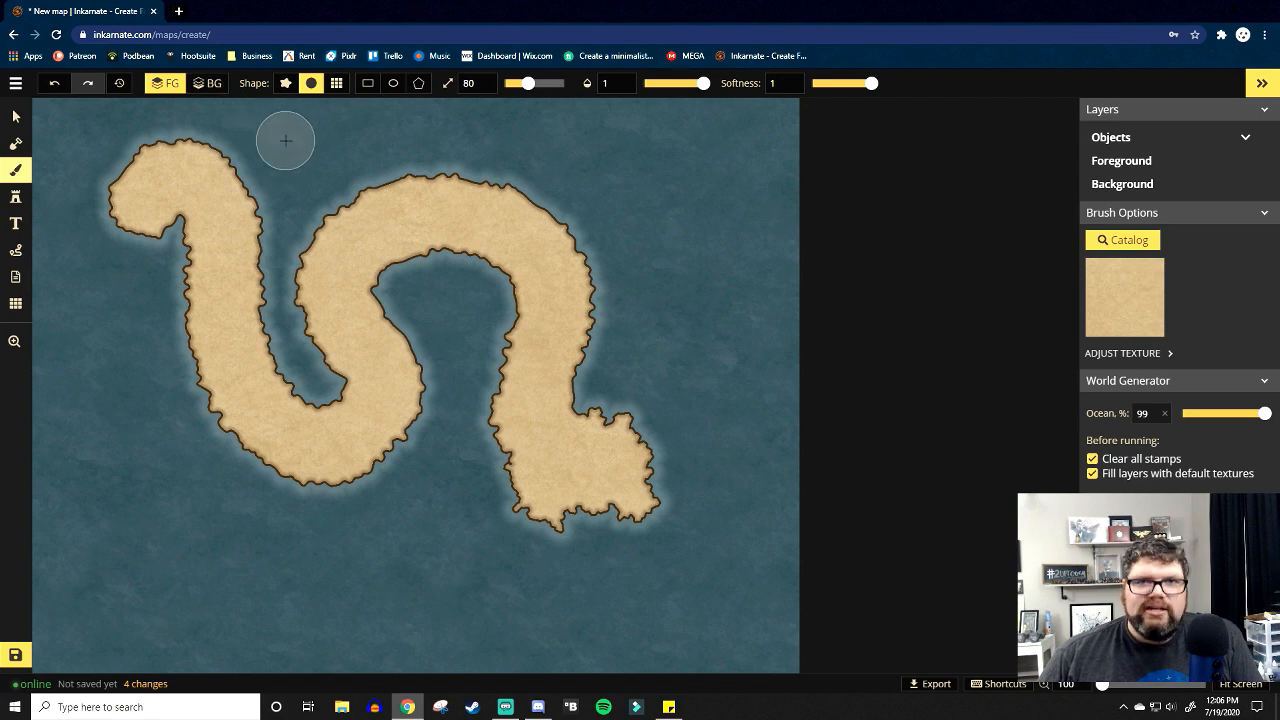
mouse_move(1124, 296)
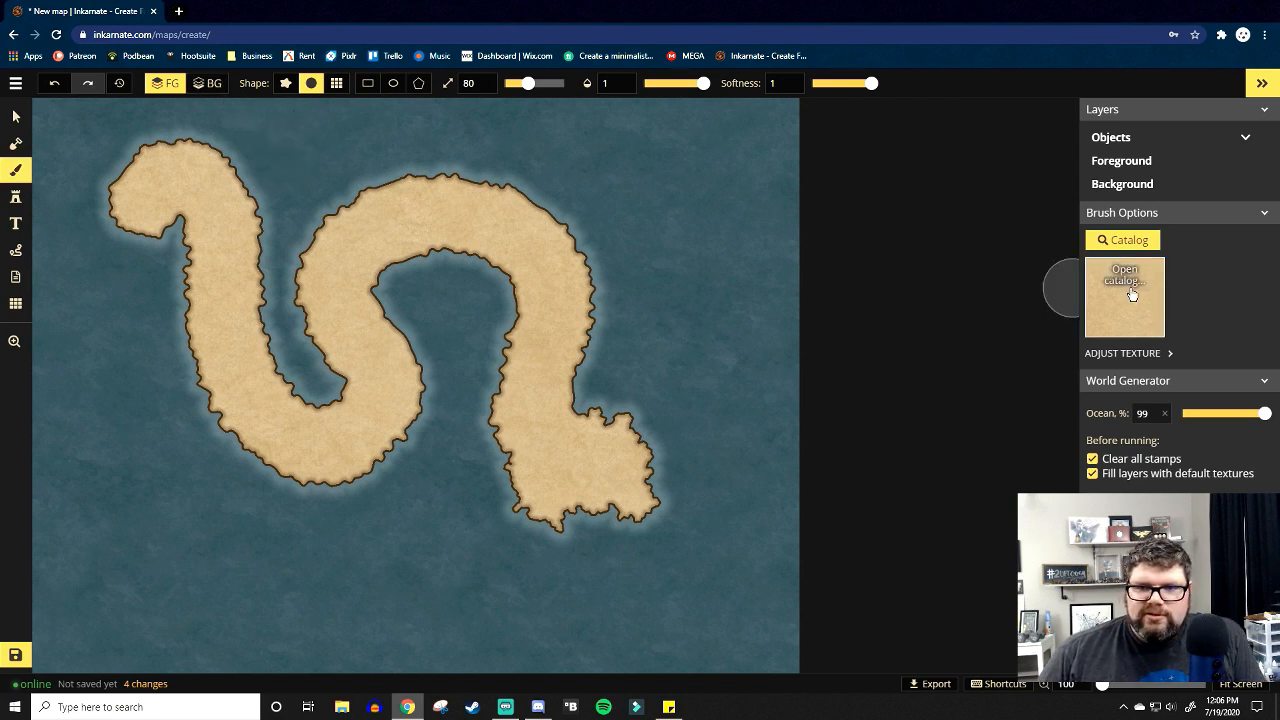
click(1125, 296)
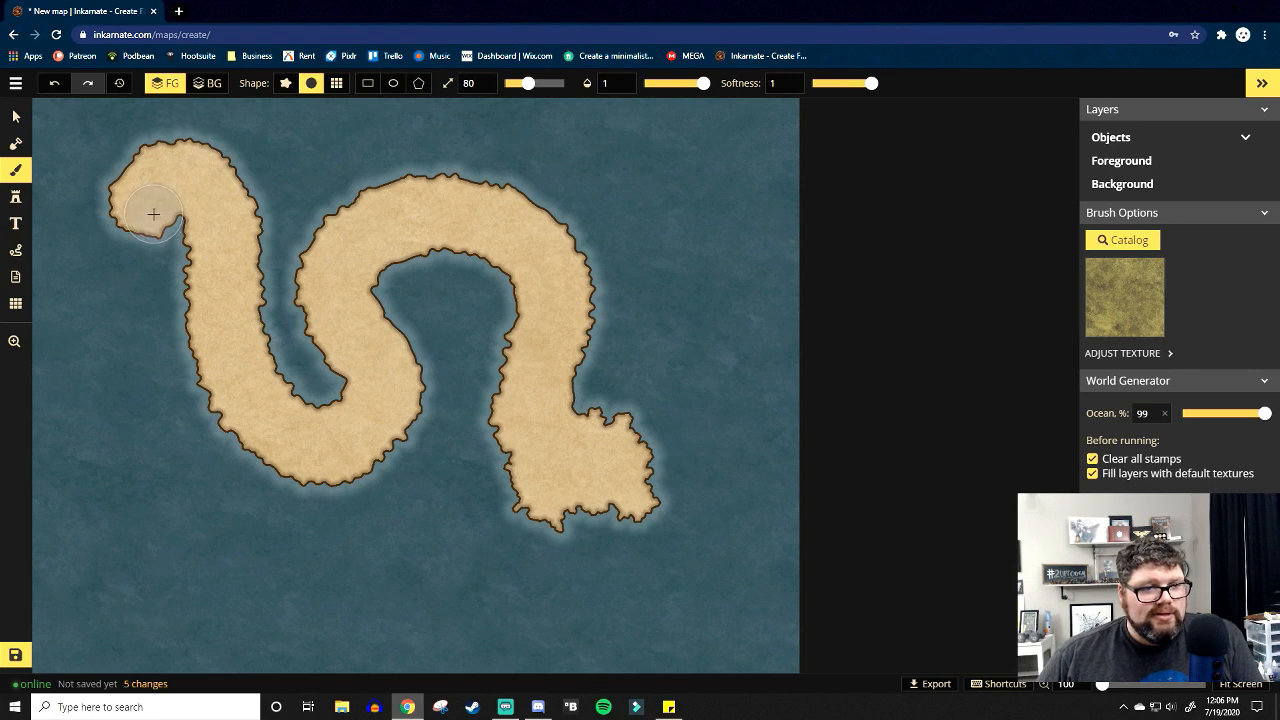
drag(153, 214, 208, 178)
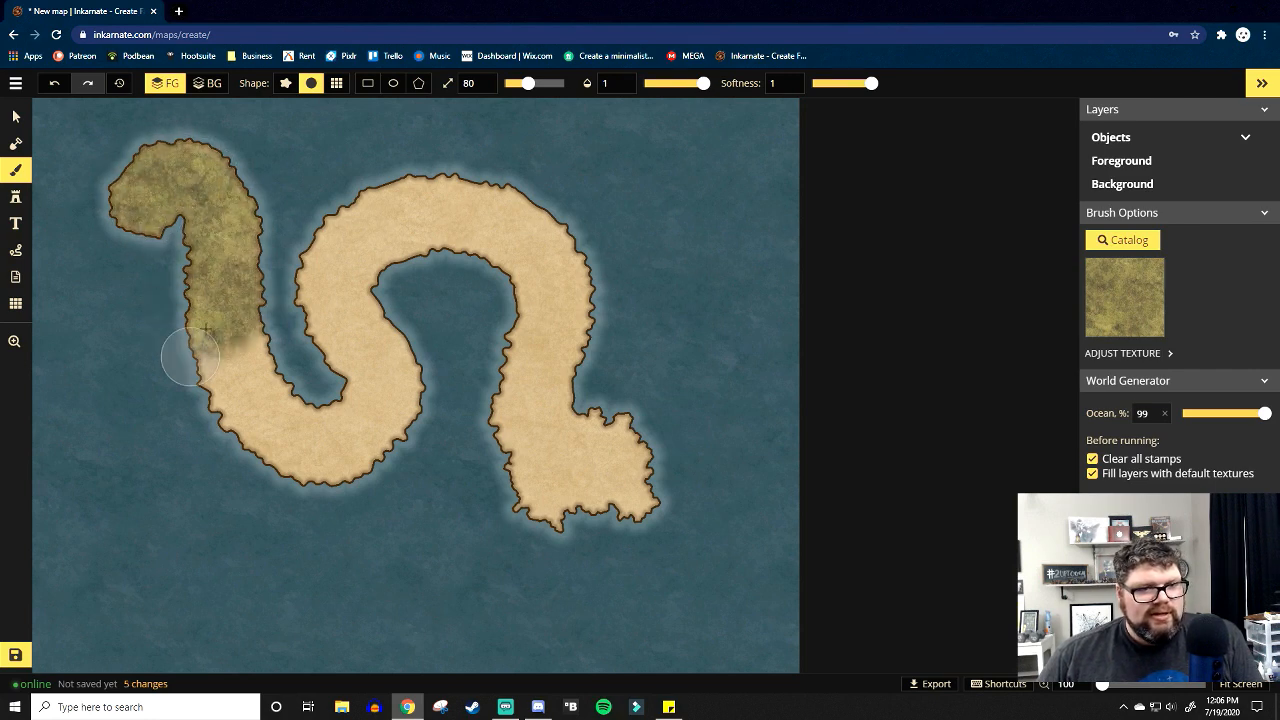
drag(195, 357, 330, 442)
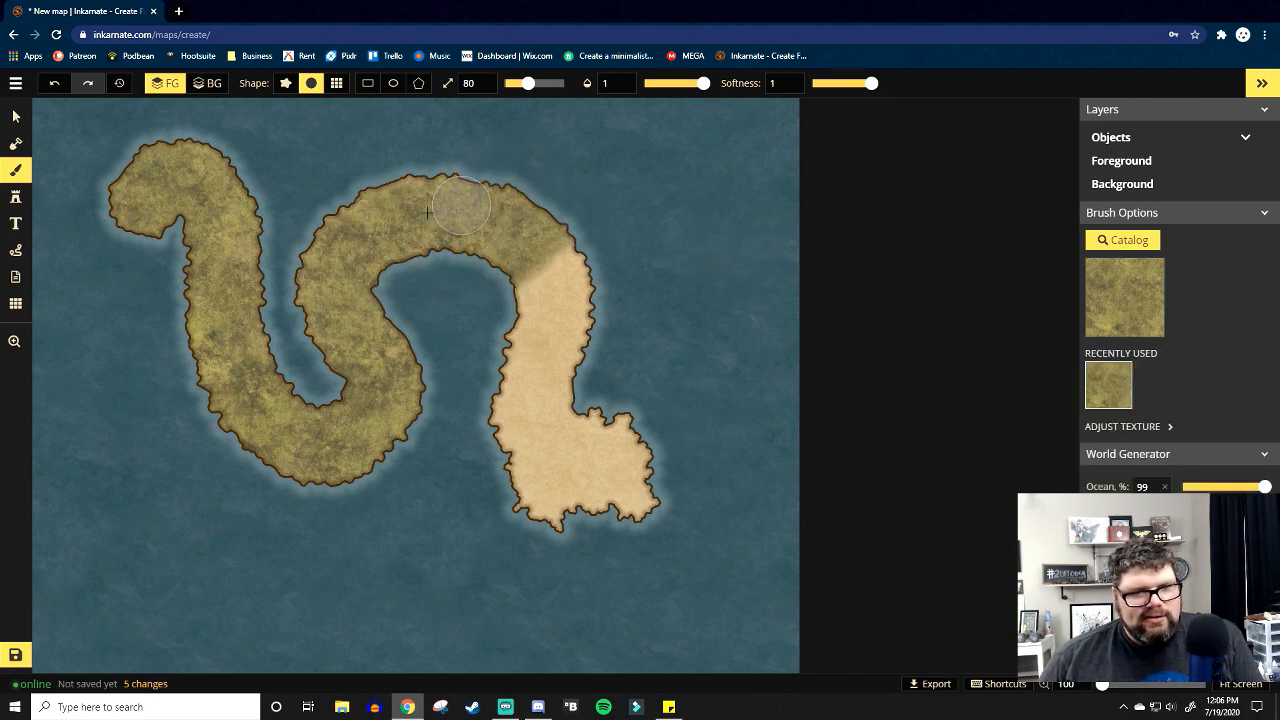
Paint a dark rock texture over the southeastern tail.
click(1122, 239)
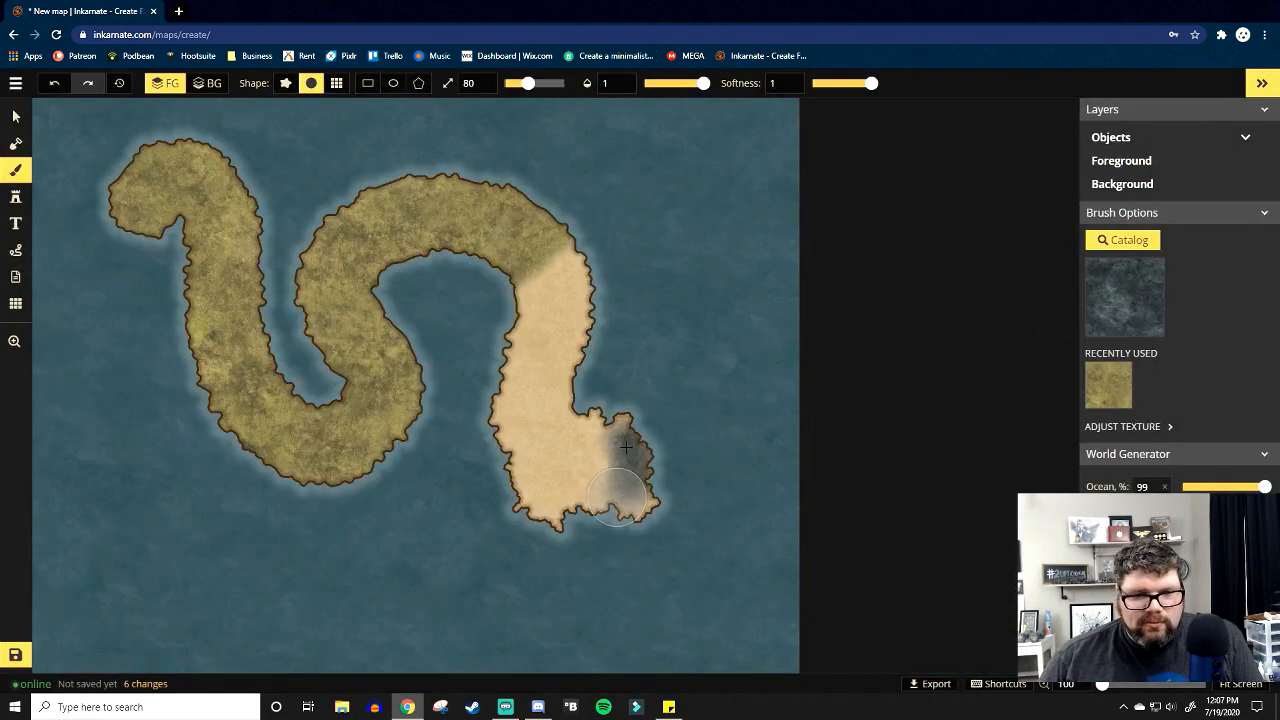
drag(625, 448, 615, 525)
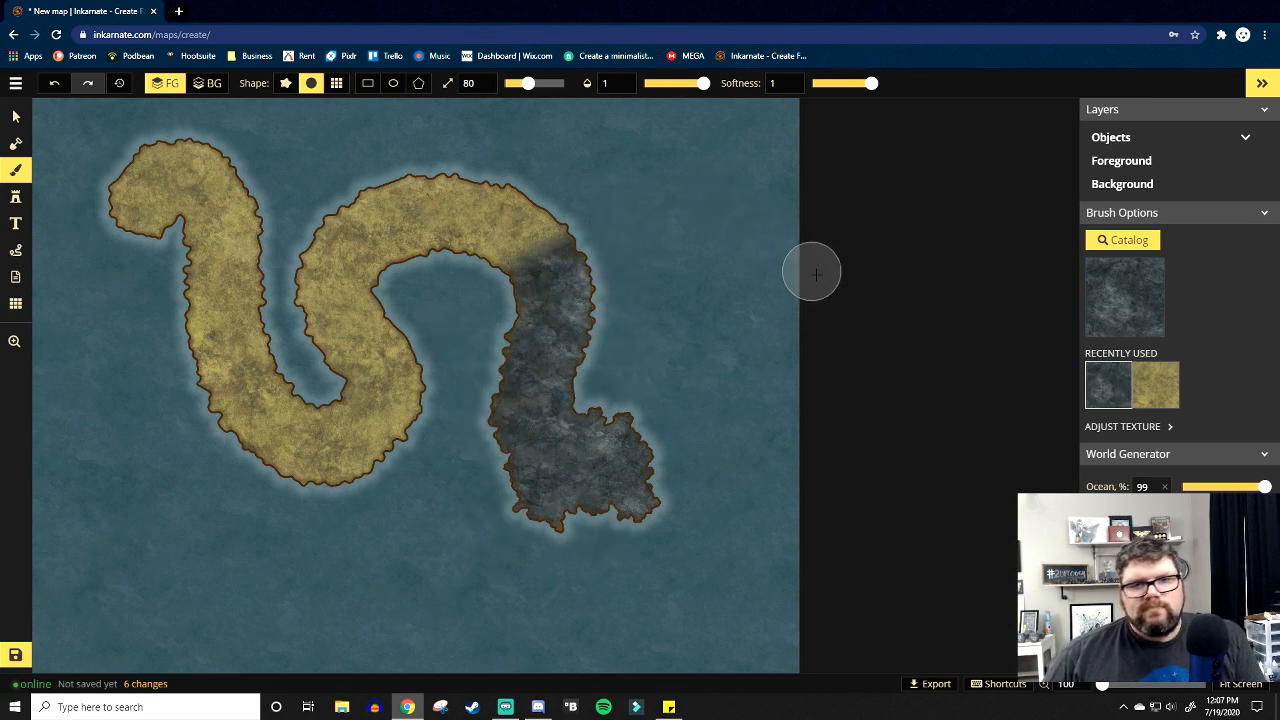
mouse_move(744, 240)
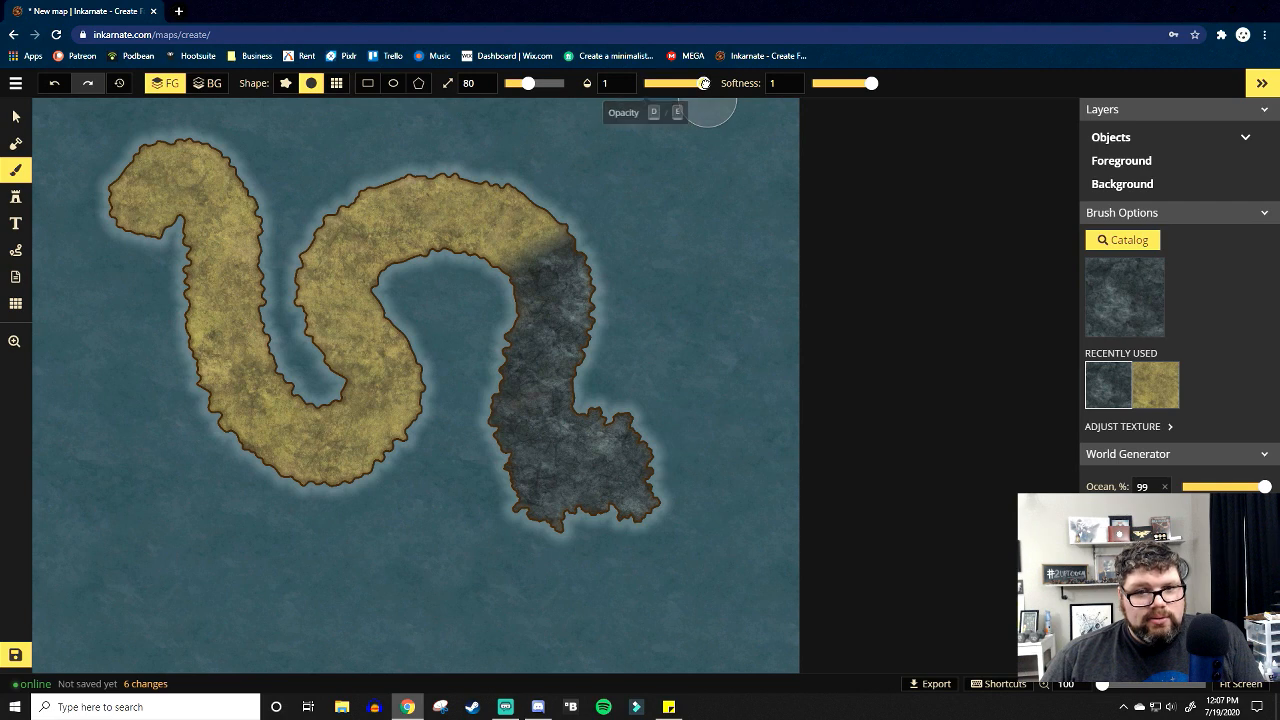
At 0.45 opacity, feather rock into grass along the northern bend for a gradual seam.
drag(703, 83, 674, 83)
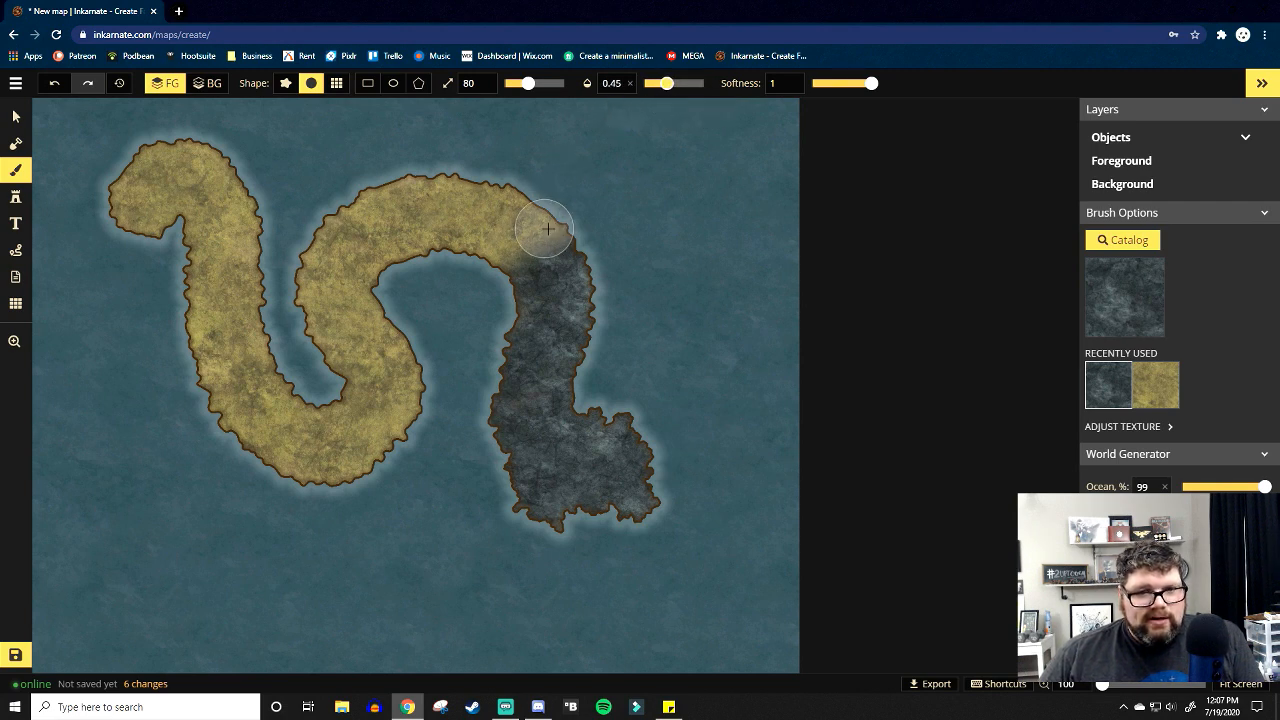
drag(547, 228, 456, 207)
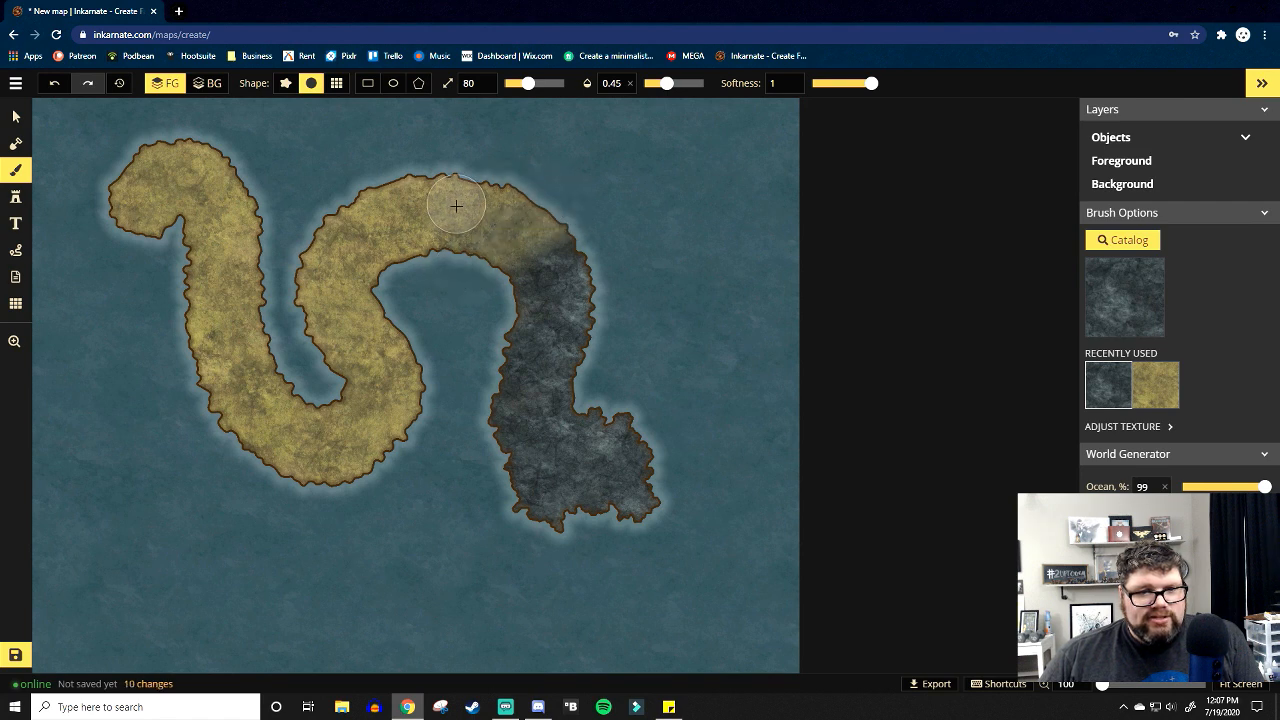
drag(456, 206, 553, 183)
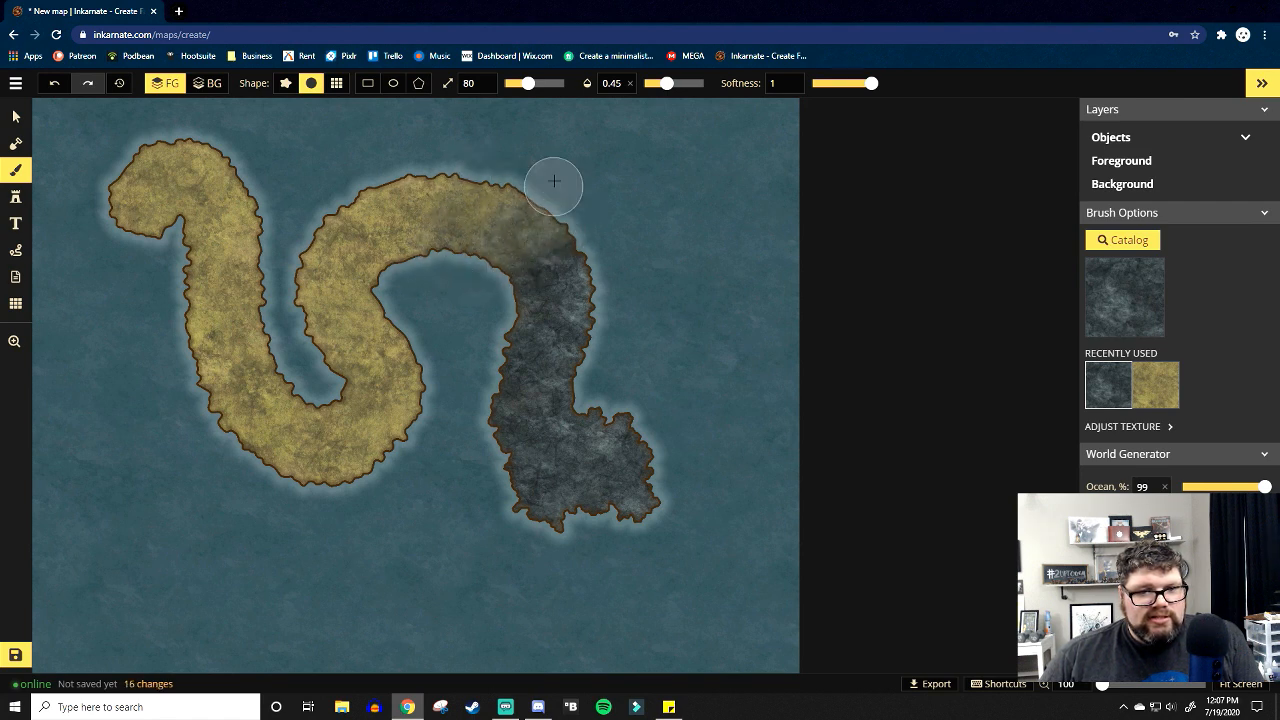
drag(553, 184, 385, 188)
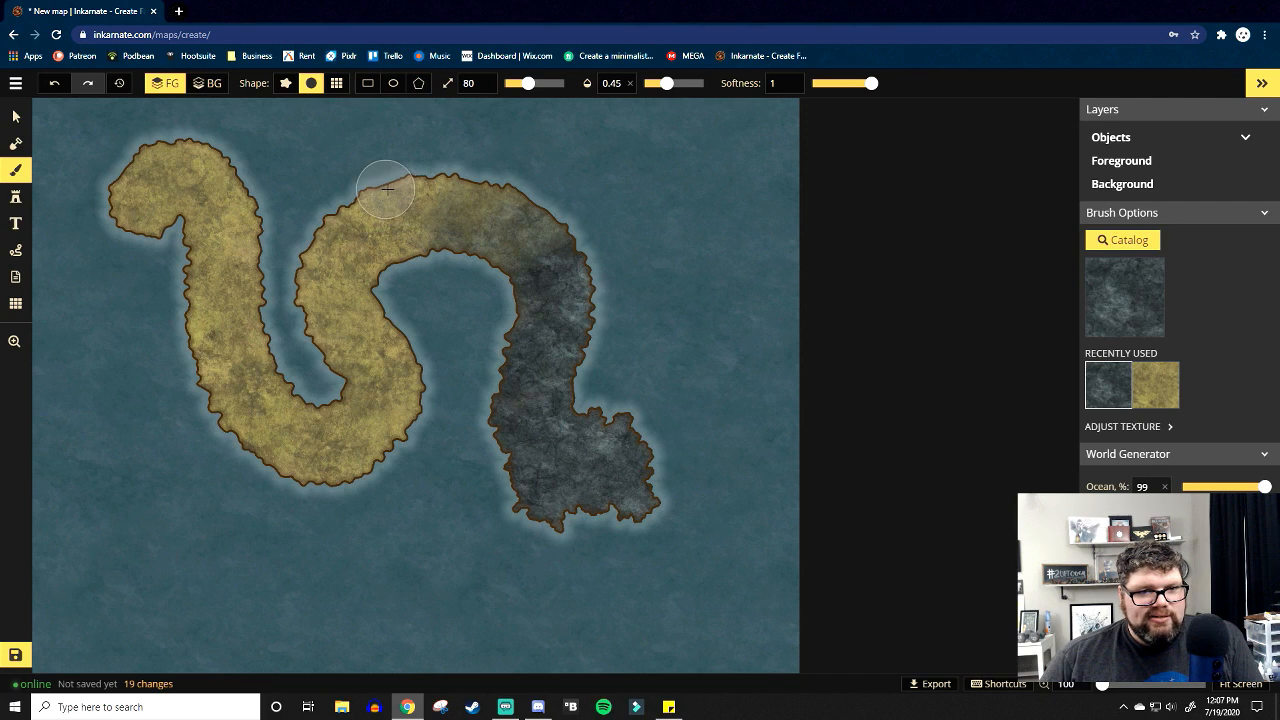
drag(385, 188, 577, 205)
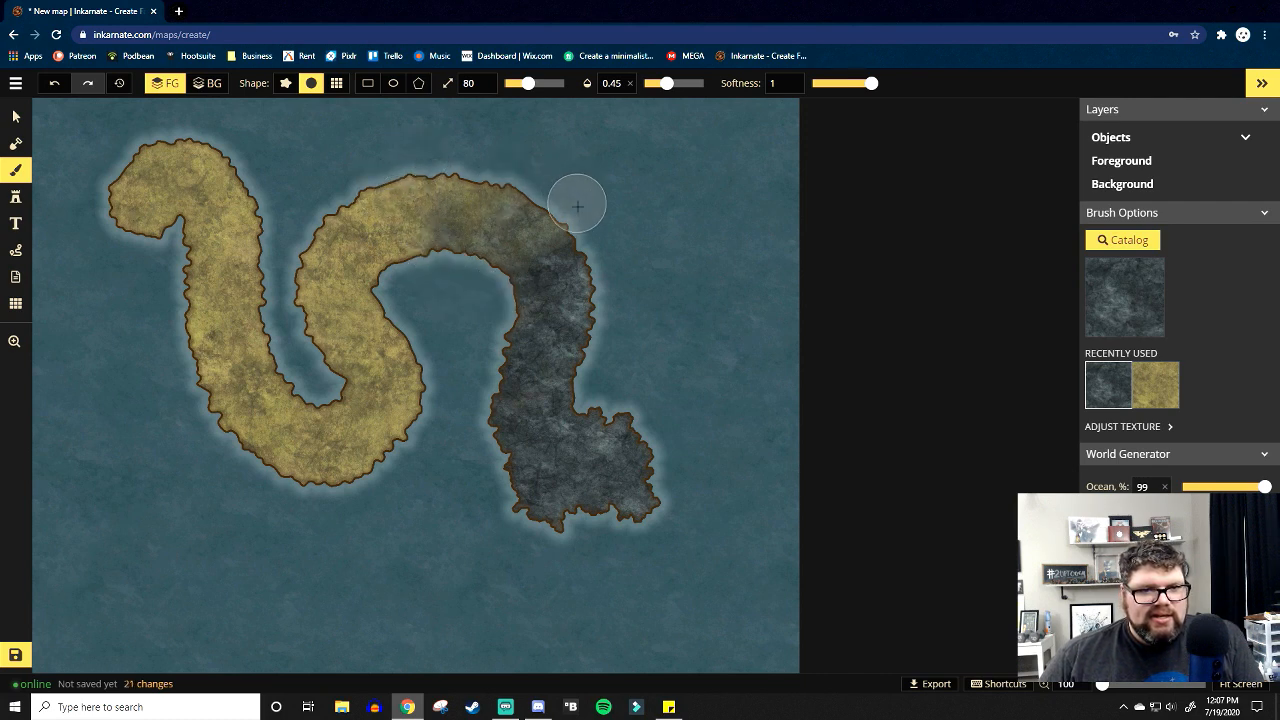
drag(577, 205, 342, 251)
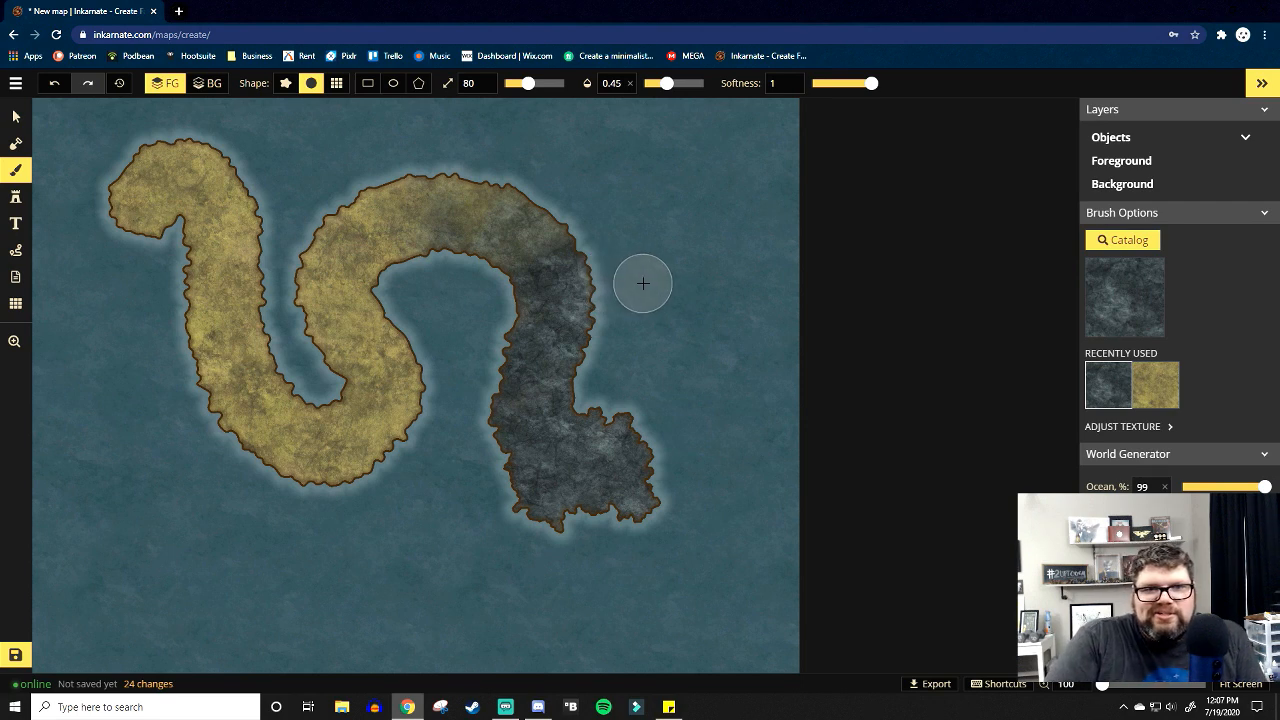
mouse_move(660, 297)
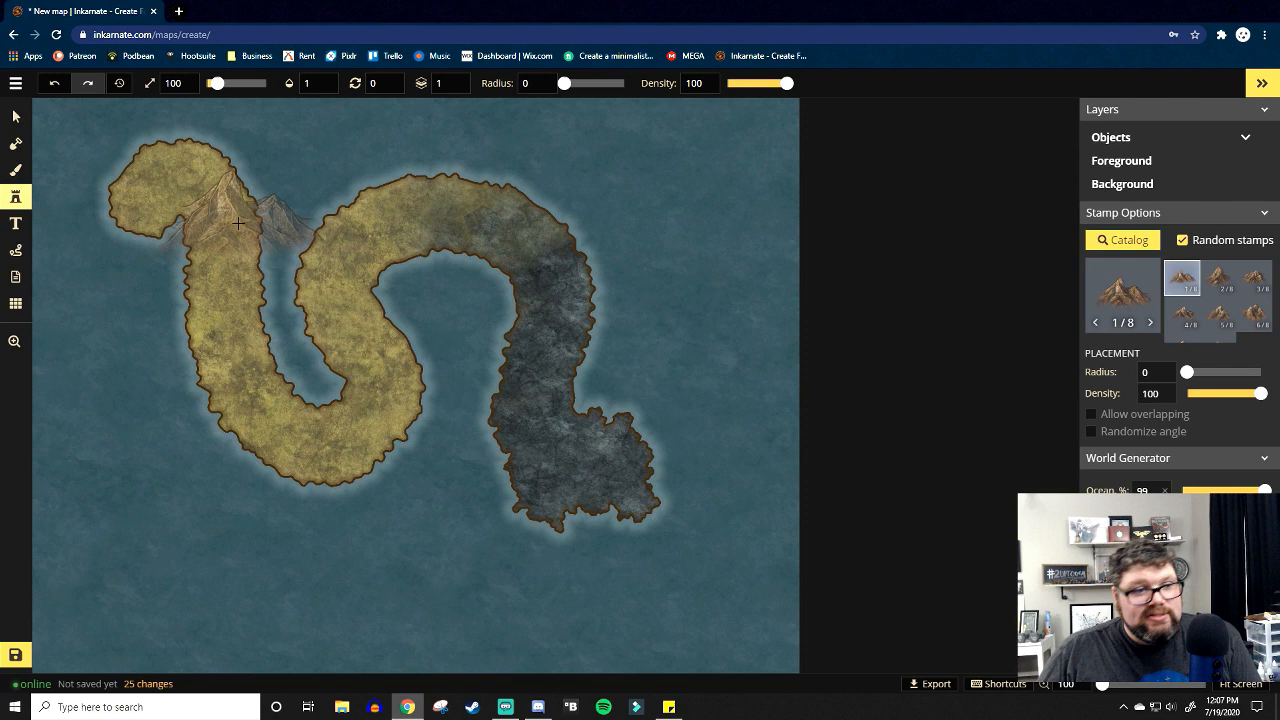
mouse_move(15, 197)
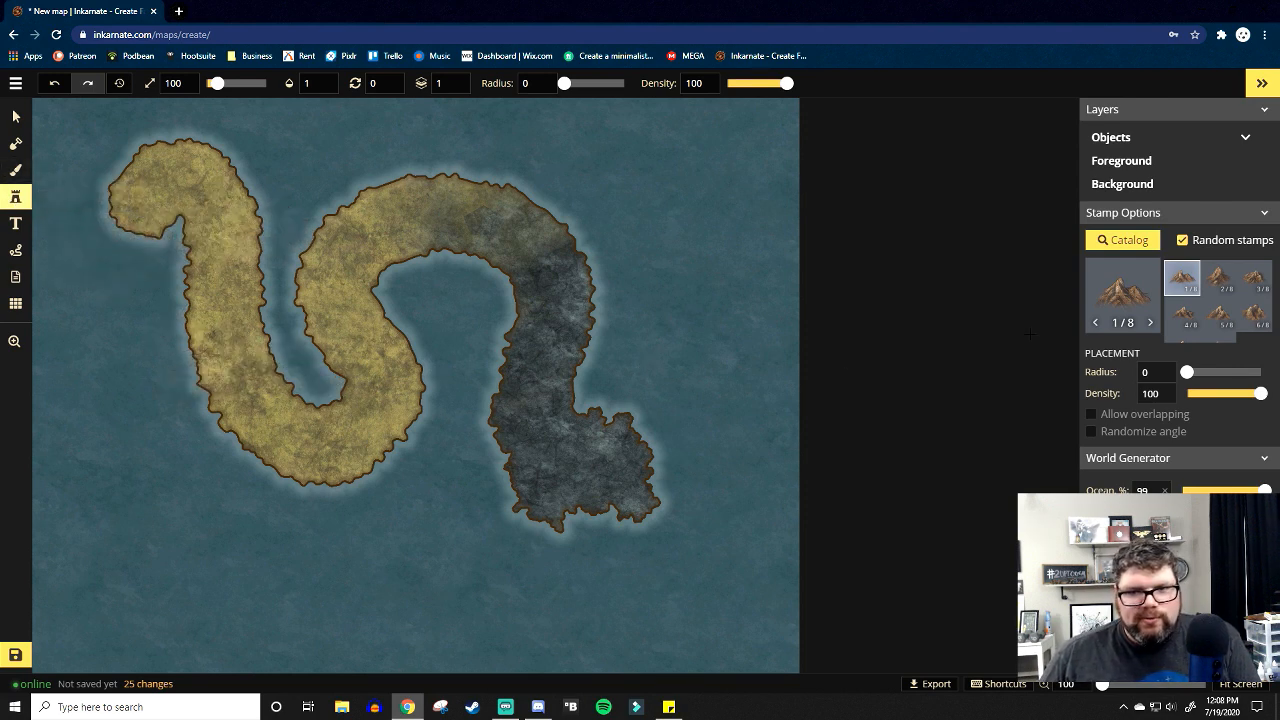
Stamp the dark mountain set on the rocky tail, shrink stamp size to 67 and add a small northern peak.
click(1122, 239)
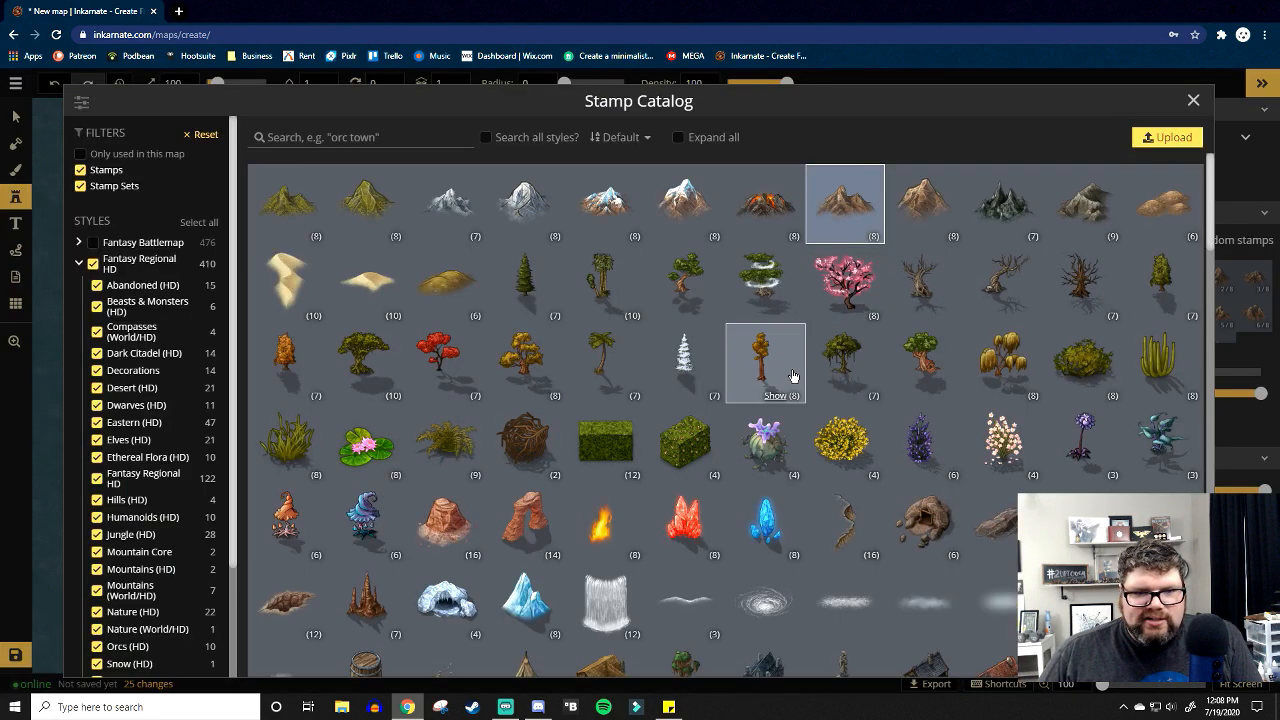
mouse_move(845, 363)
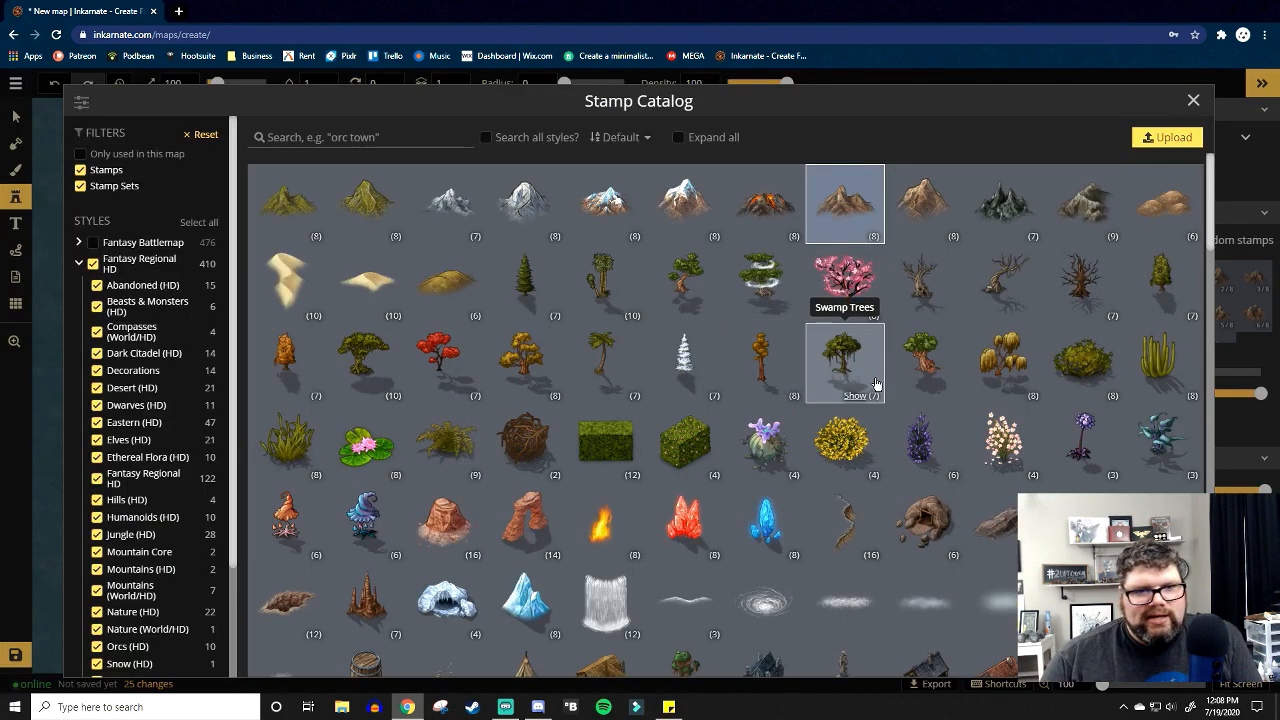
mouse_move(1005, 215)
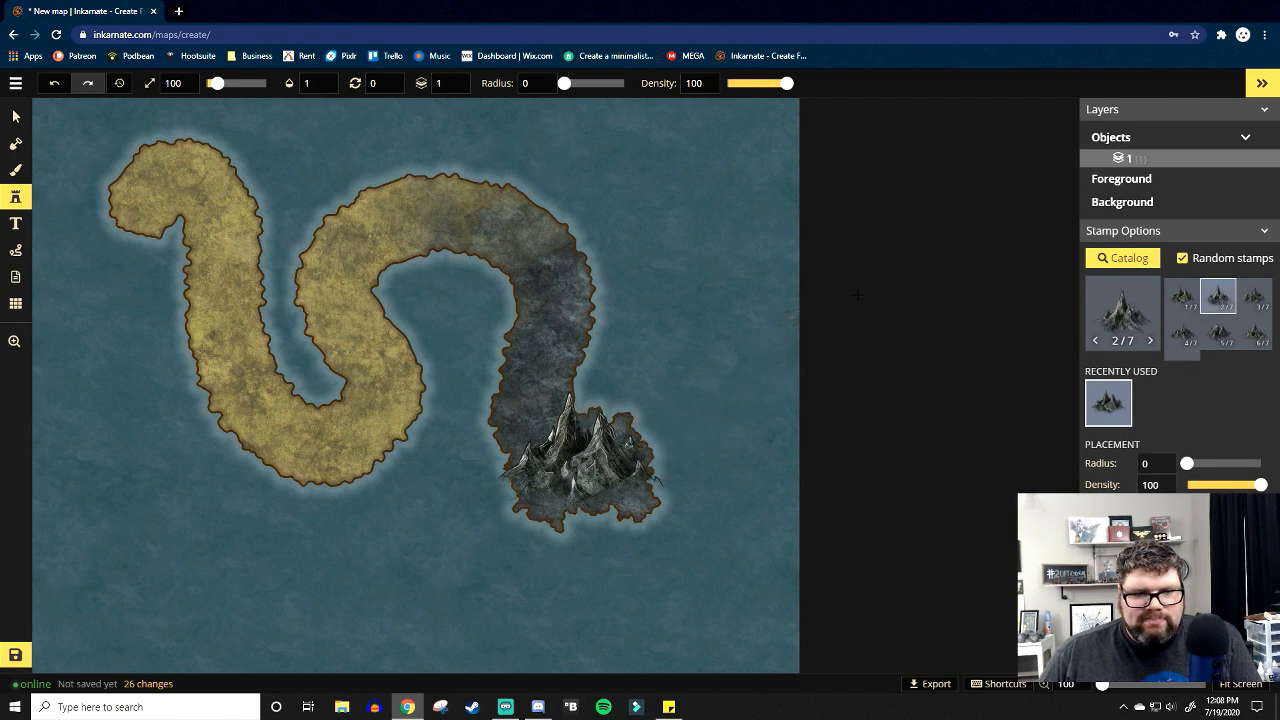
click(510, 140)
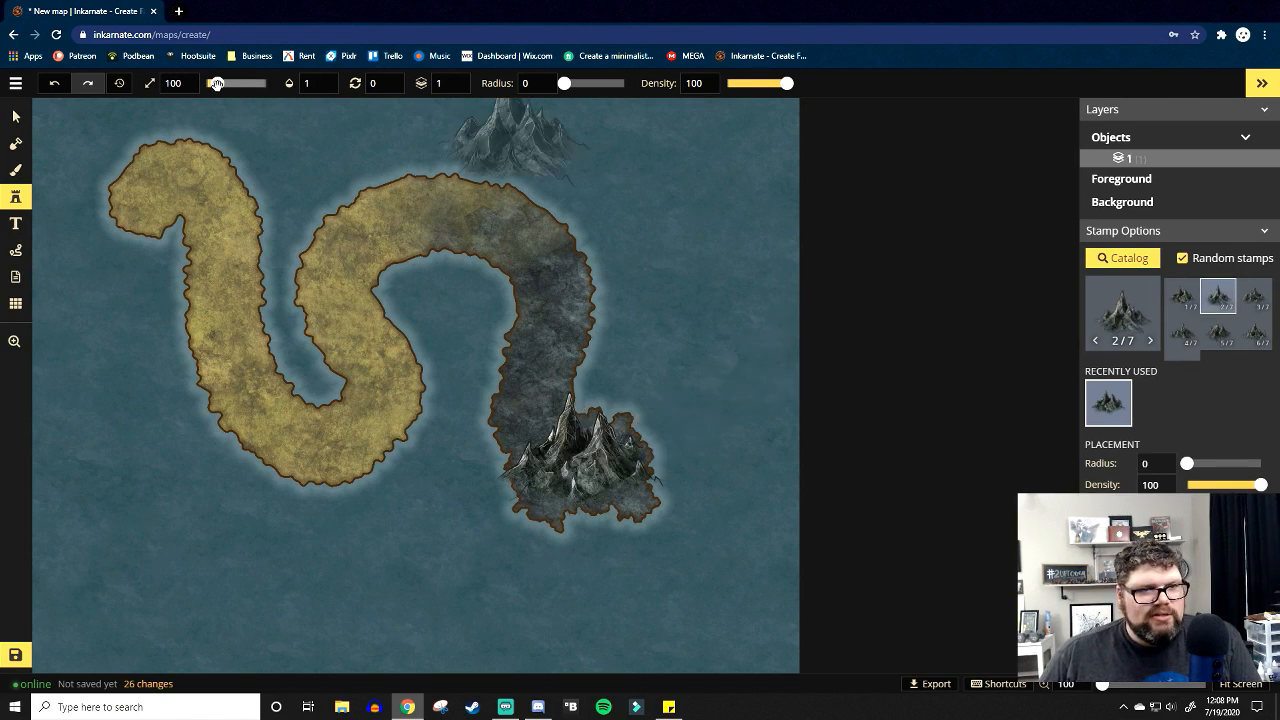
drag(217, 83, 213, 83)
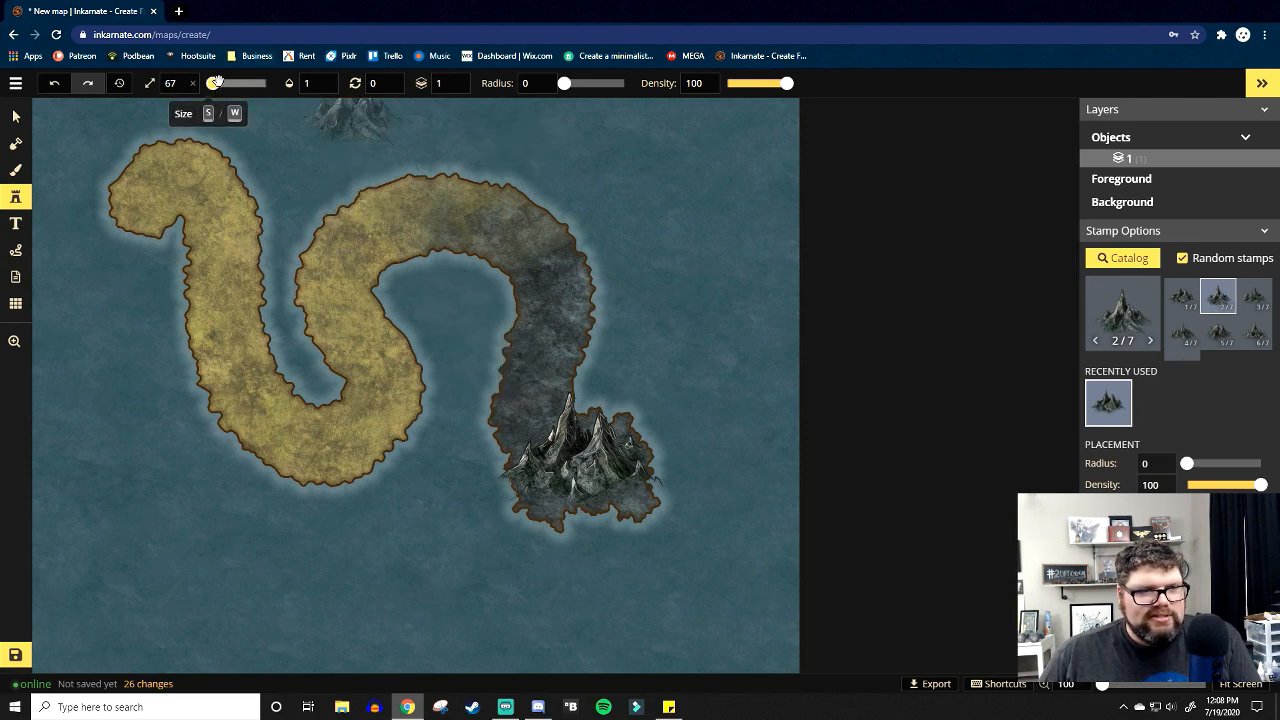
click(770, 300)
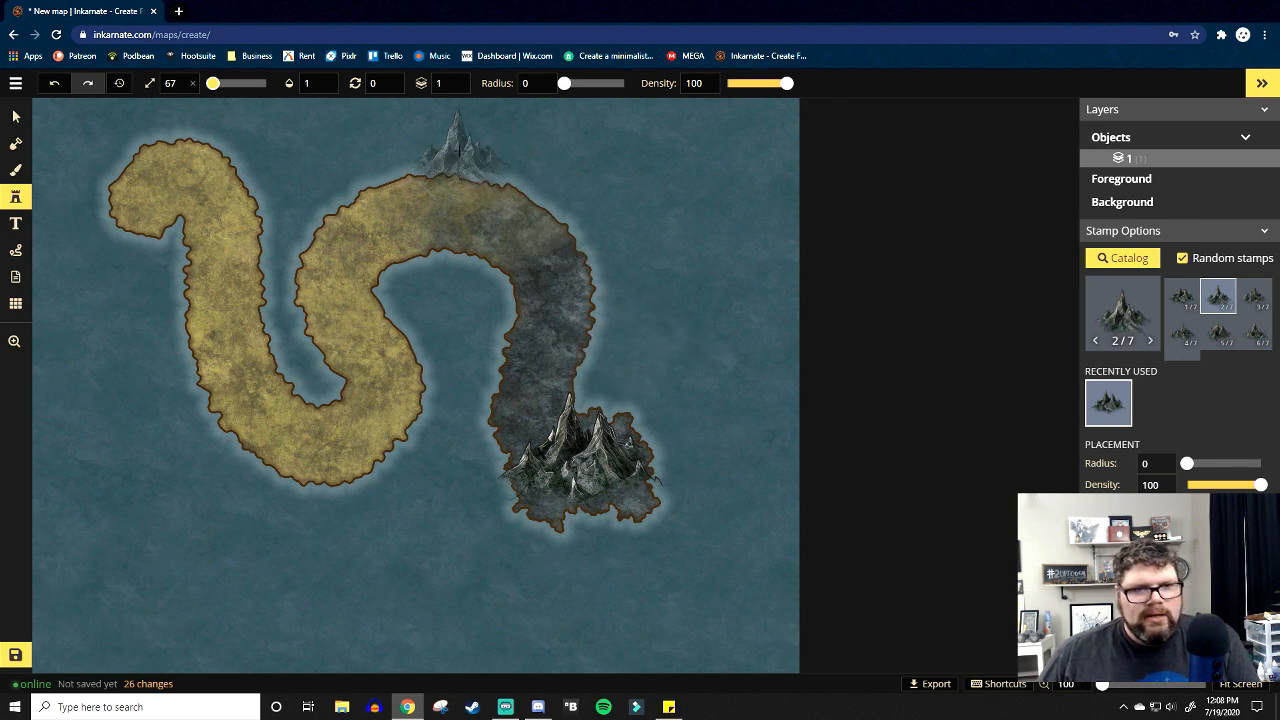
click(458, 158)
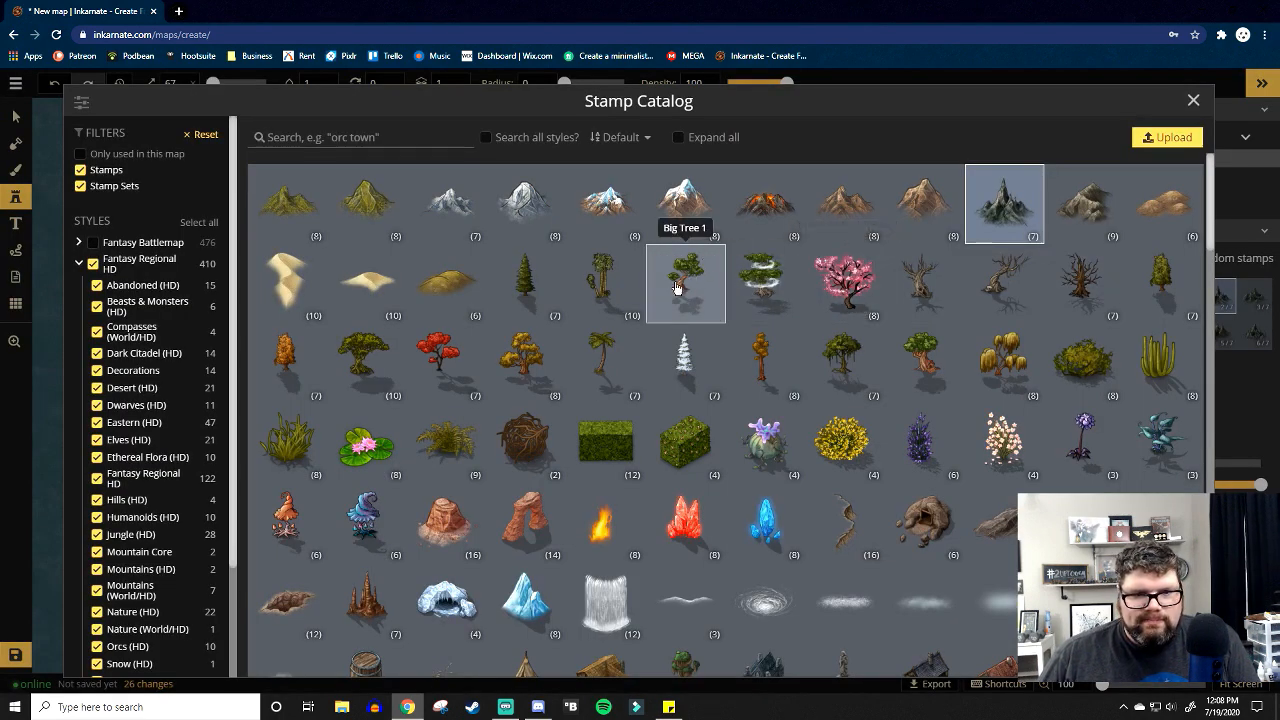
mouse_move(526, 283)
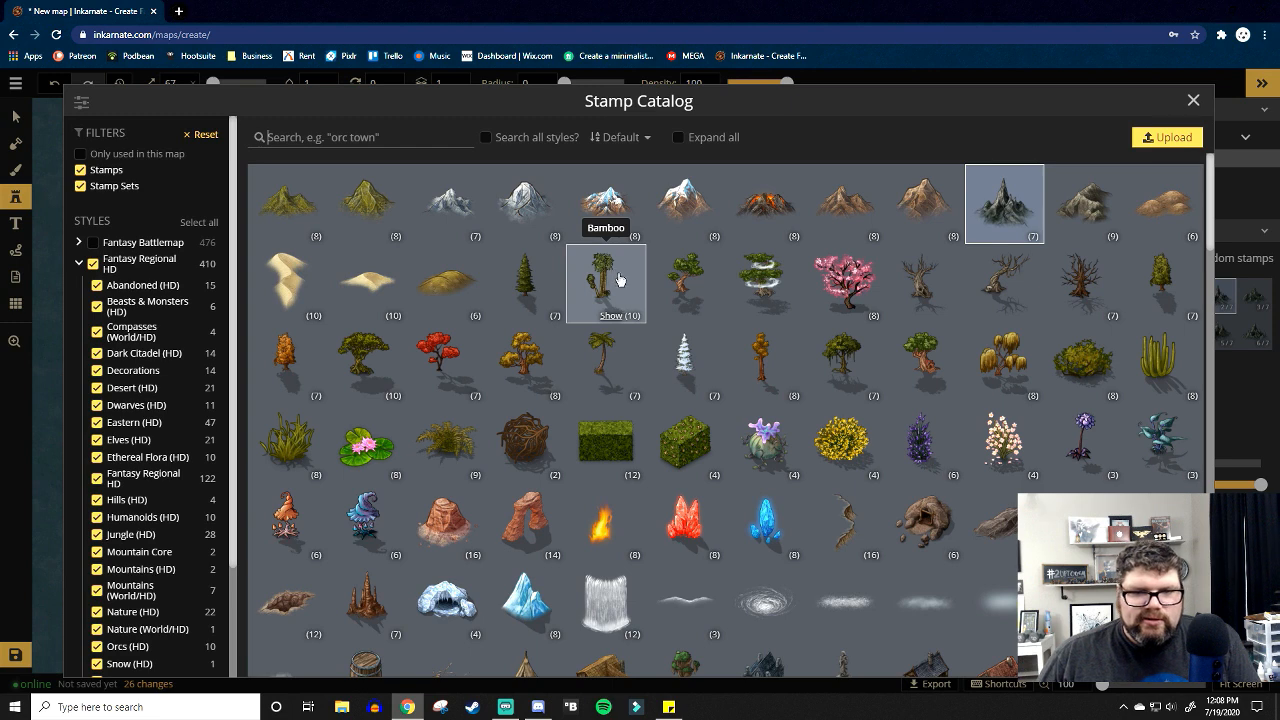
mouse_move(600, 290)
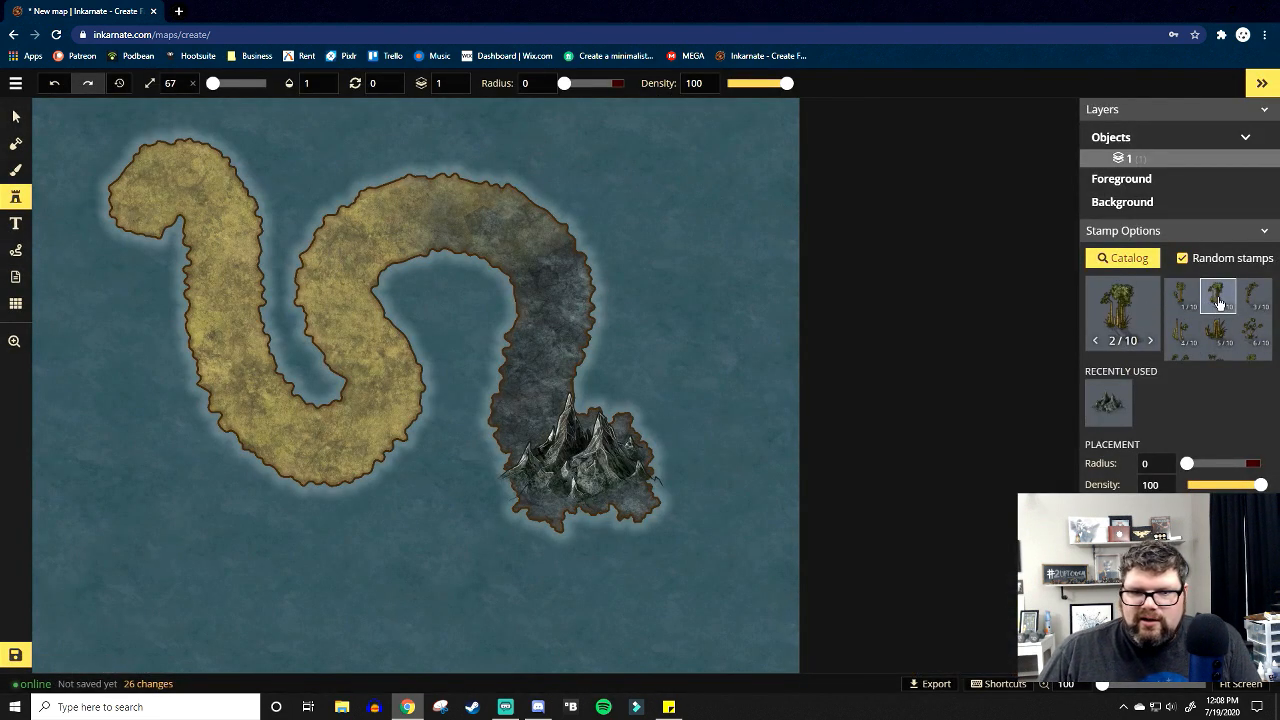
Cycle bamboo stamp variants and widen the stroke coverage for forest painting.
click(1150, 340)
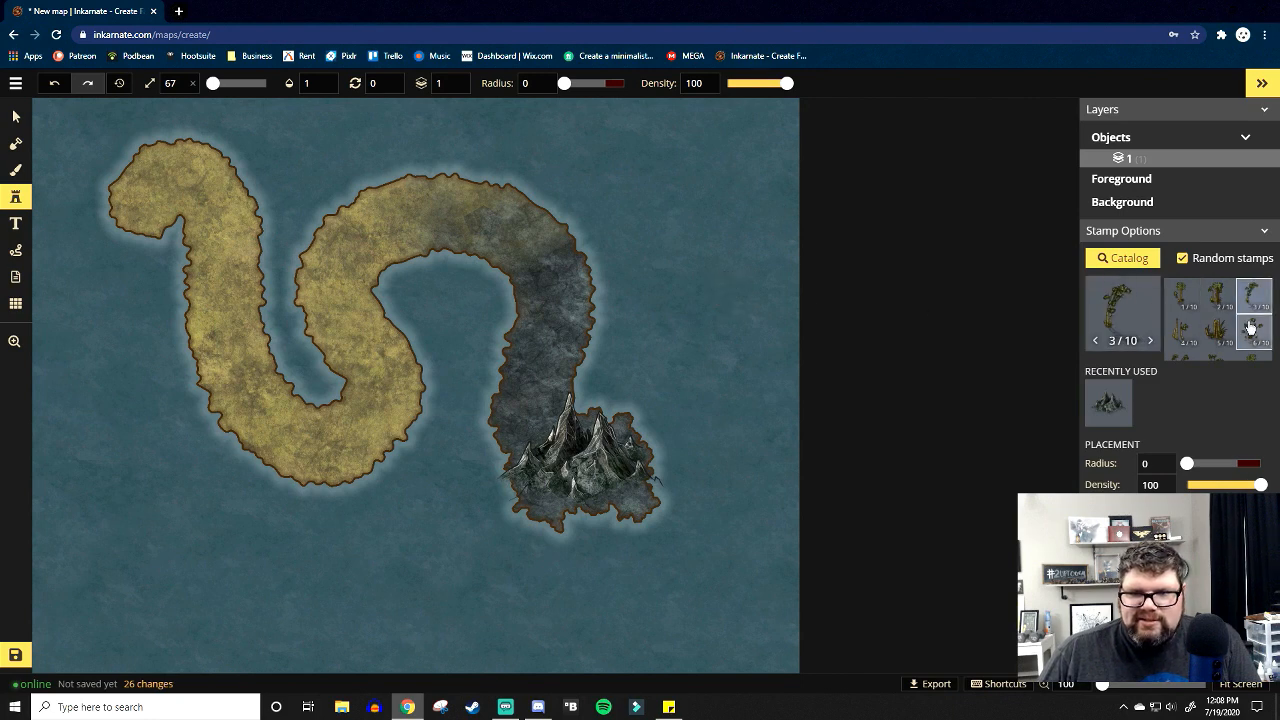
click(1149, 340)
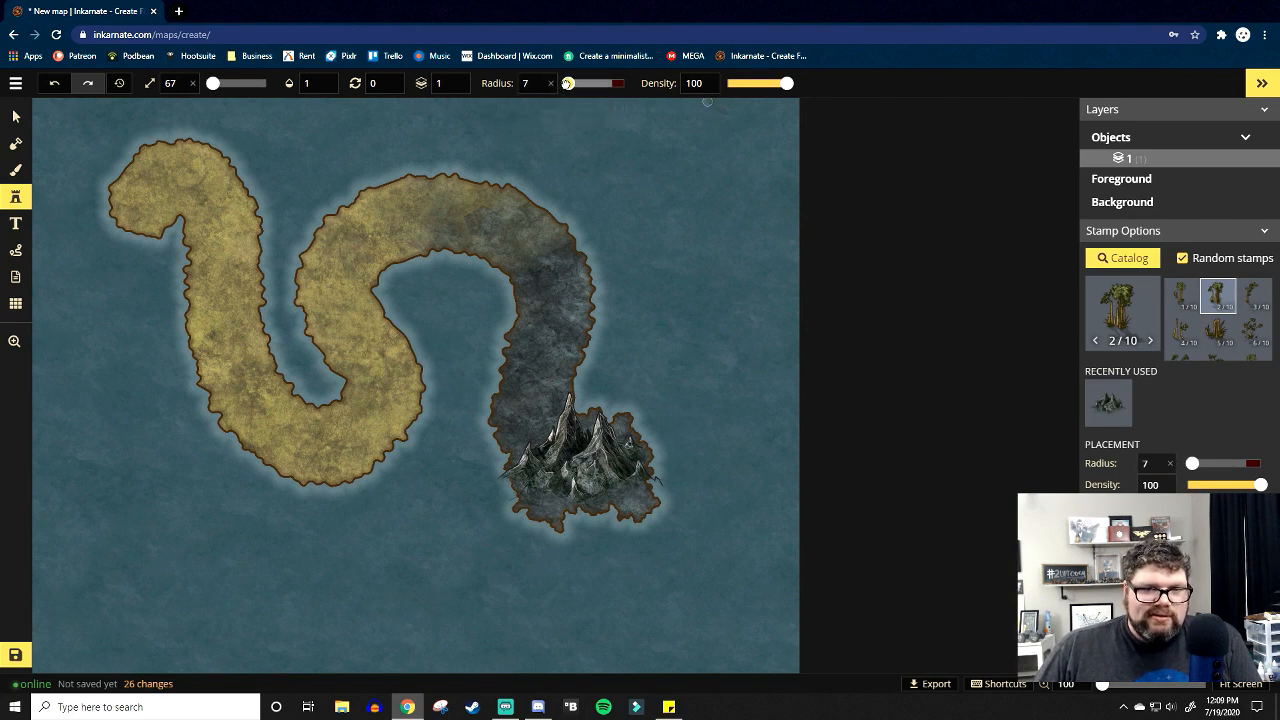
drag(1195, 463, 1202, 463)
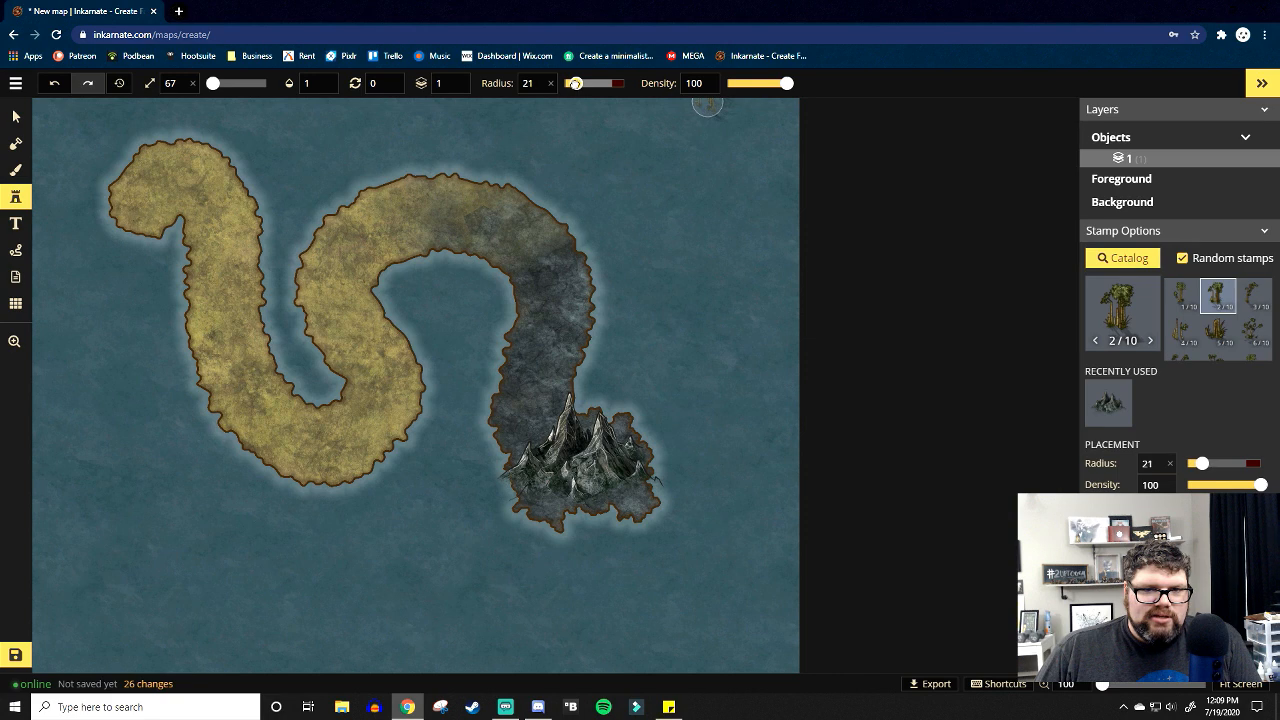
Stamp bamboo at radius 28 in a dense band along the island's middle inner curve.
drag(575, 83, 580, 83)
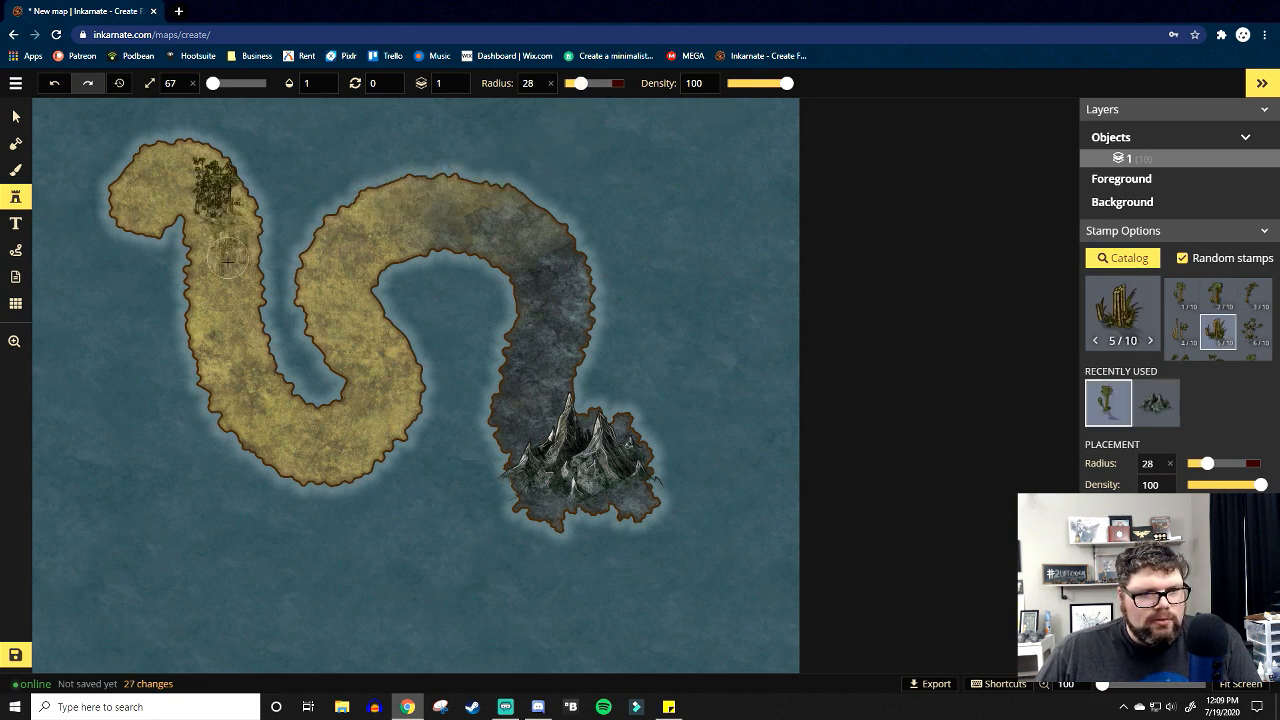
click(308, 303)
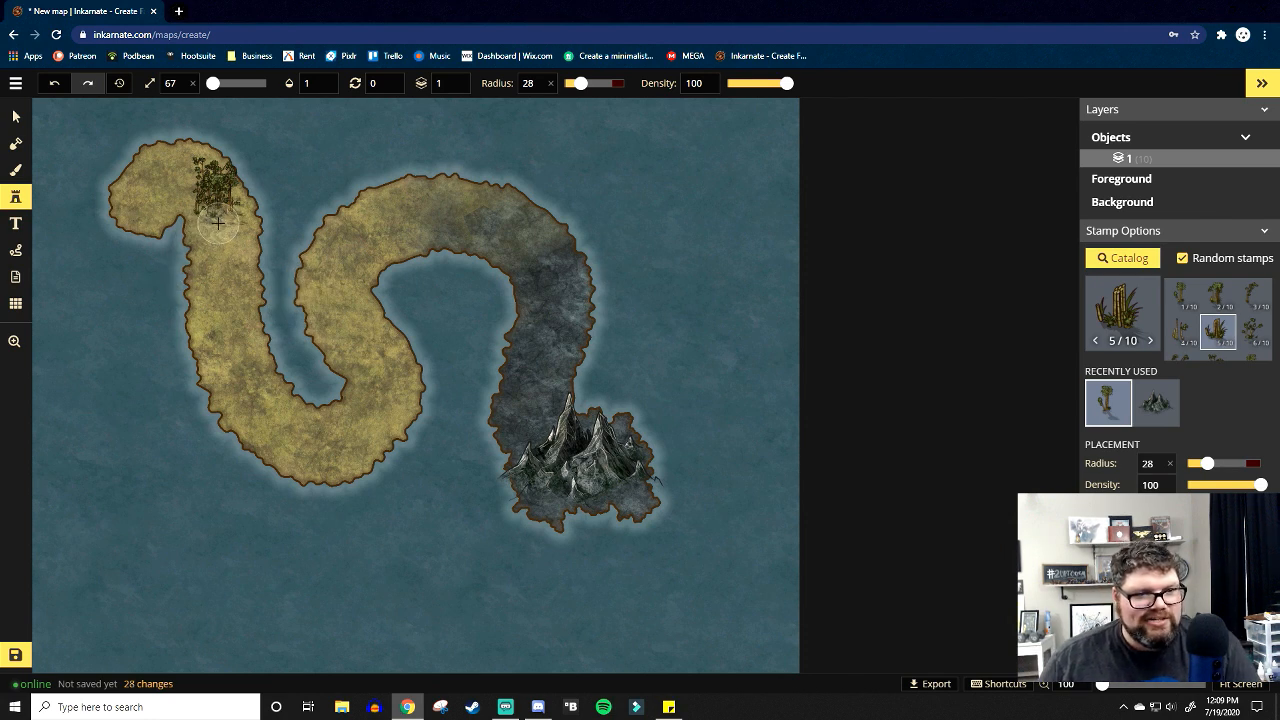
drag(218, 224, 255, 350)
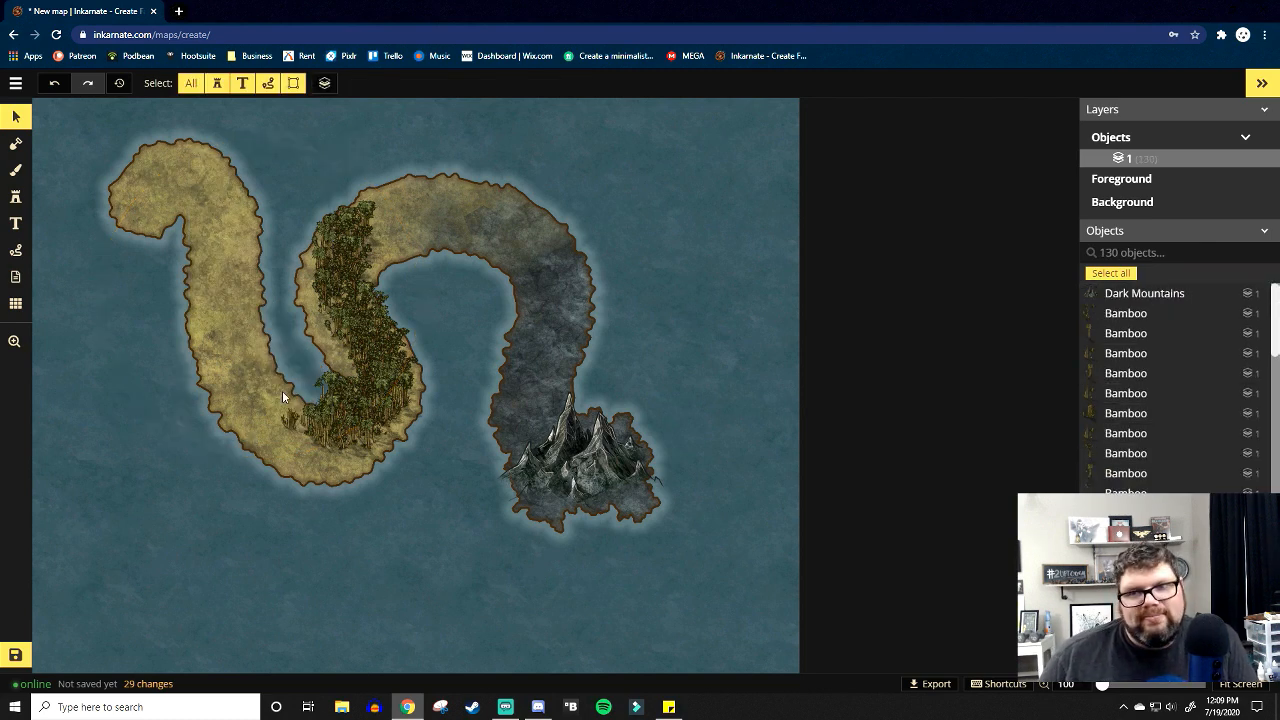
mouse_move(15, 251)
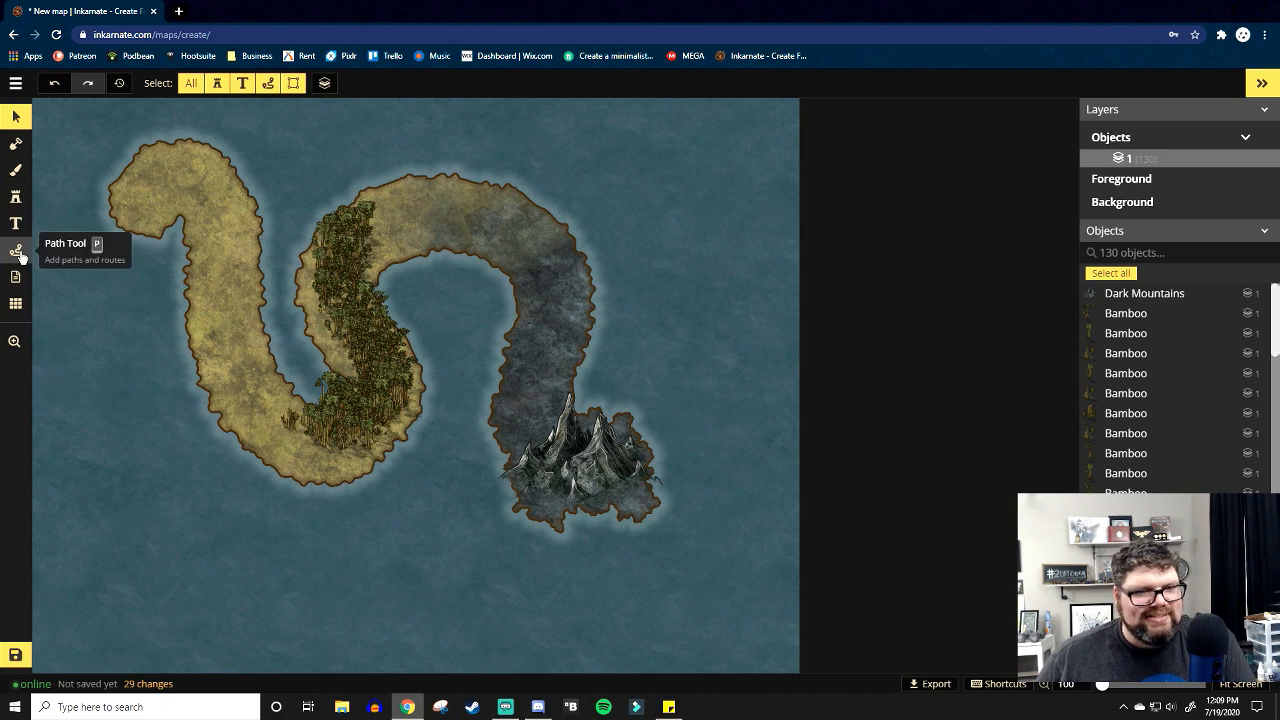
Trace a white dashed route, thickness 3.3, from the island's head to the mountain.
click(15, 251)
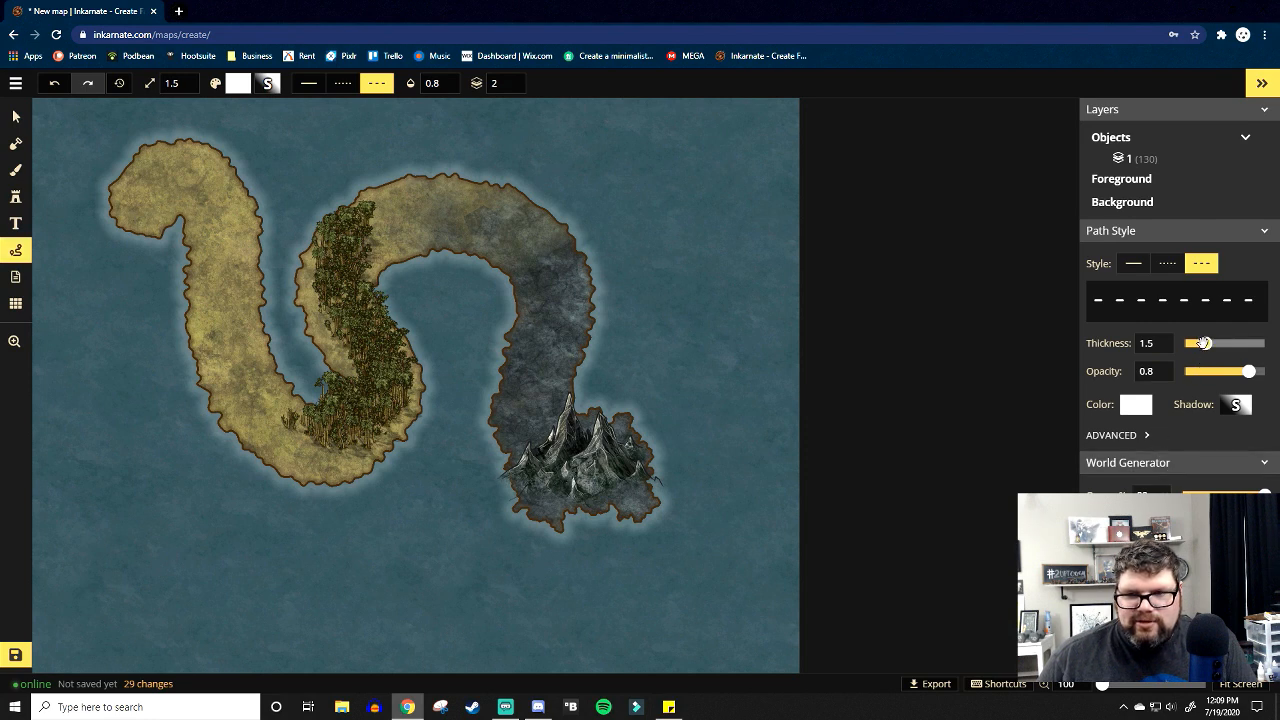
drag(1203, 343, 1235, 343)
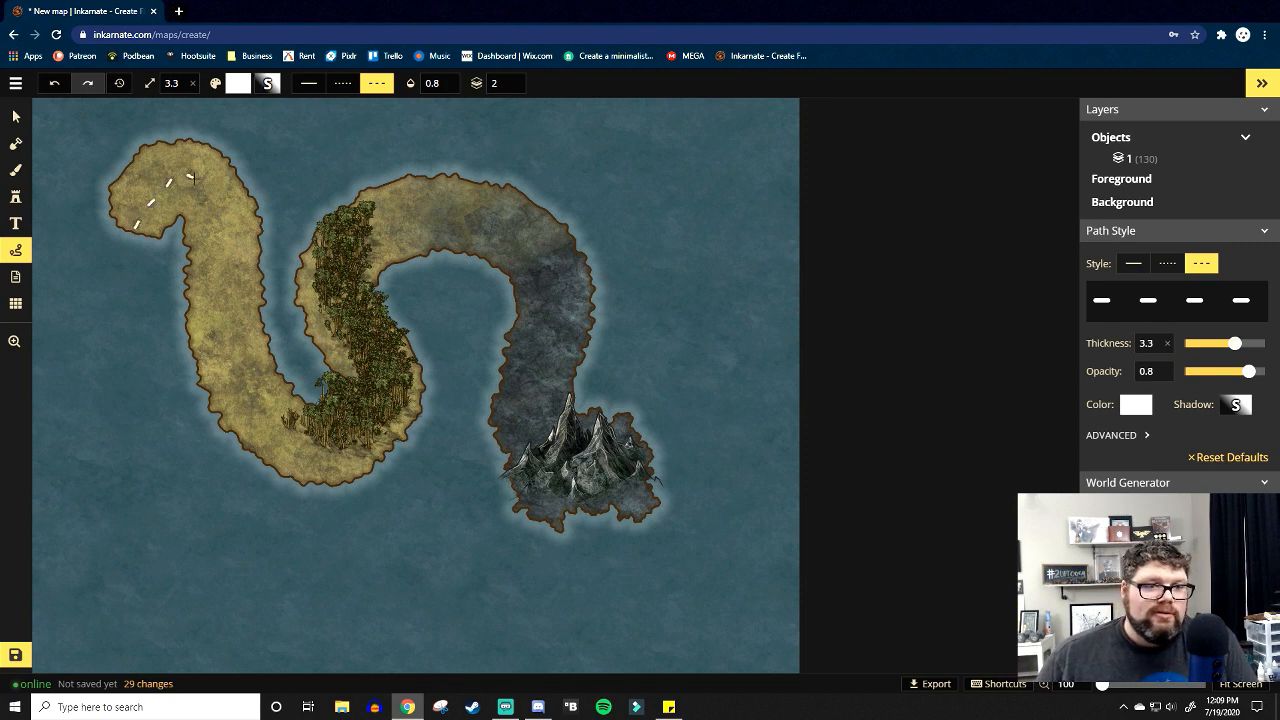
drag(195, 178, 253, 385)
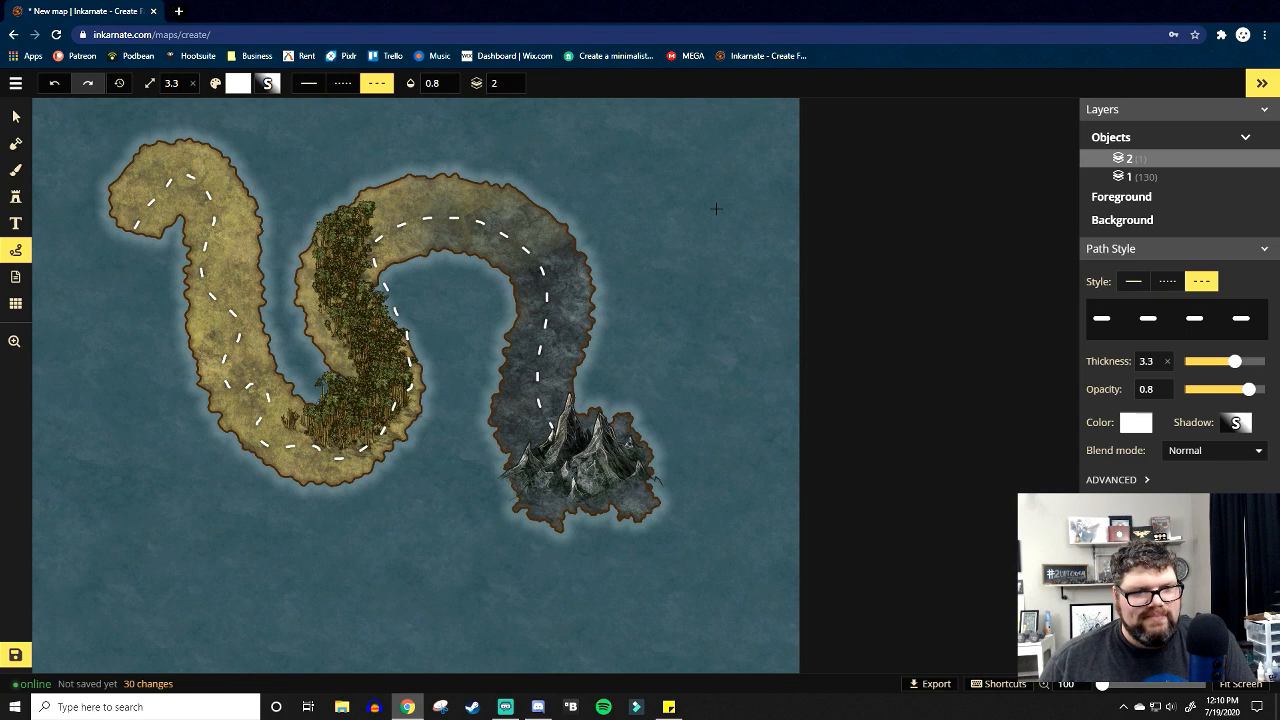
mouse_move(79, 122)
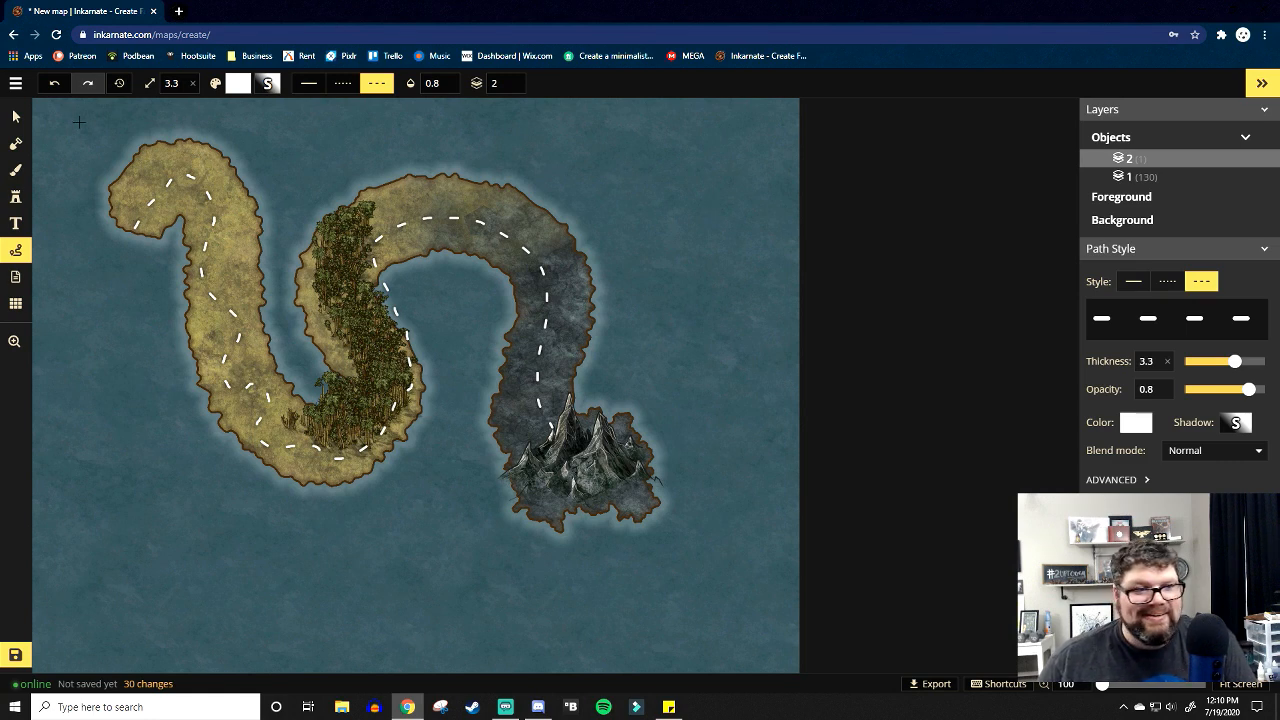
mouse_move(15, 277)
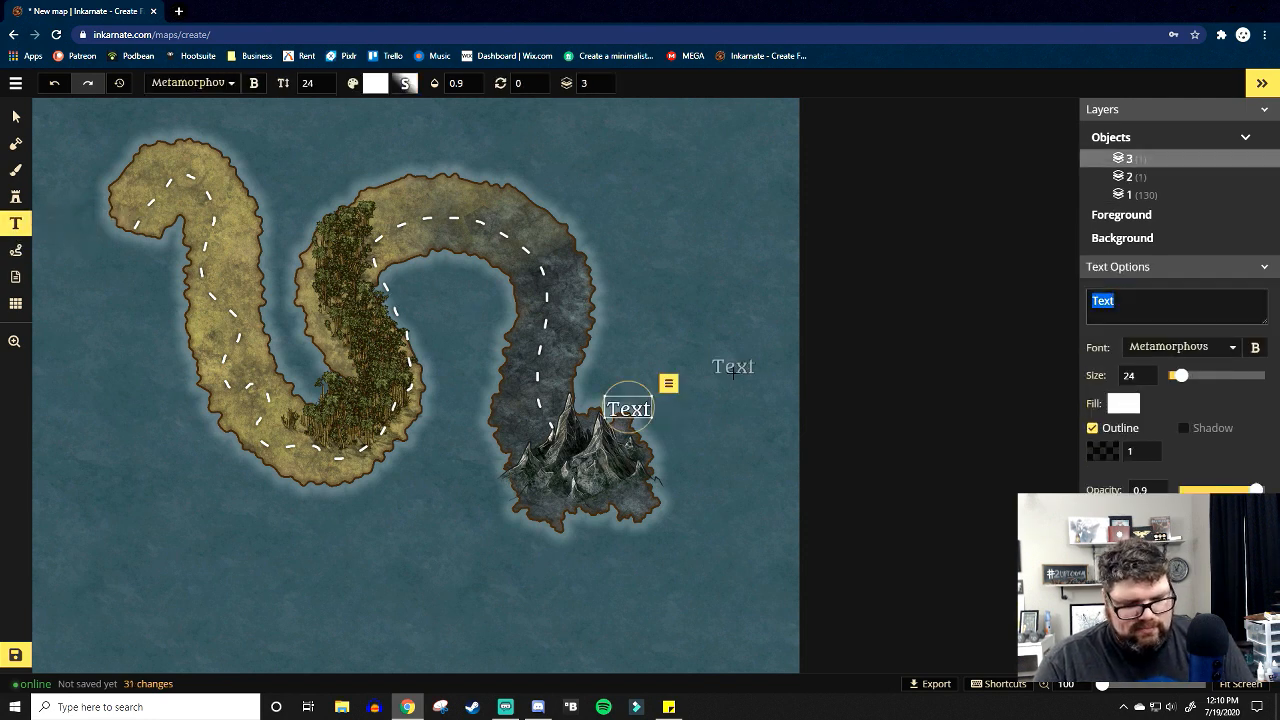
Place the white 'MT. DOOOOM' text label just above the dark mountain's peaks.
text(MT. DOOOOM)
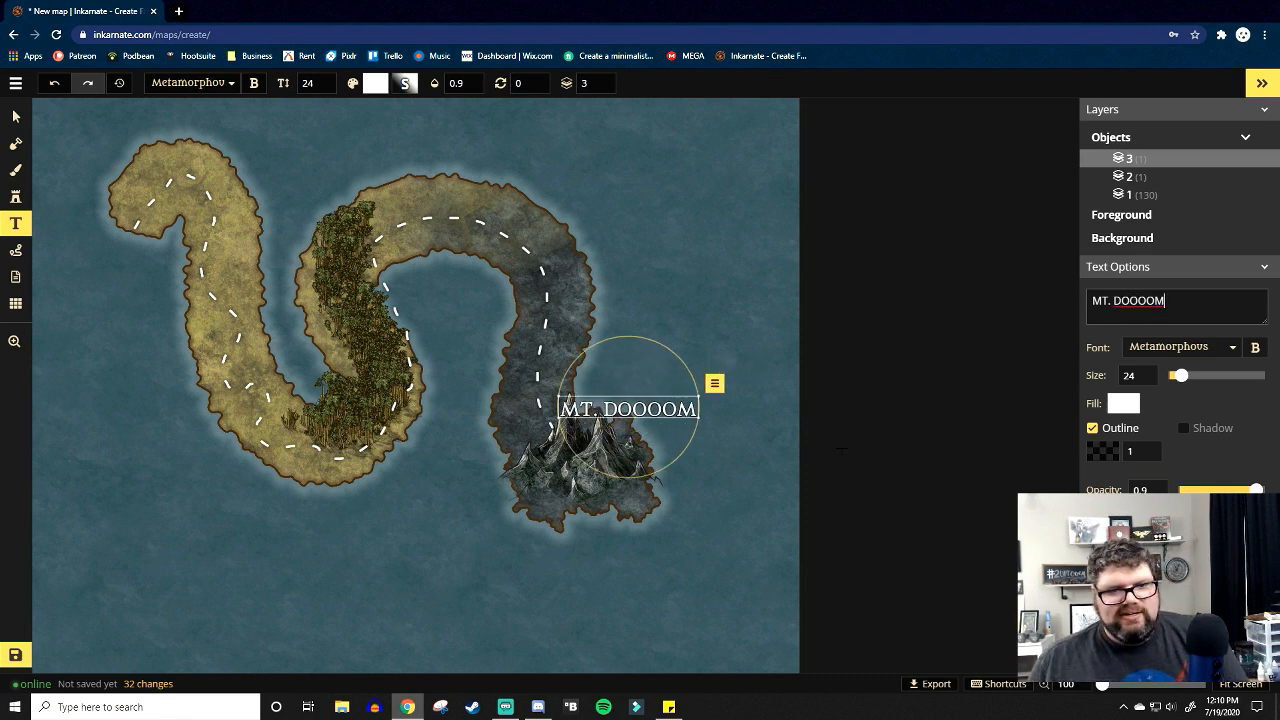
click(778, 519)
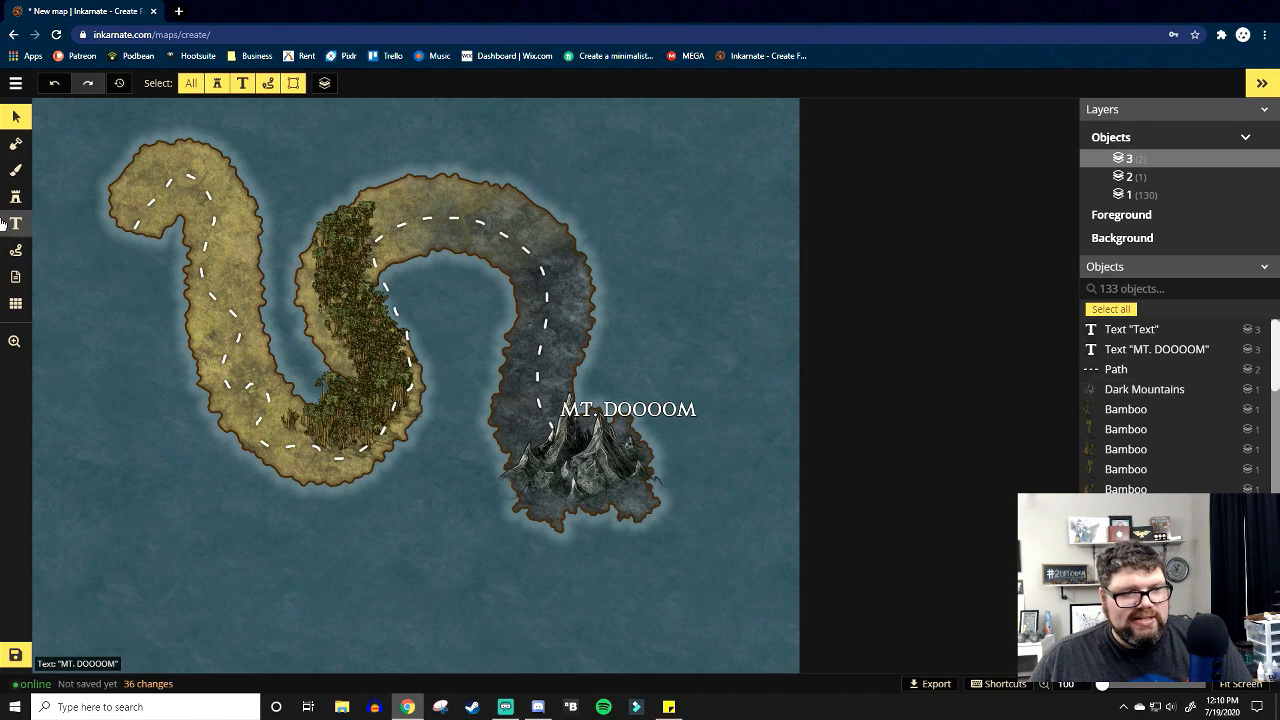
click(15, 196)
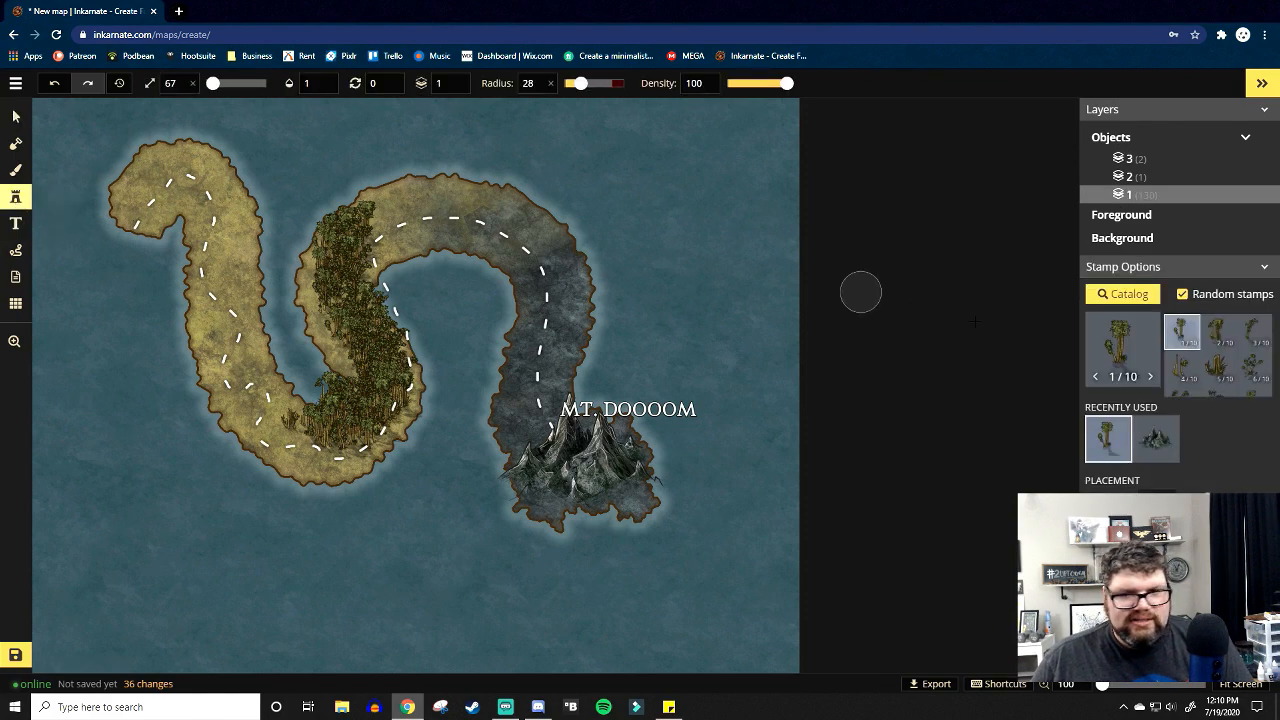
Pick a parchment banner from the stamp catalog and set it behind the MT. DOOOOM label.
click(1121, 293)
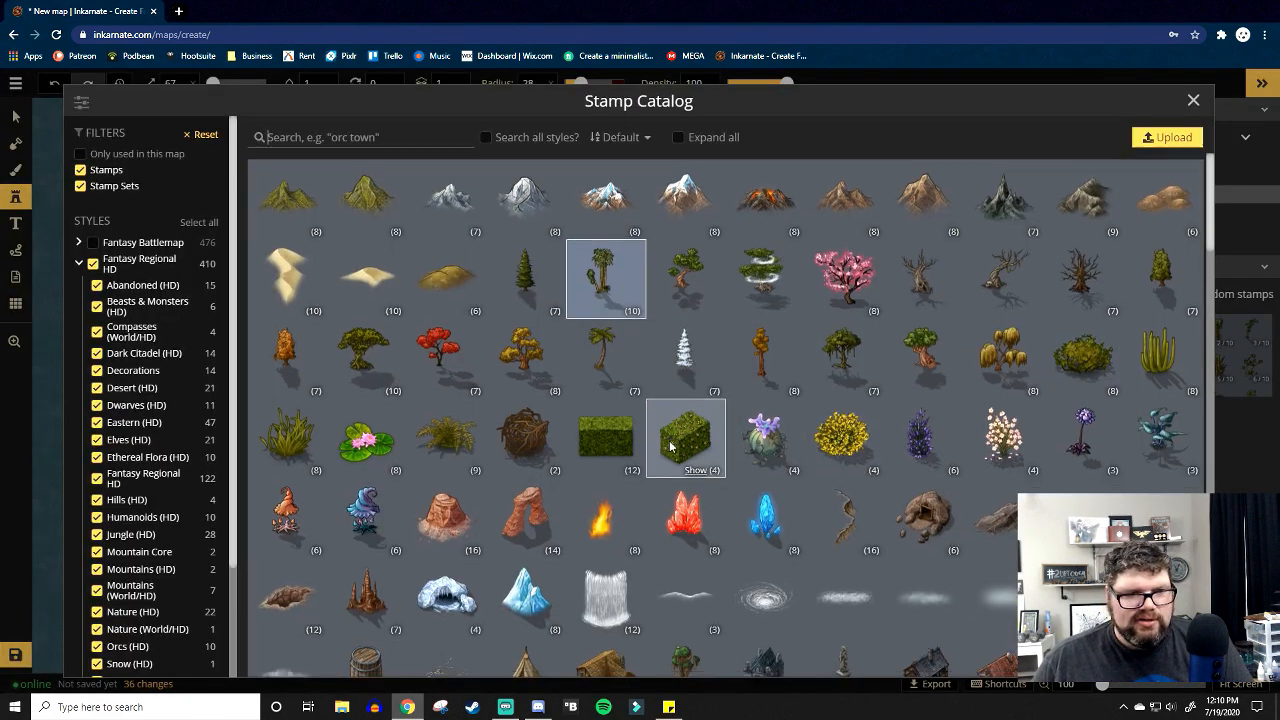
scroll(down, 3)
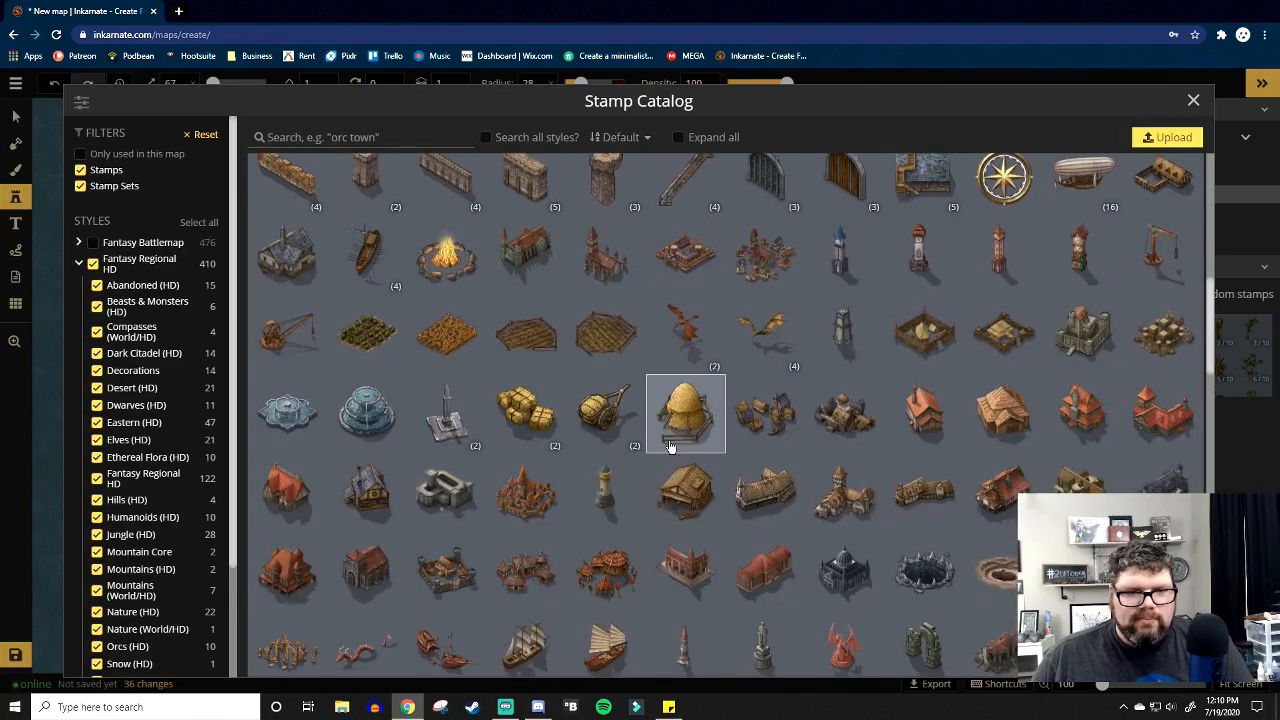
scroll(down, 3)
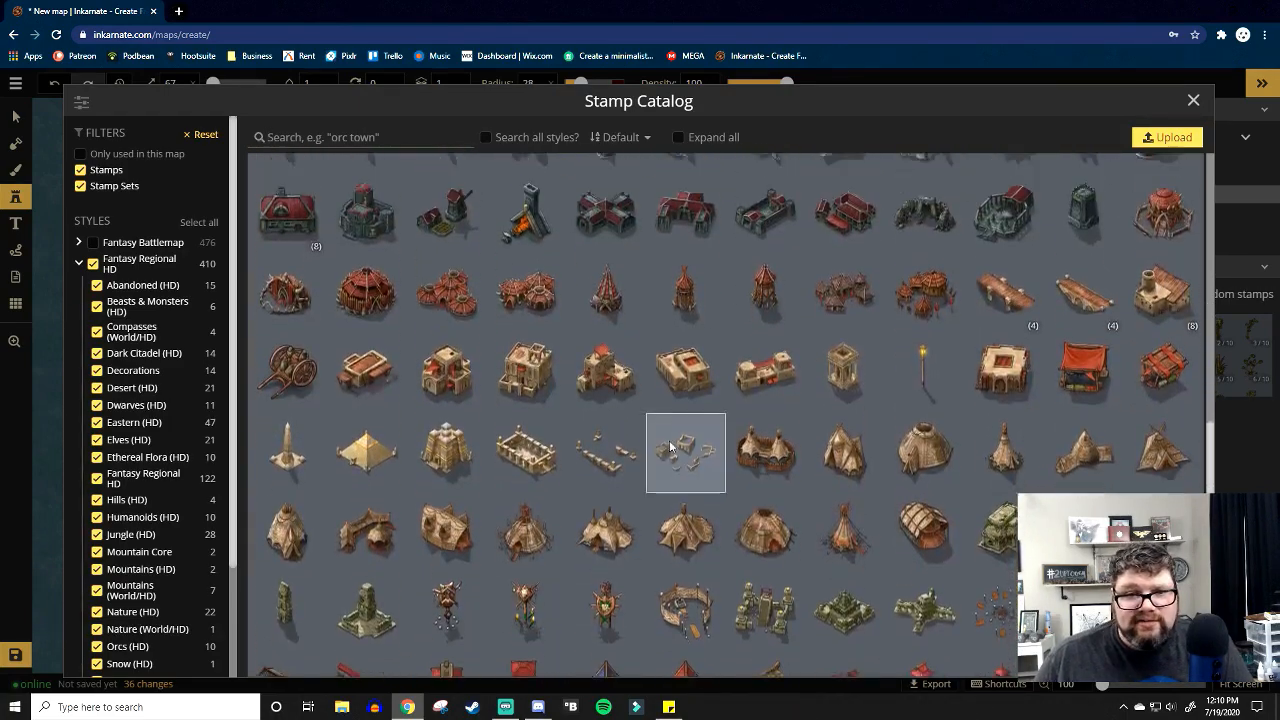
scroll(down, 3)
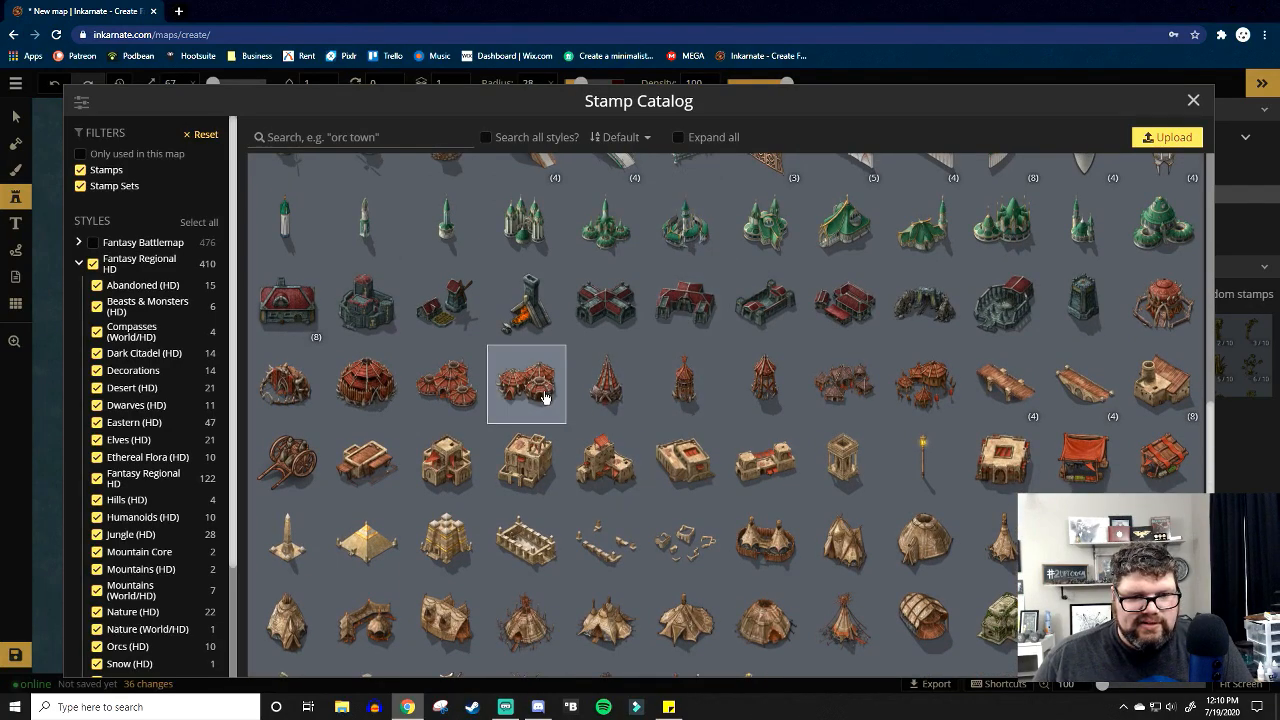
scroll(down, 3)
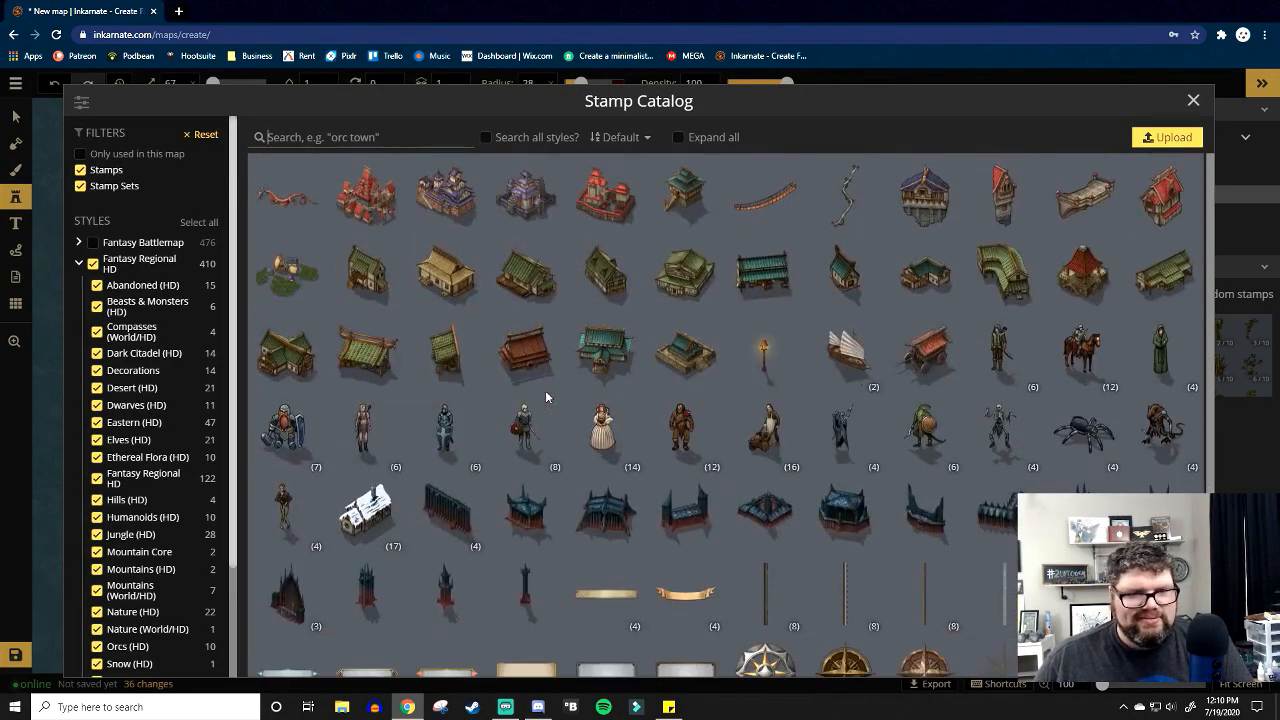
scroll(down, 3)
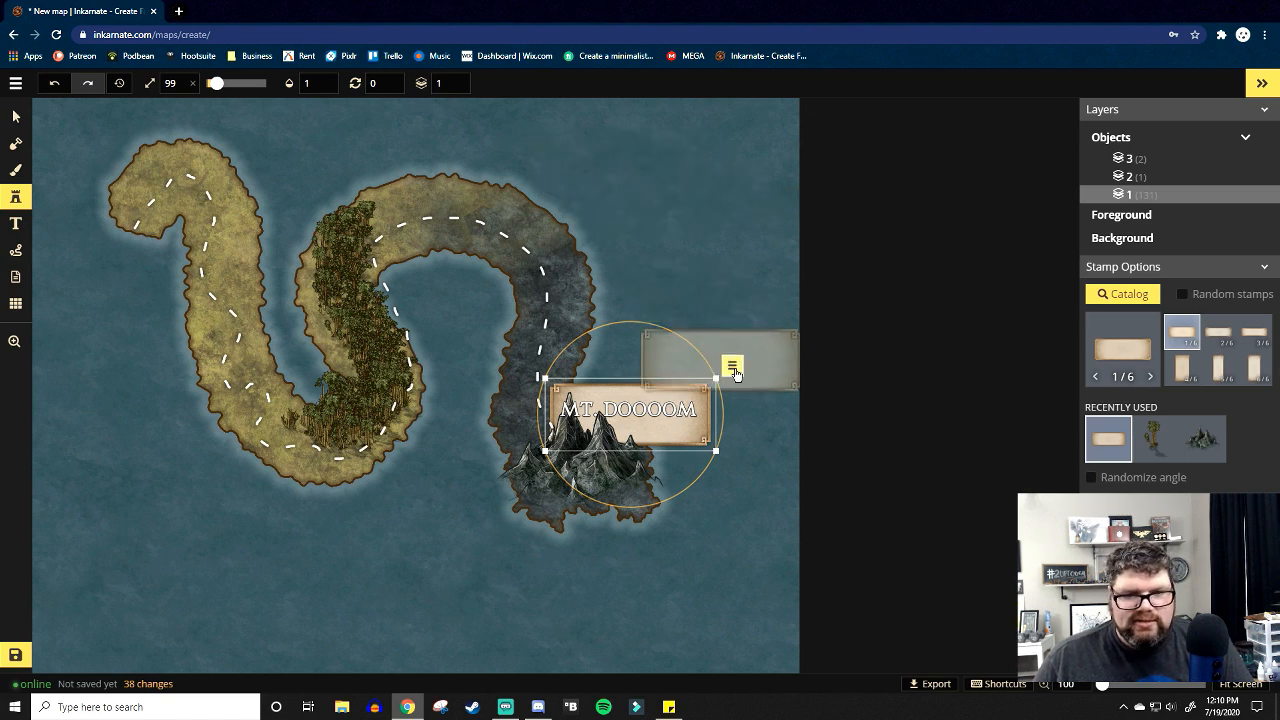
click(731, 364)
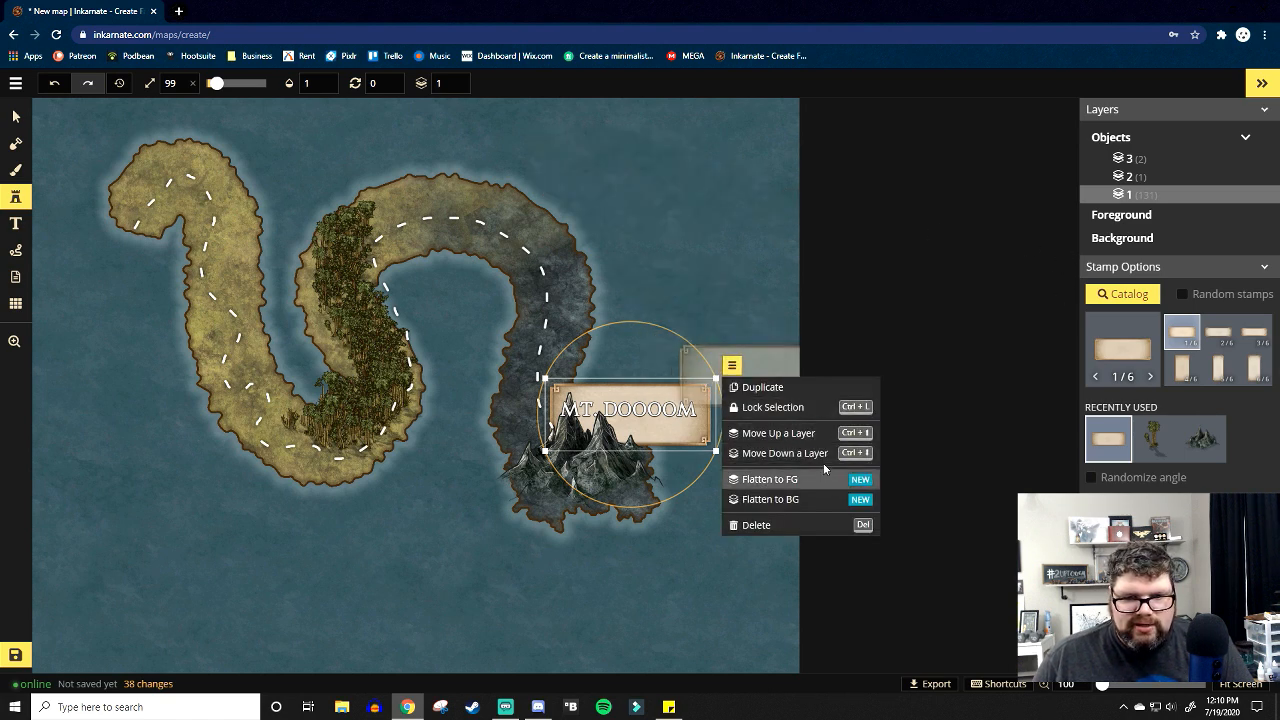